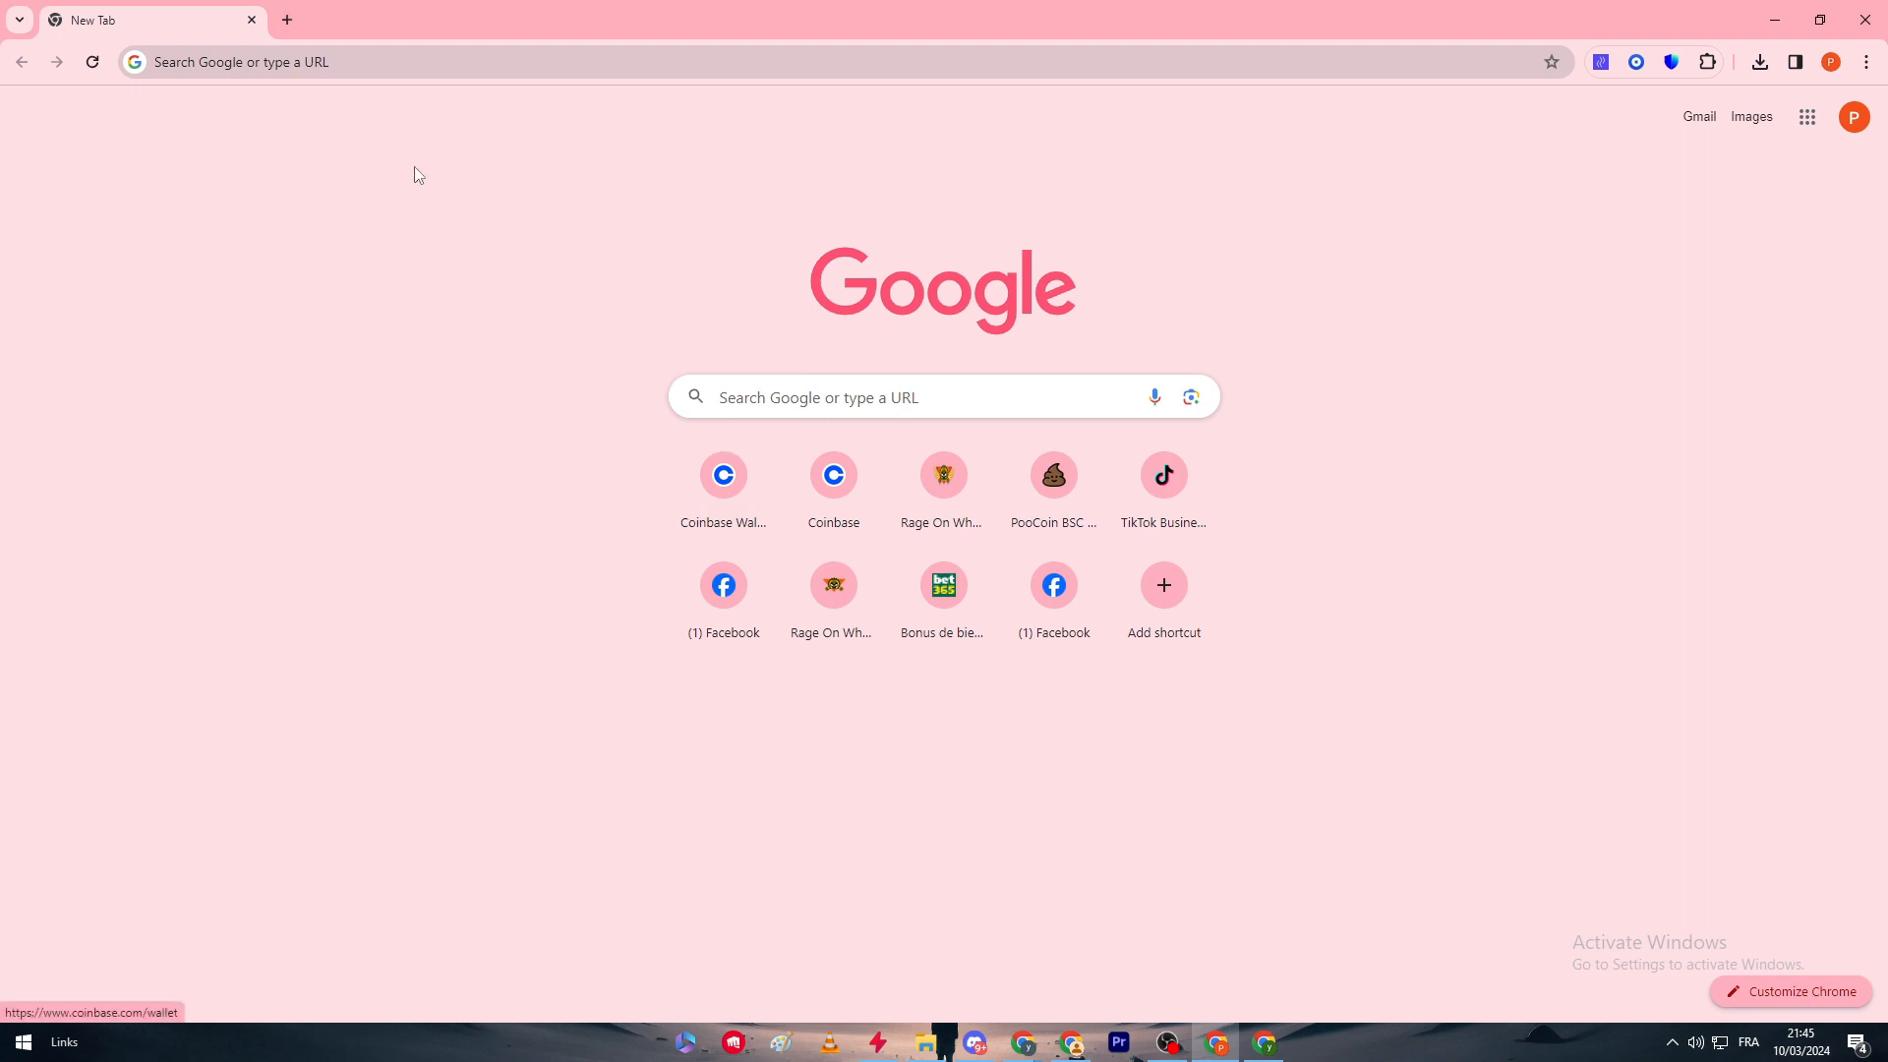
# Search Google for "trust wallet", open trustwallet.com and switch the site to dark theme.
pyautogui.write('trust wallet')
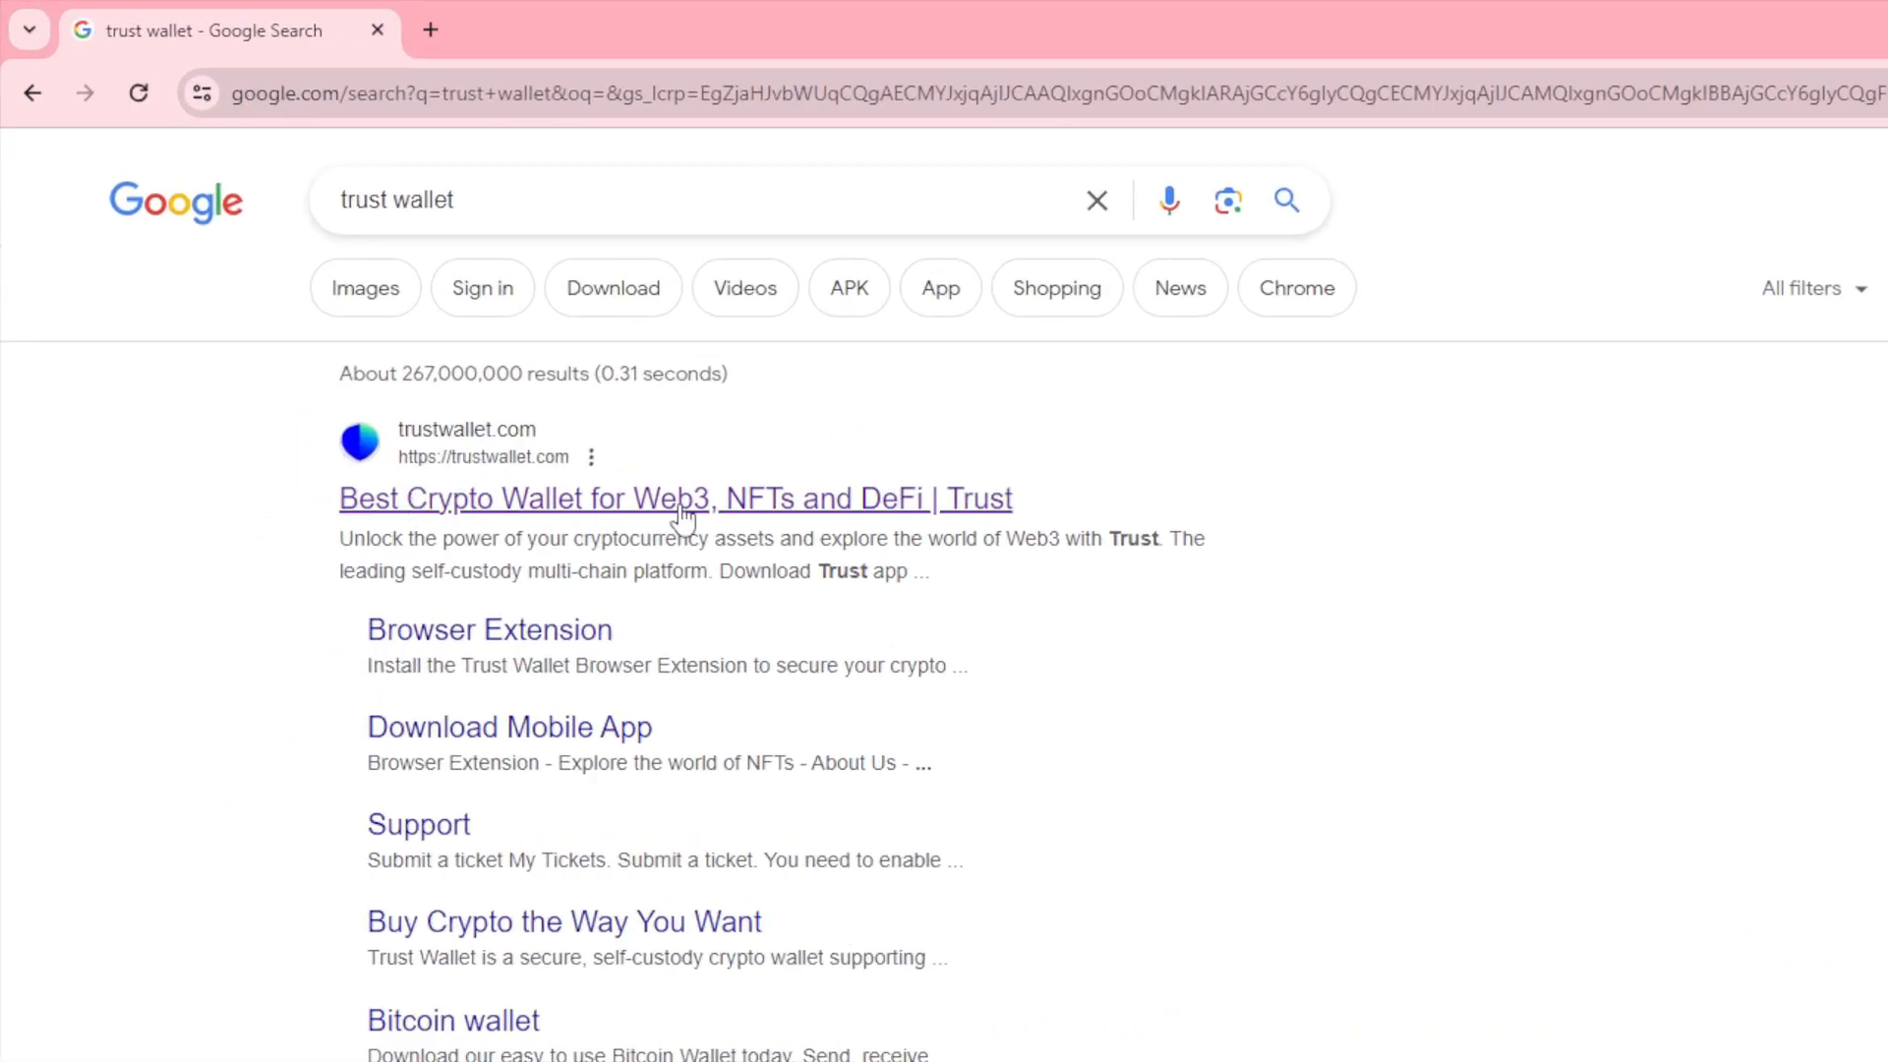
pyautogui.click(685, 499)
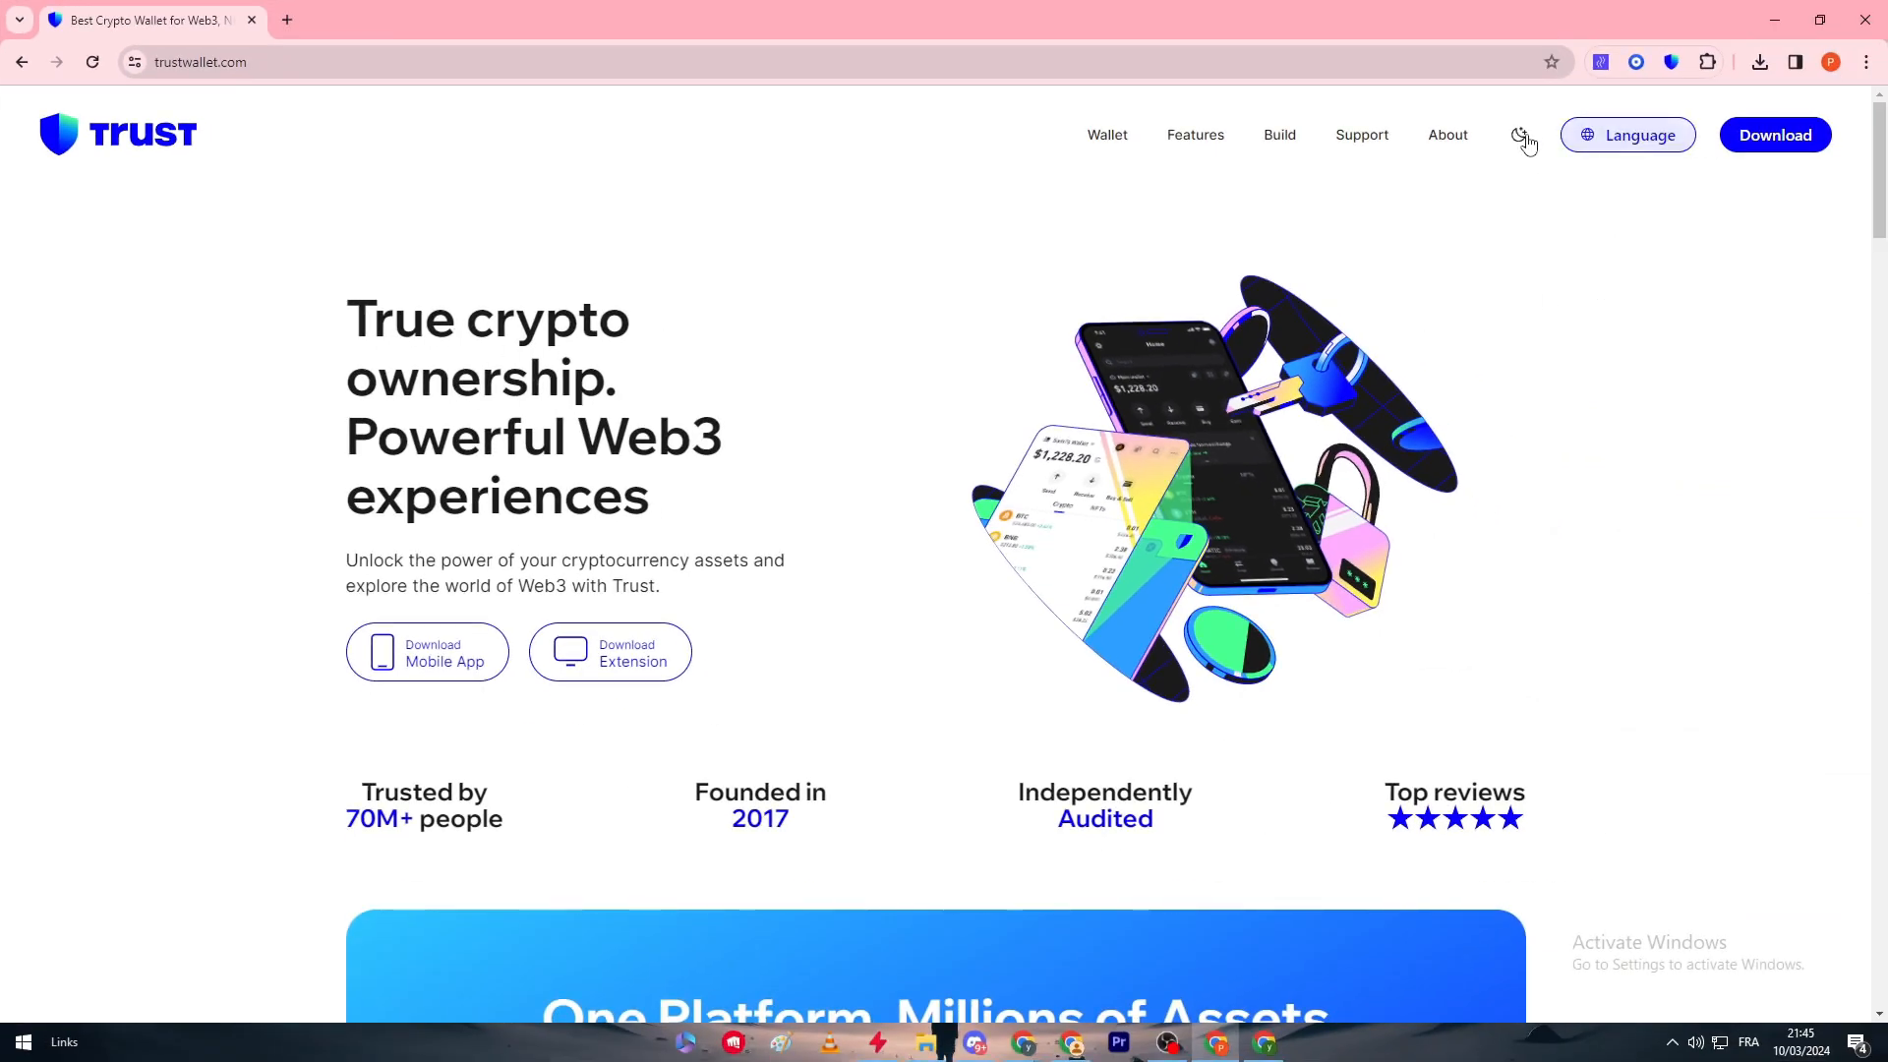
pyautogui.click(1518, 136)
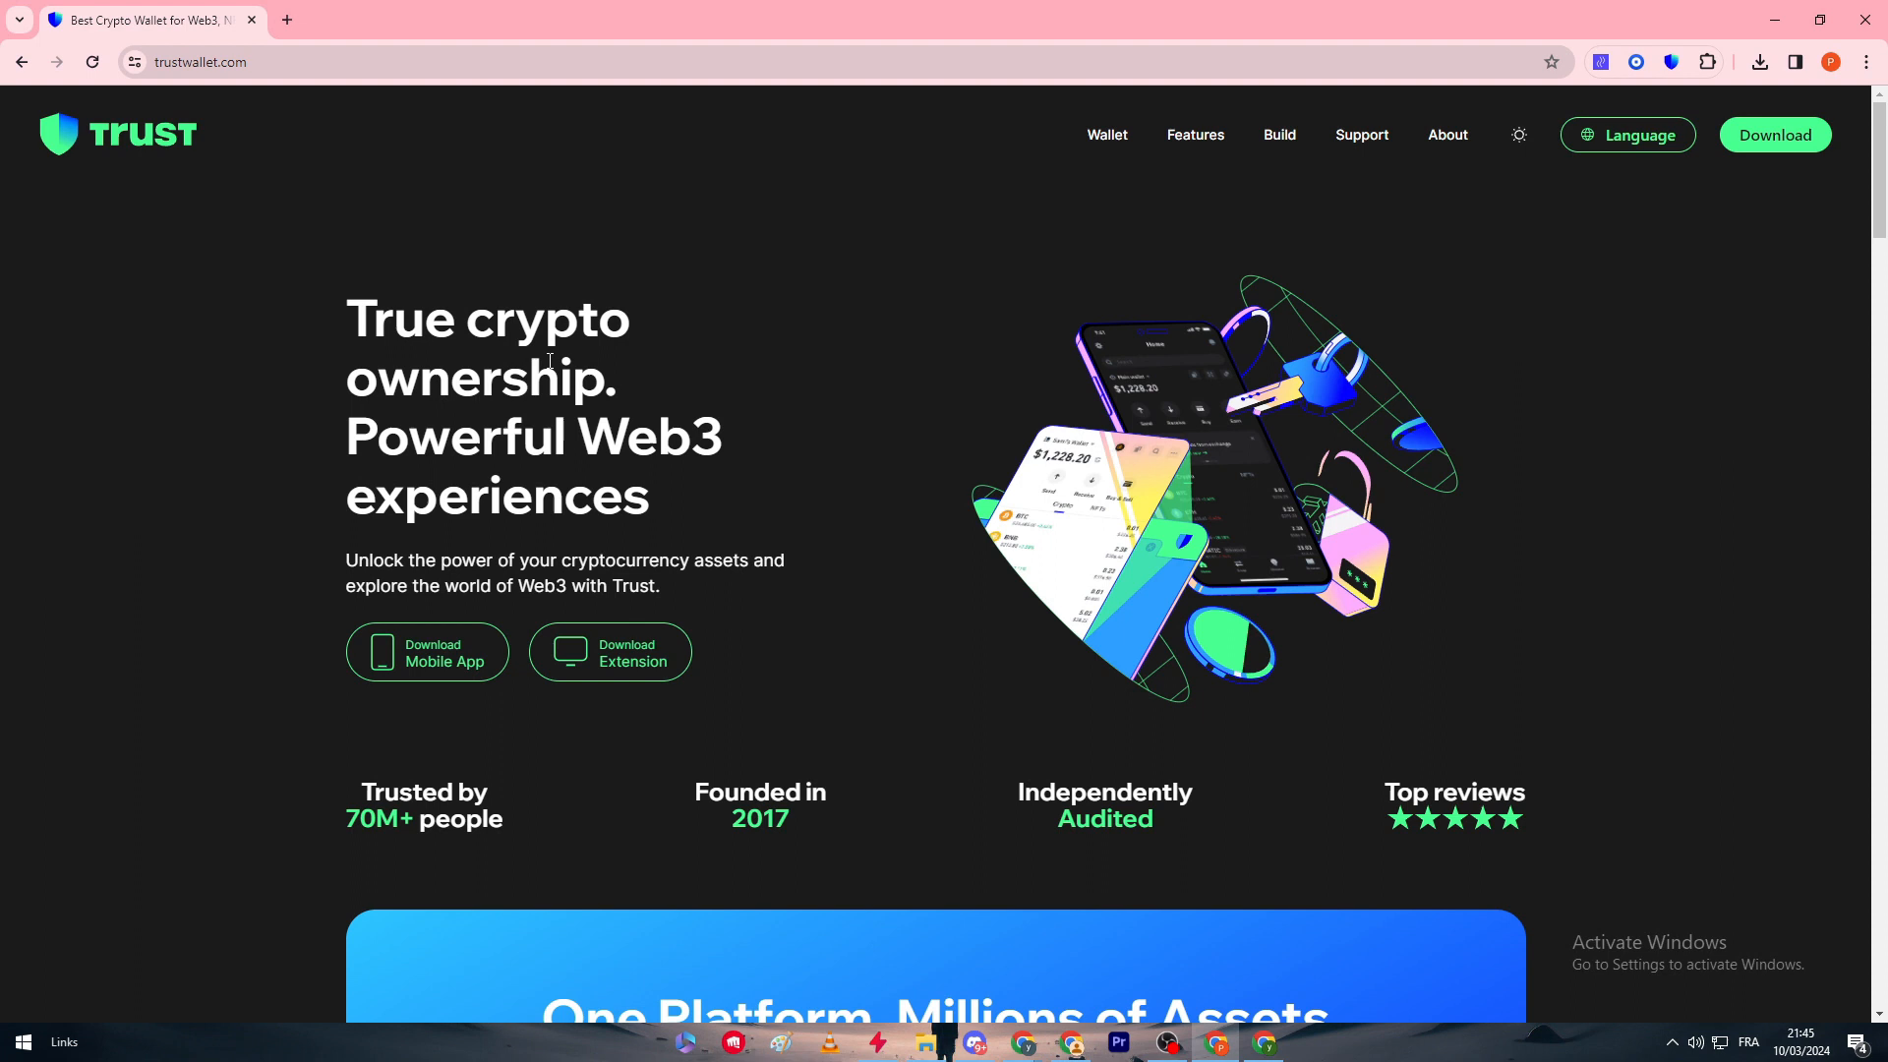
pyautogui.scroll(-3)
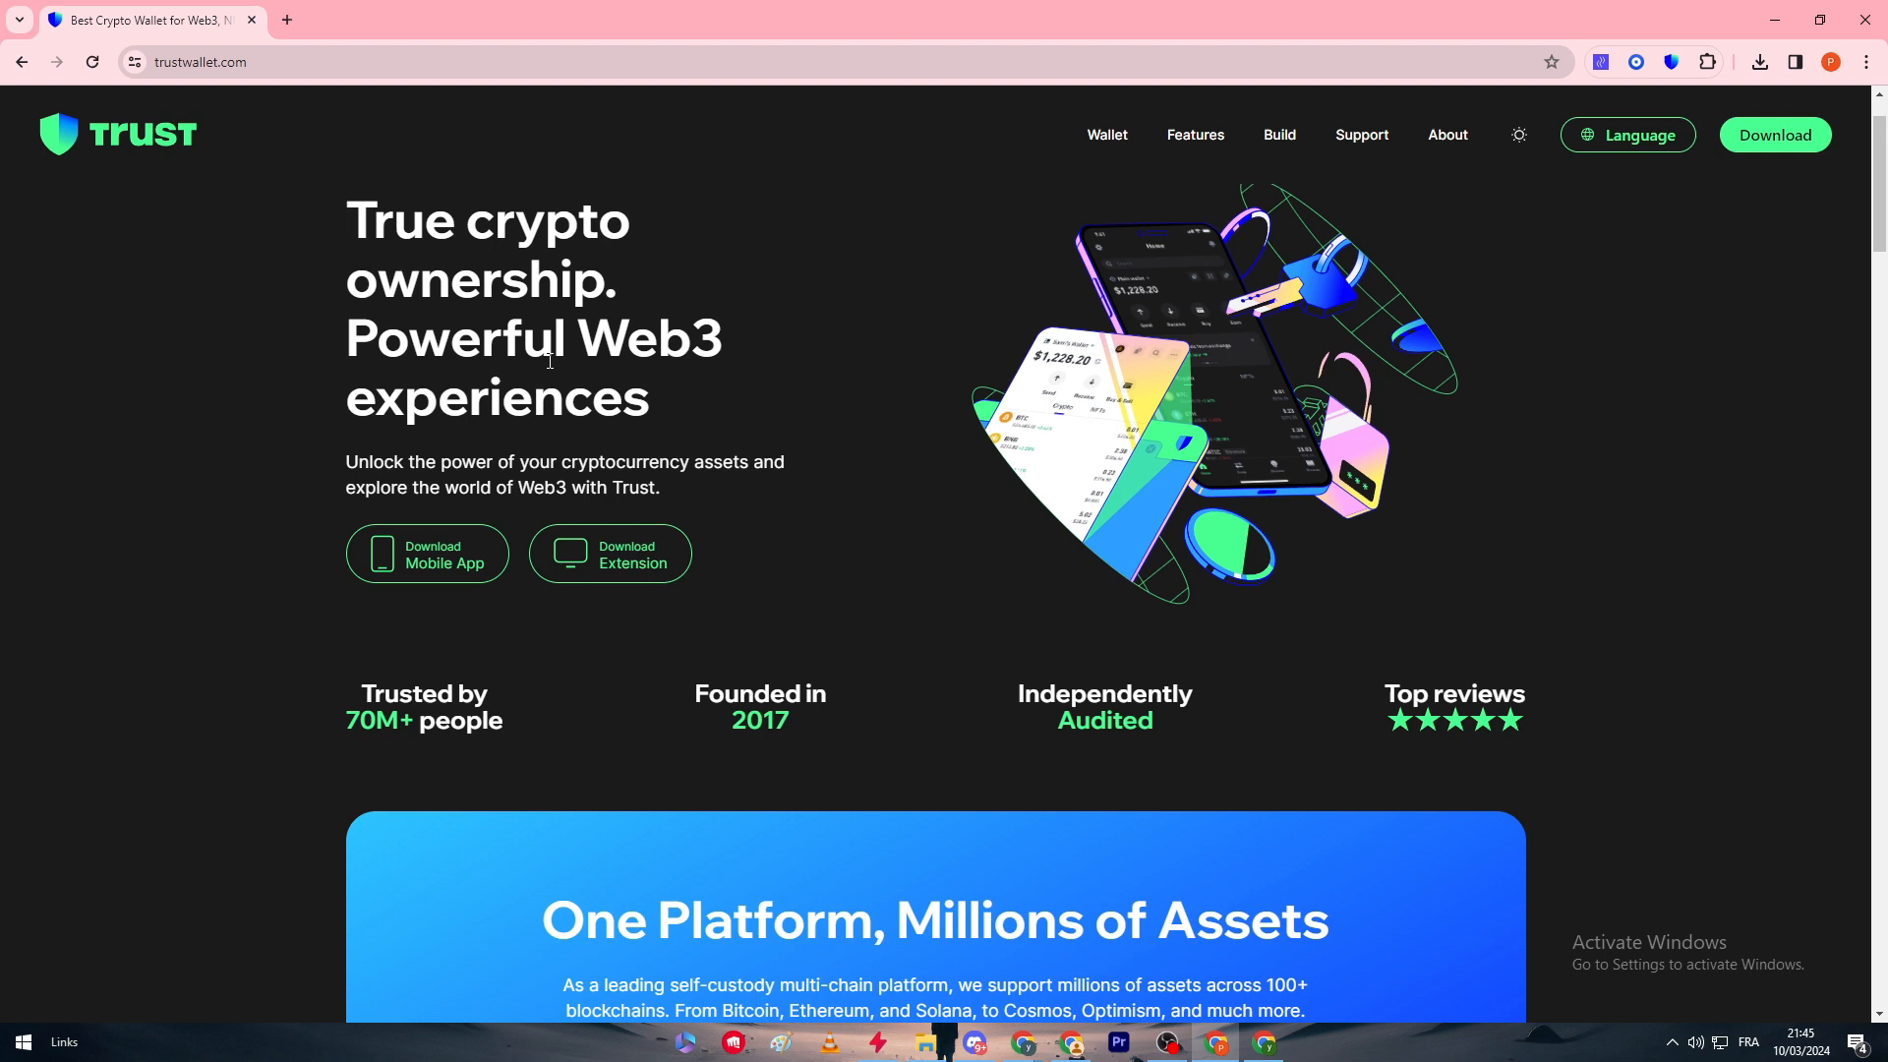
pyautogui.moveTo(558, 397)
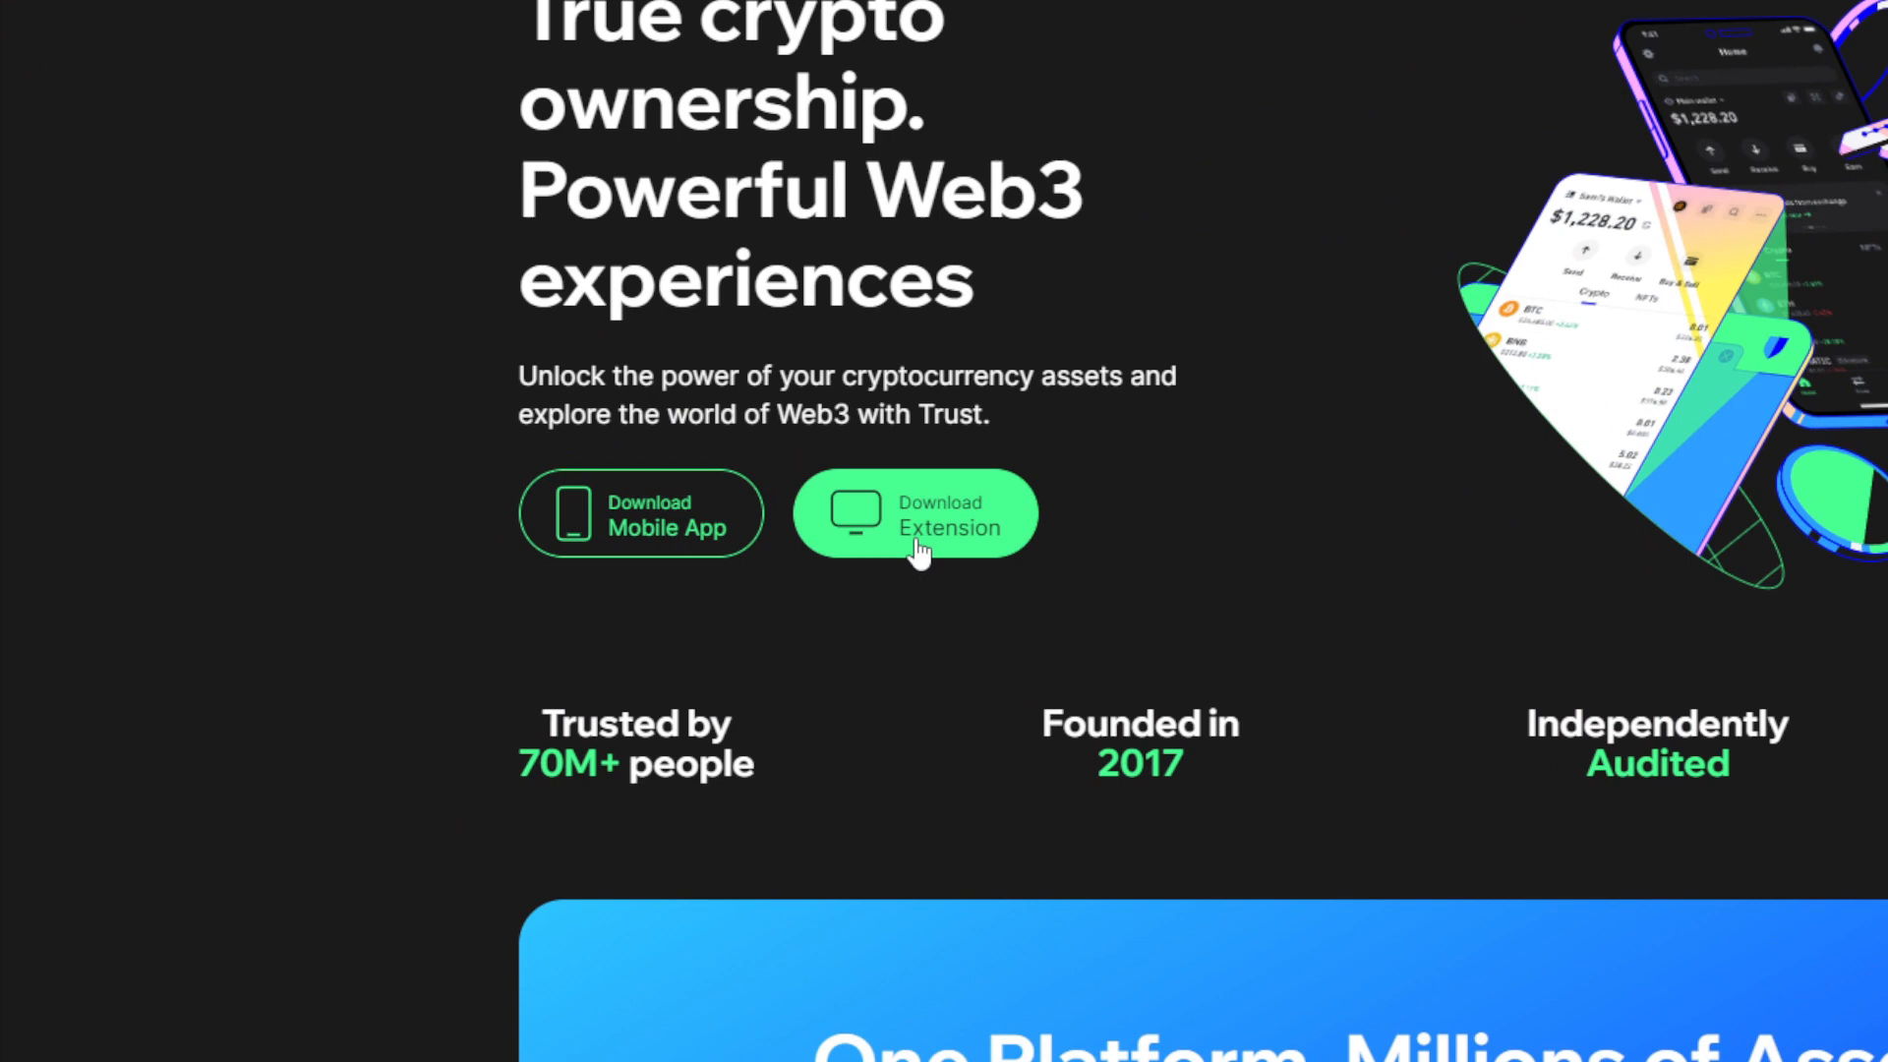
# Choose the Chrome extension download and view Trust Wallet's Chrome Web Store listing.
pyautogui.click(917, 513)
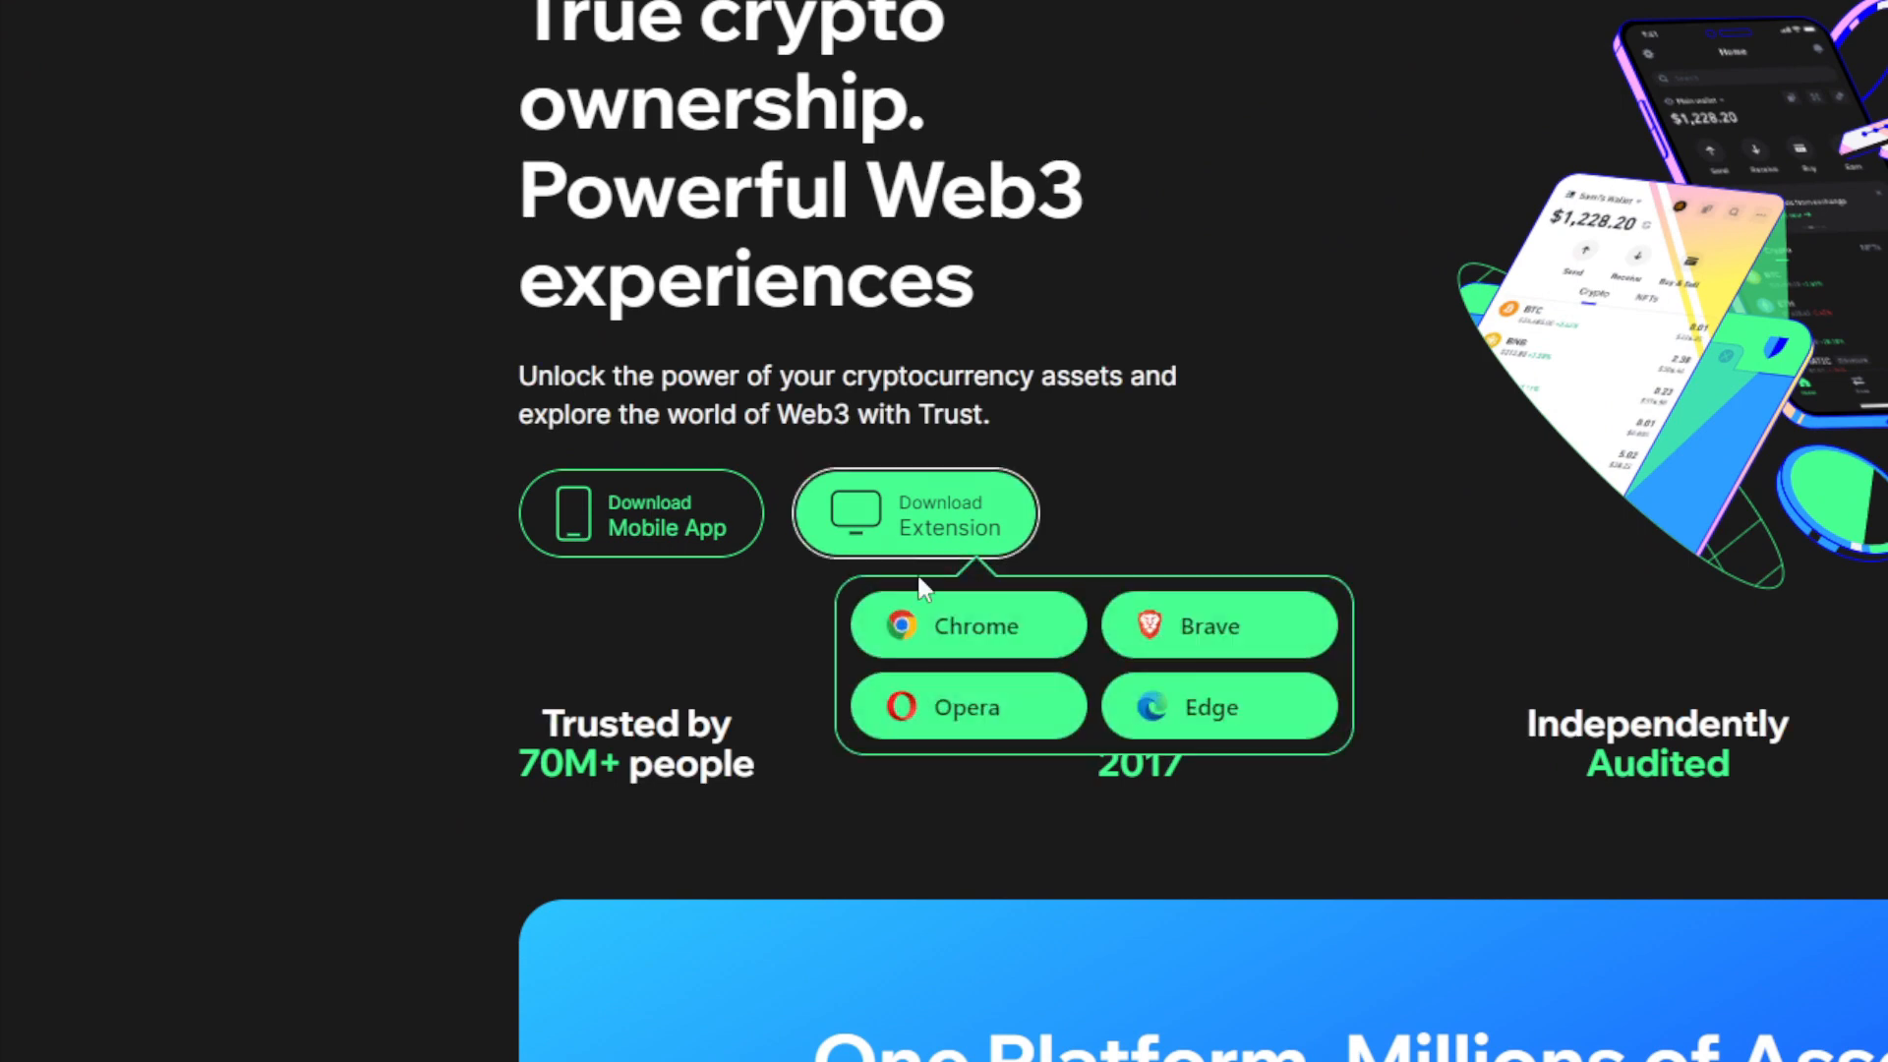
pyautogui.click(968, 625)
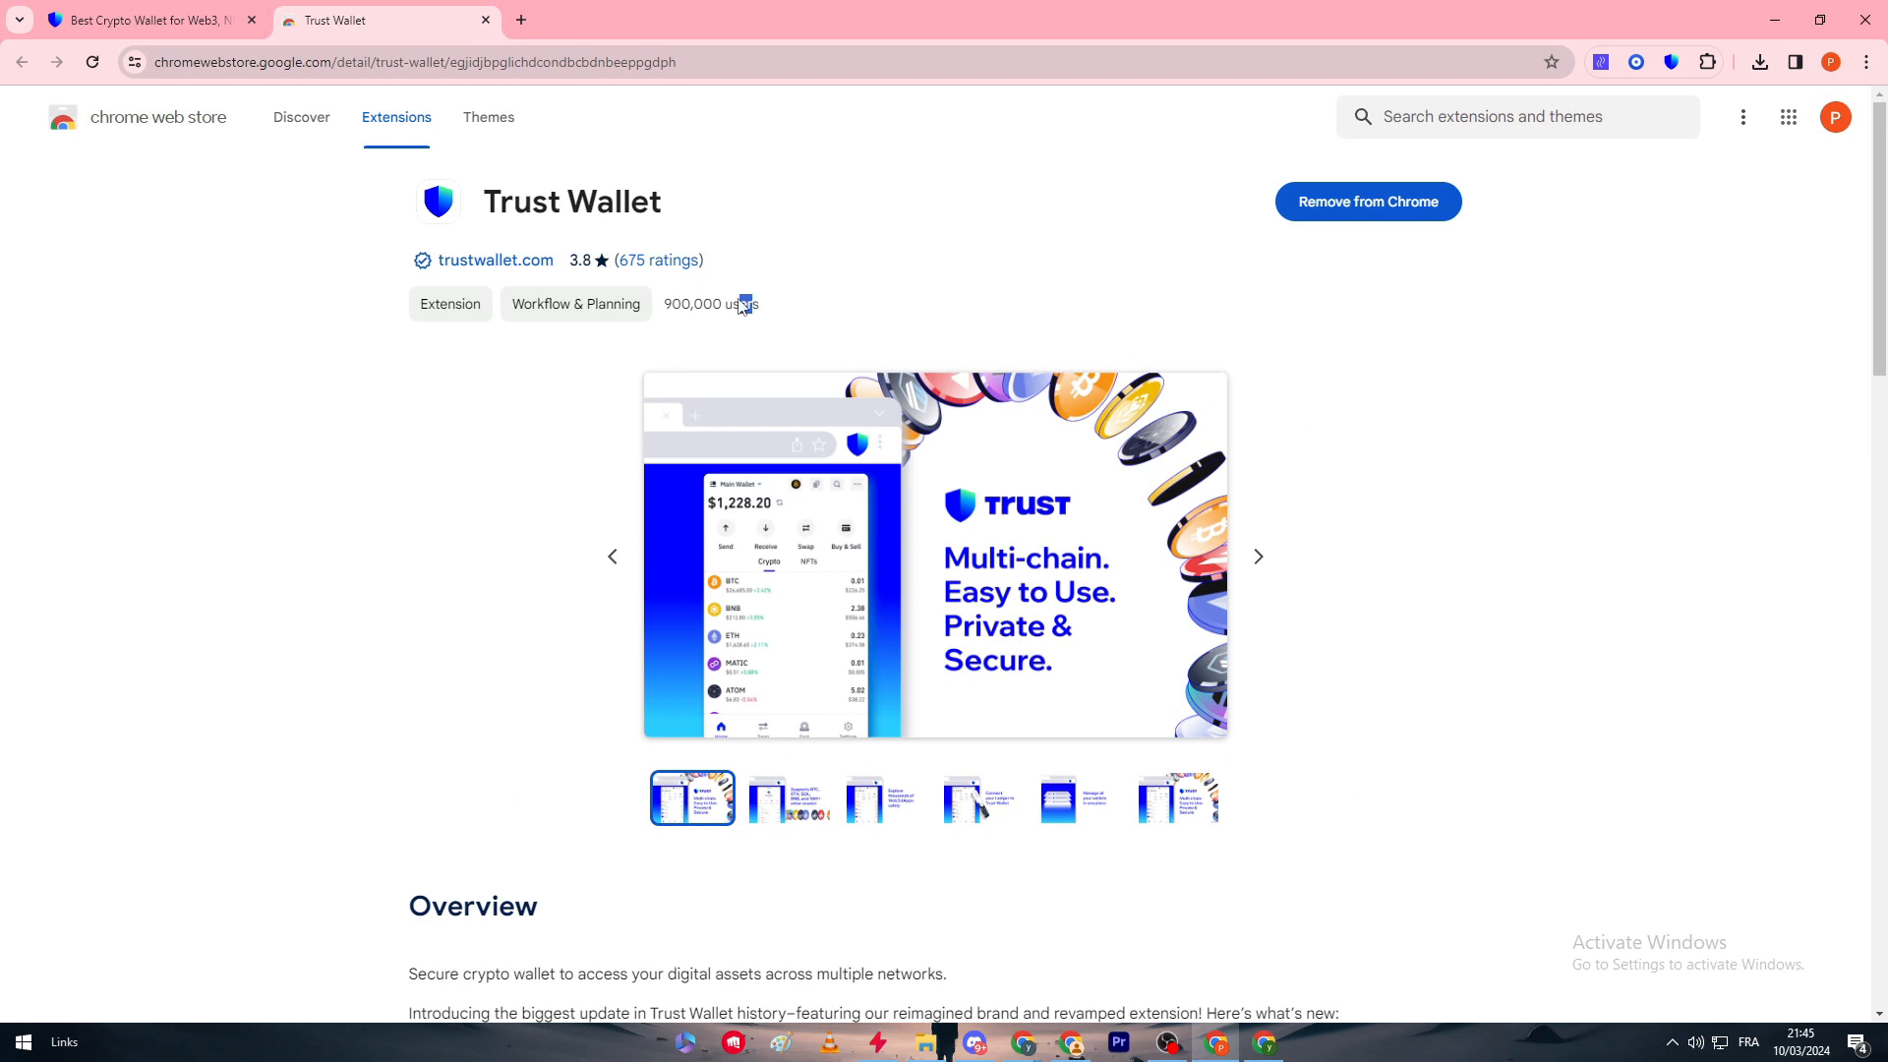
pyautogui.tripleClick(711, 303)
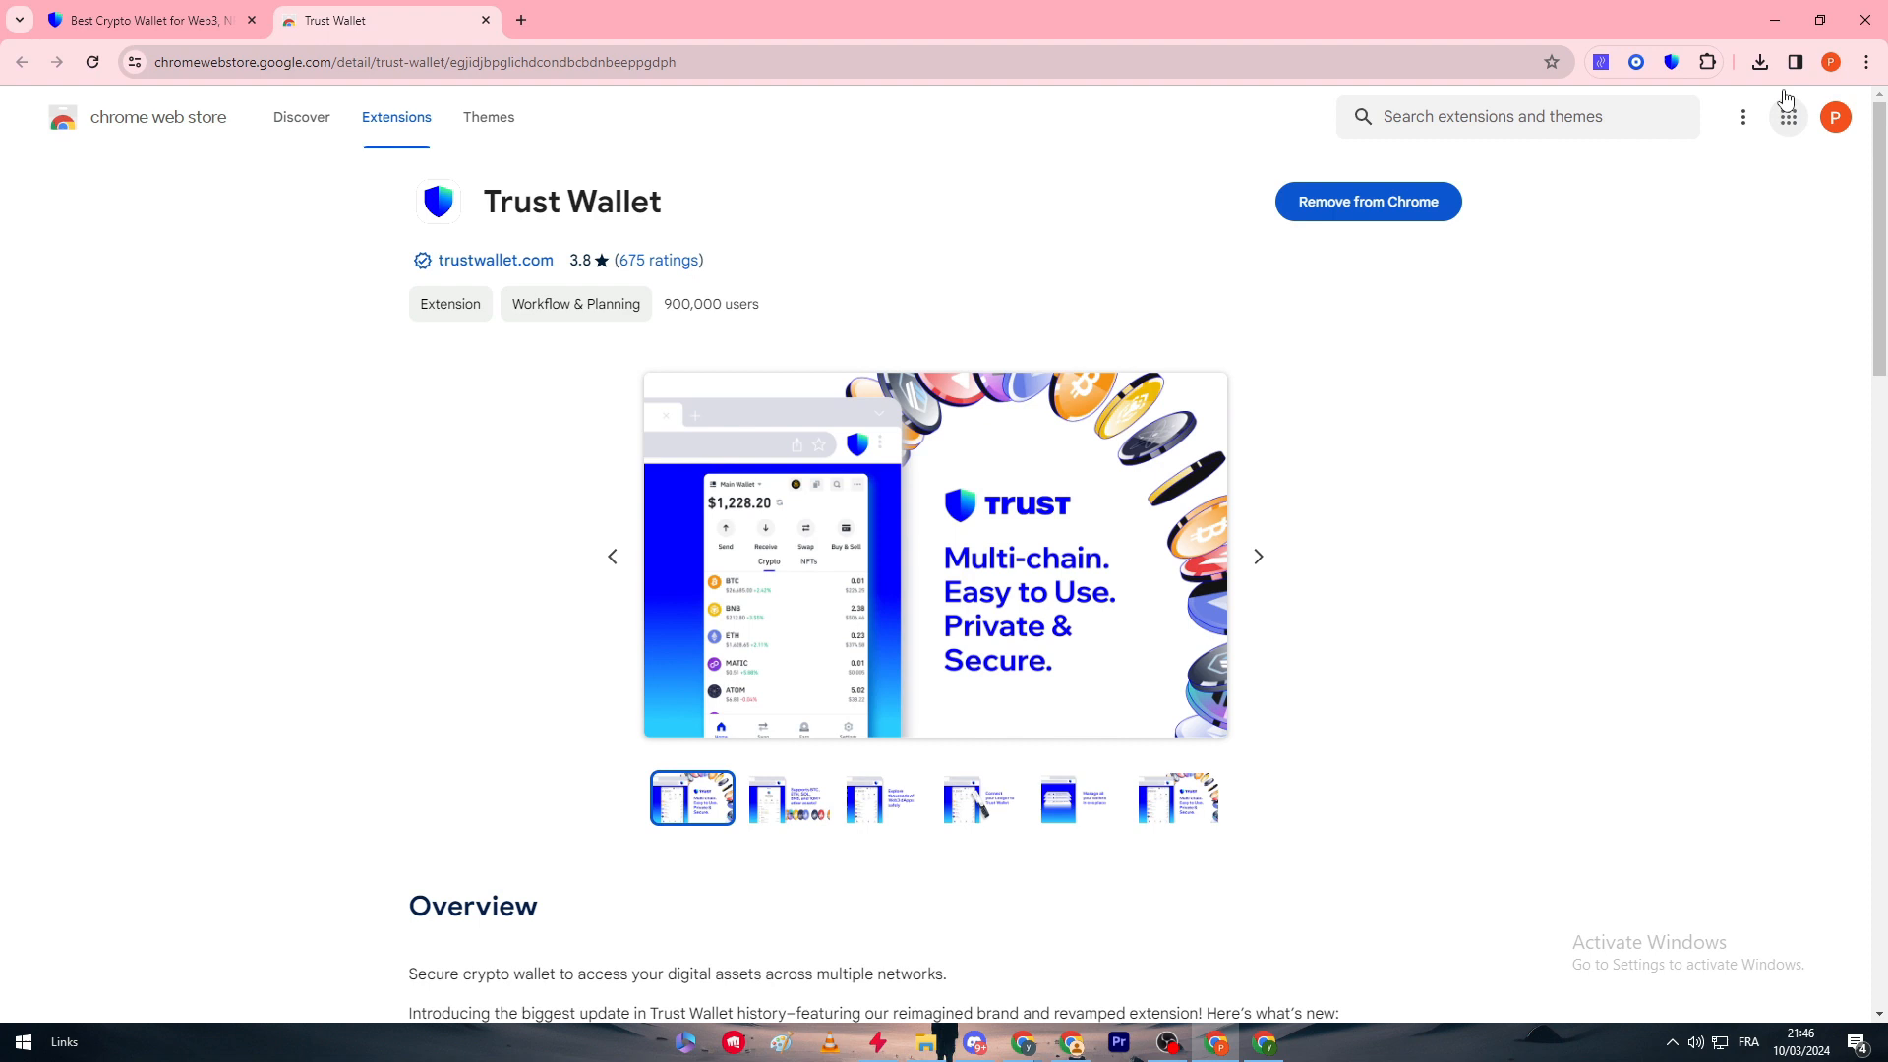
pyautogui.click(1671, 61)
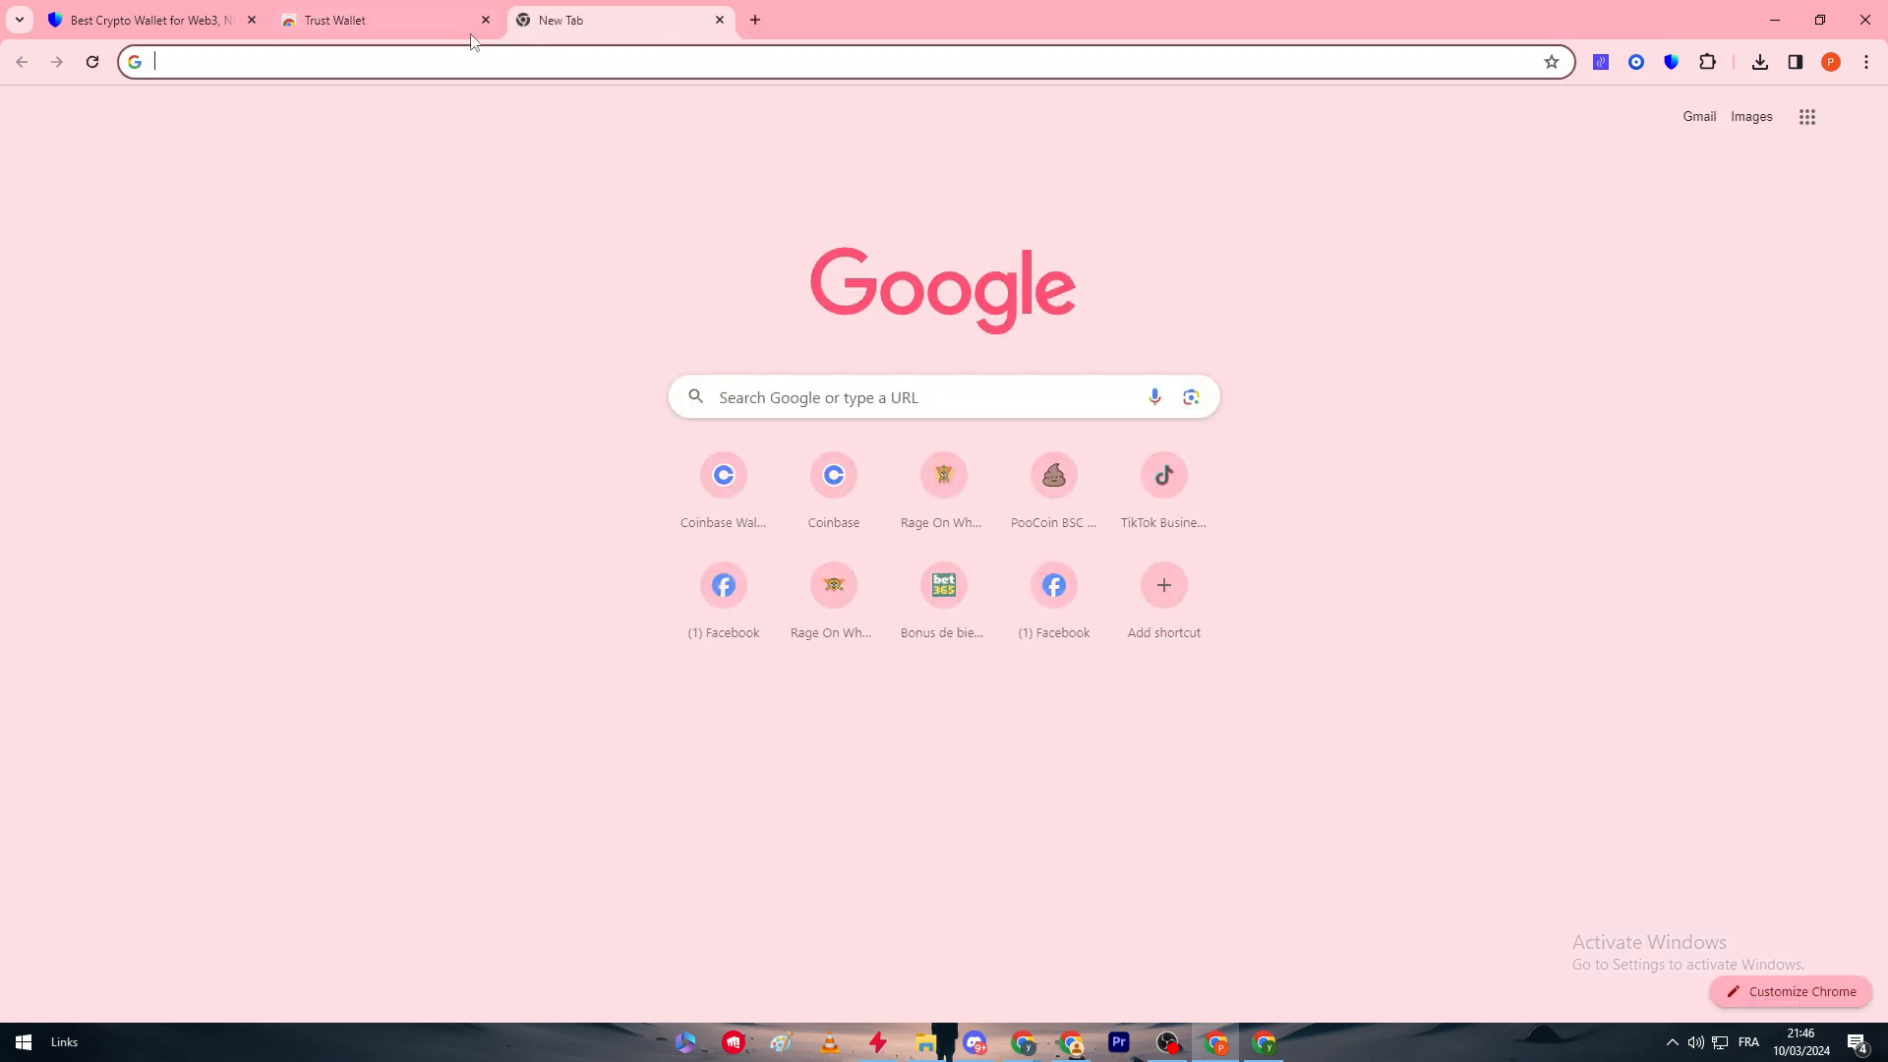
pyautogui.click(344, 20)
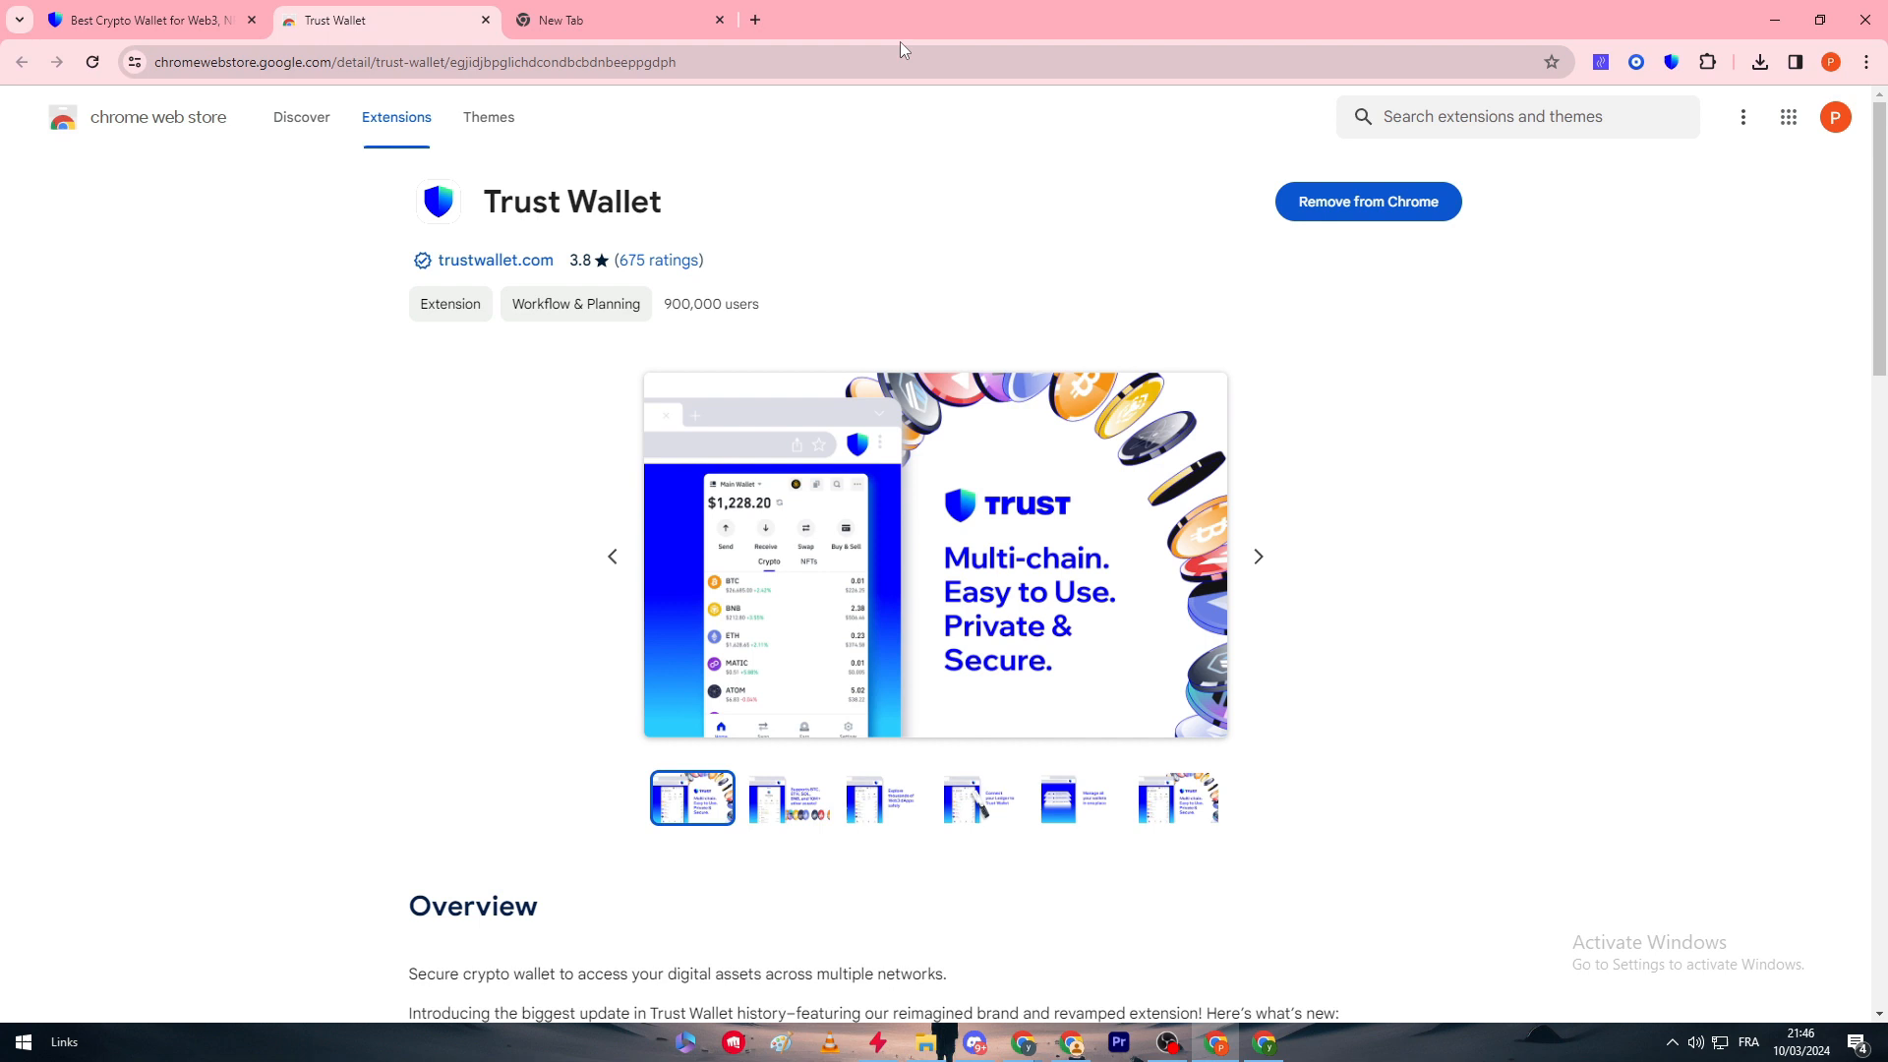
pyautogui.moveTo(1667, 175)
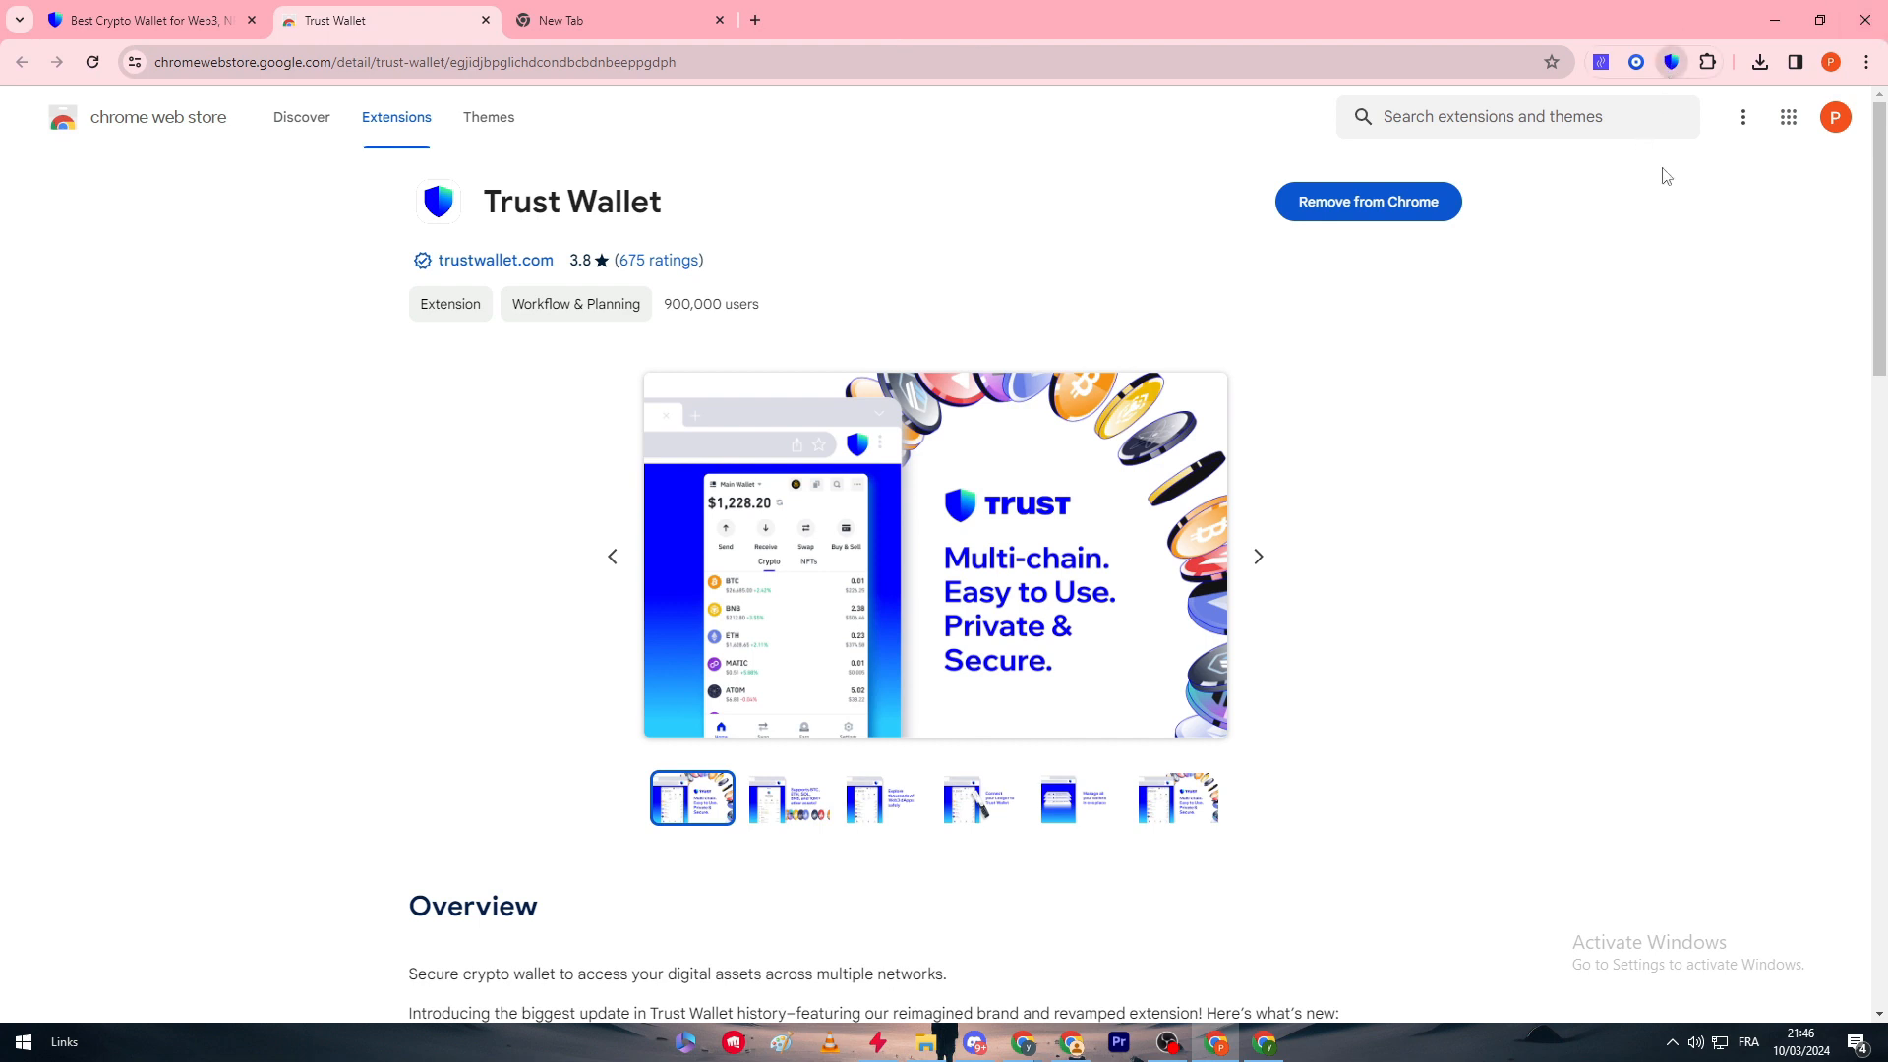
# Open the Trust Wallet extension home with $0.00 balance and scroll through the Crypto list.
pyautogui.click(1671, 61)
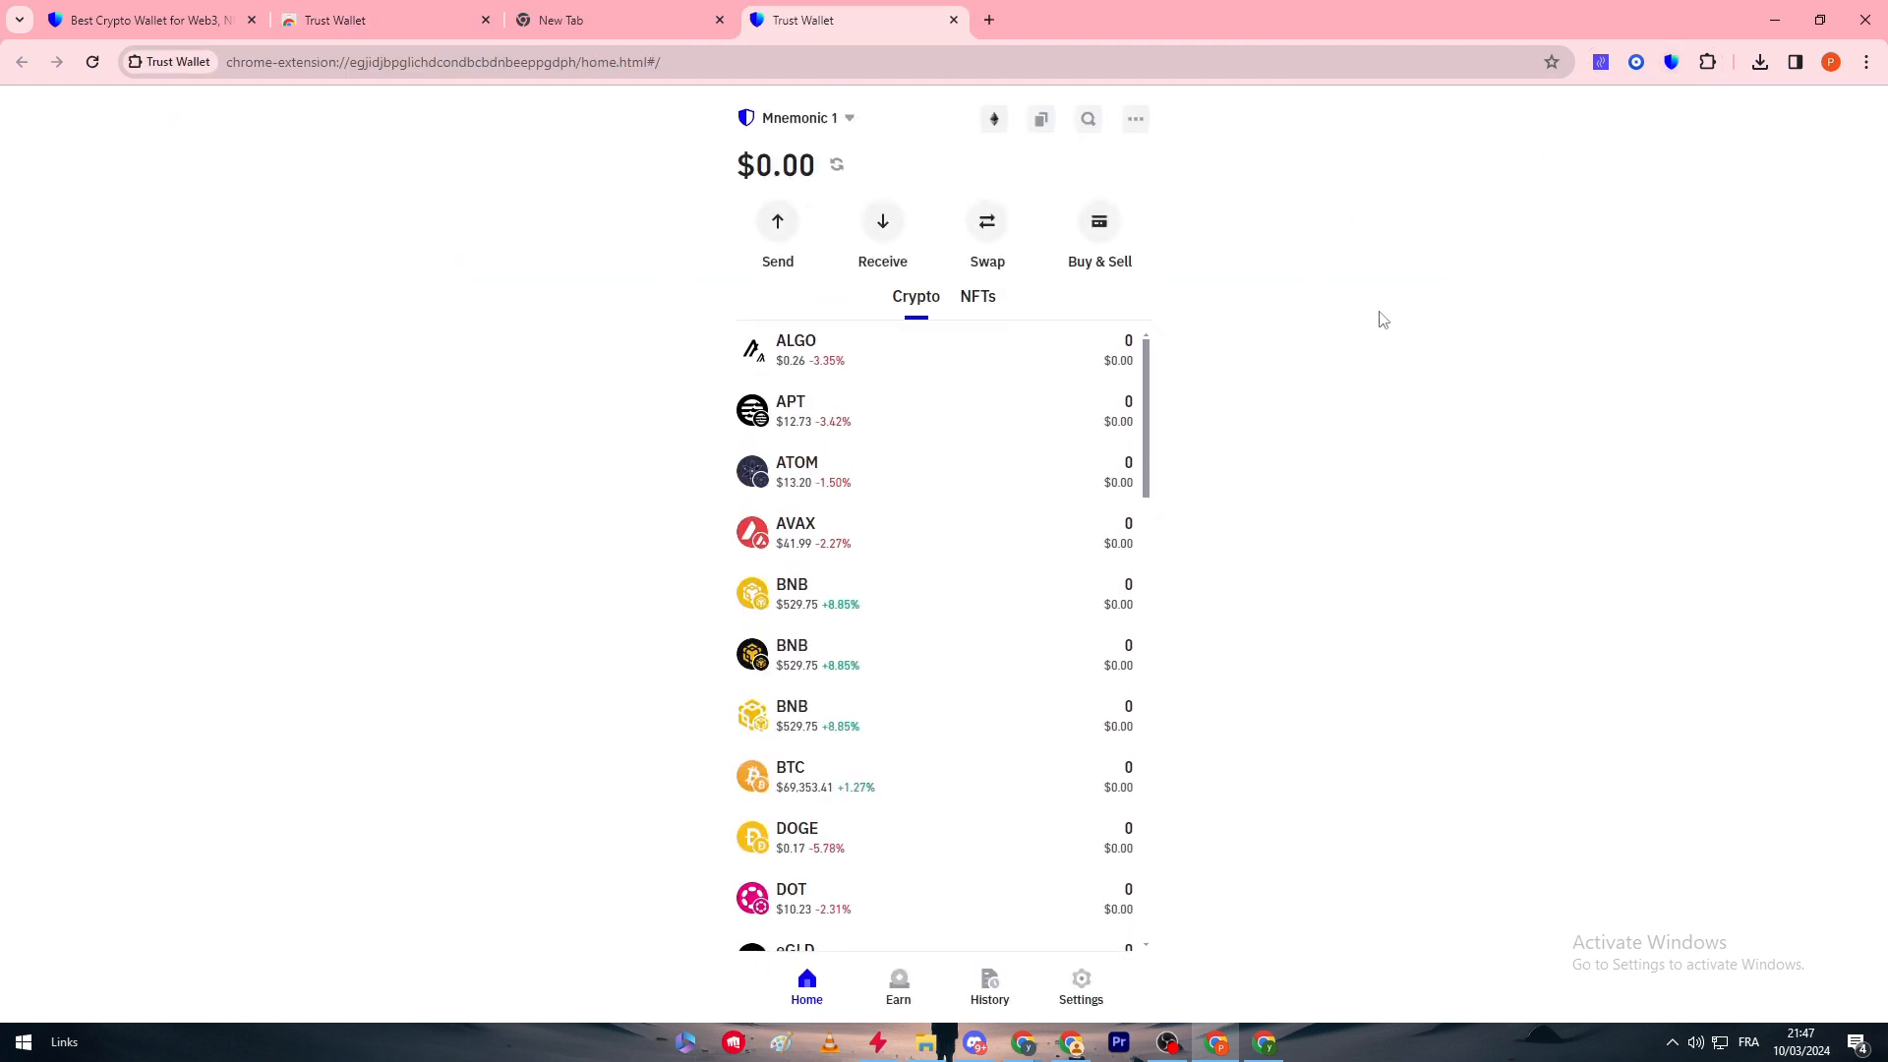
pyautogui.scroll(-3)
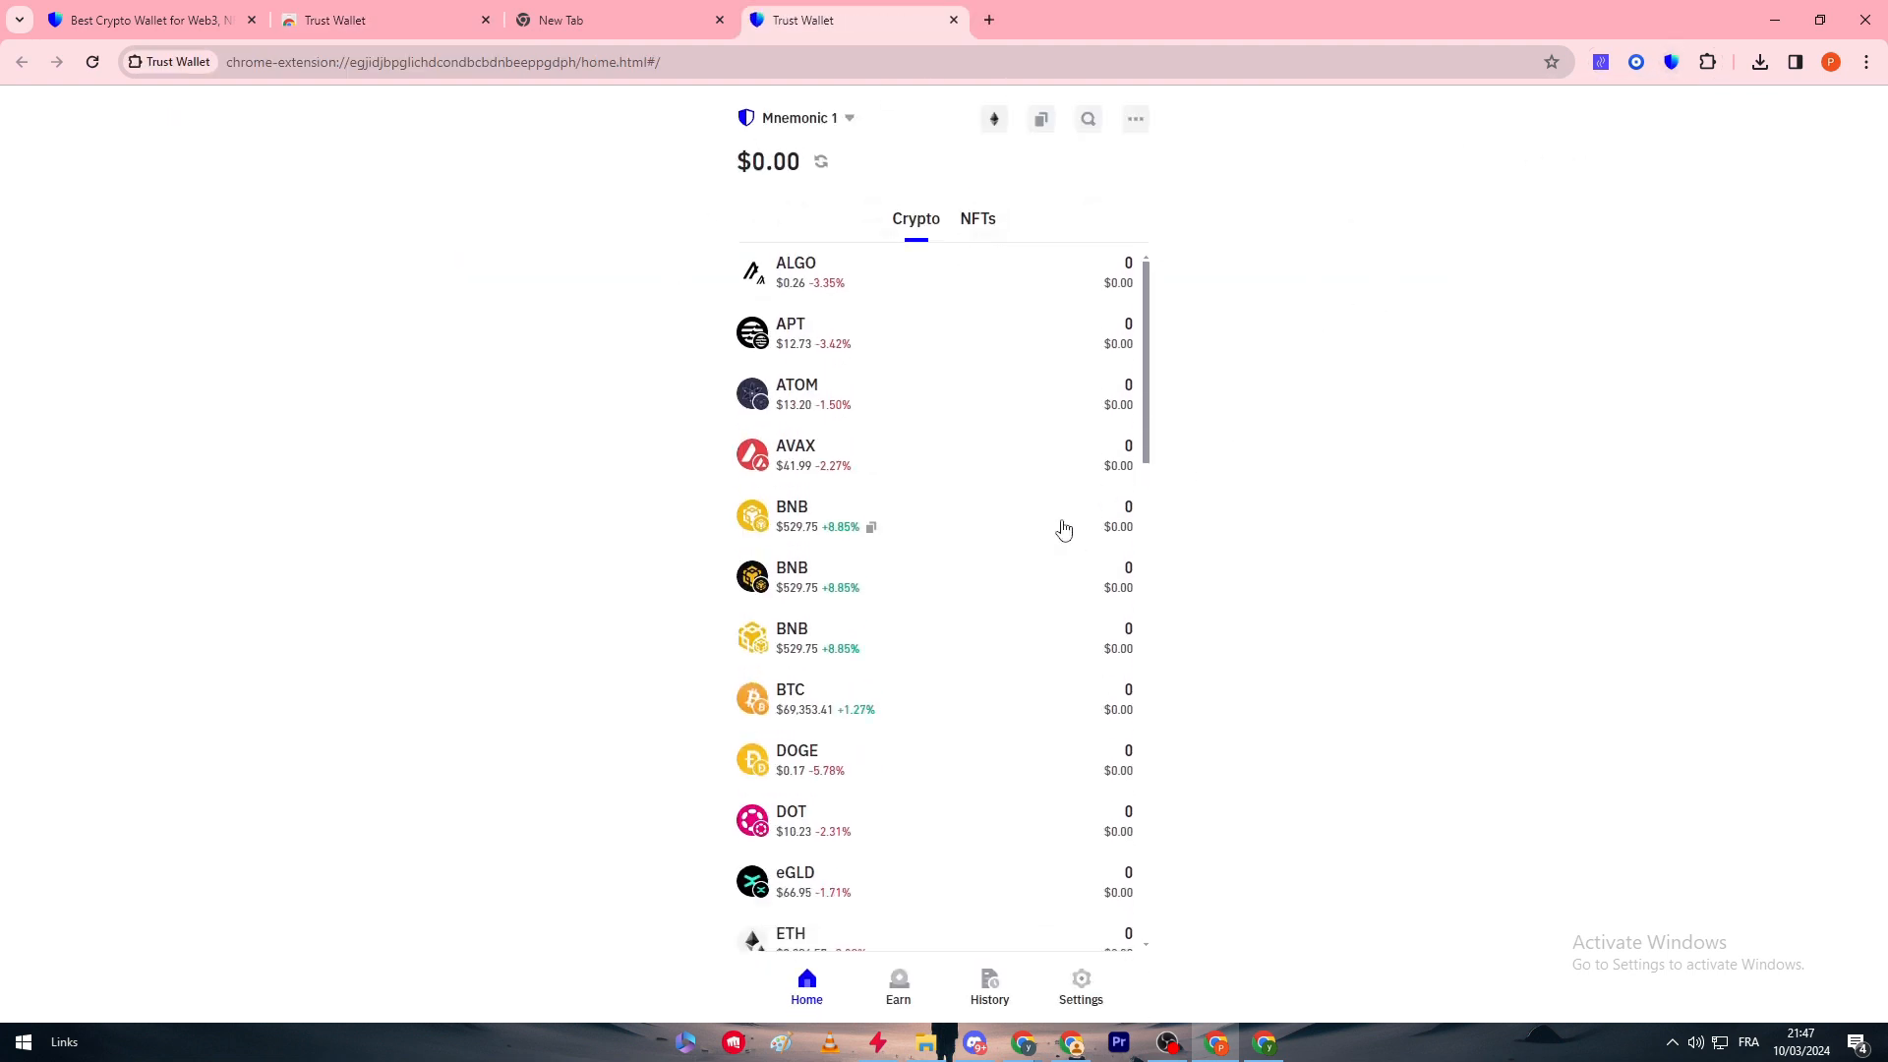
pyautogui.scroll(-3)
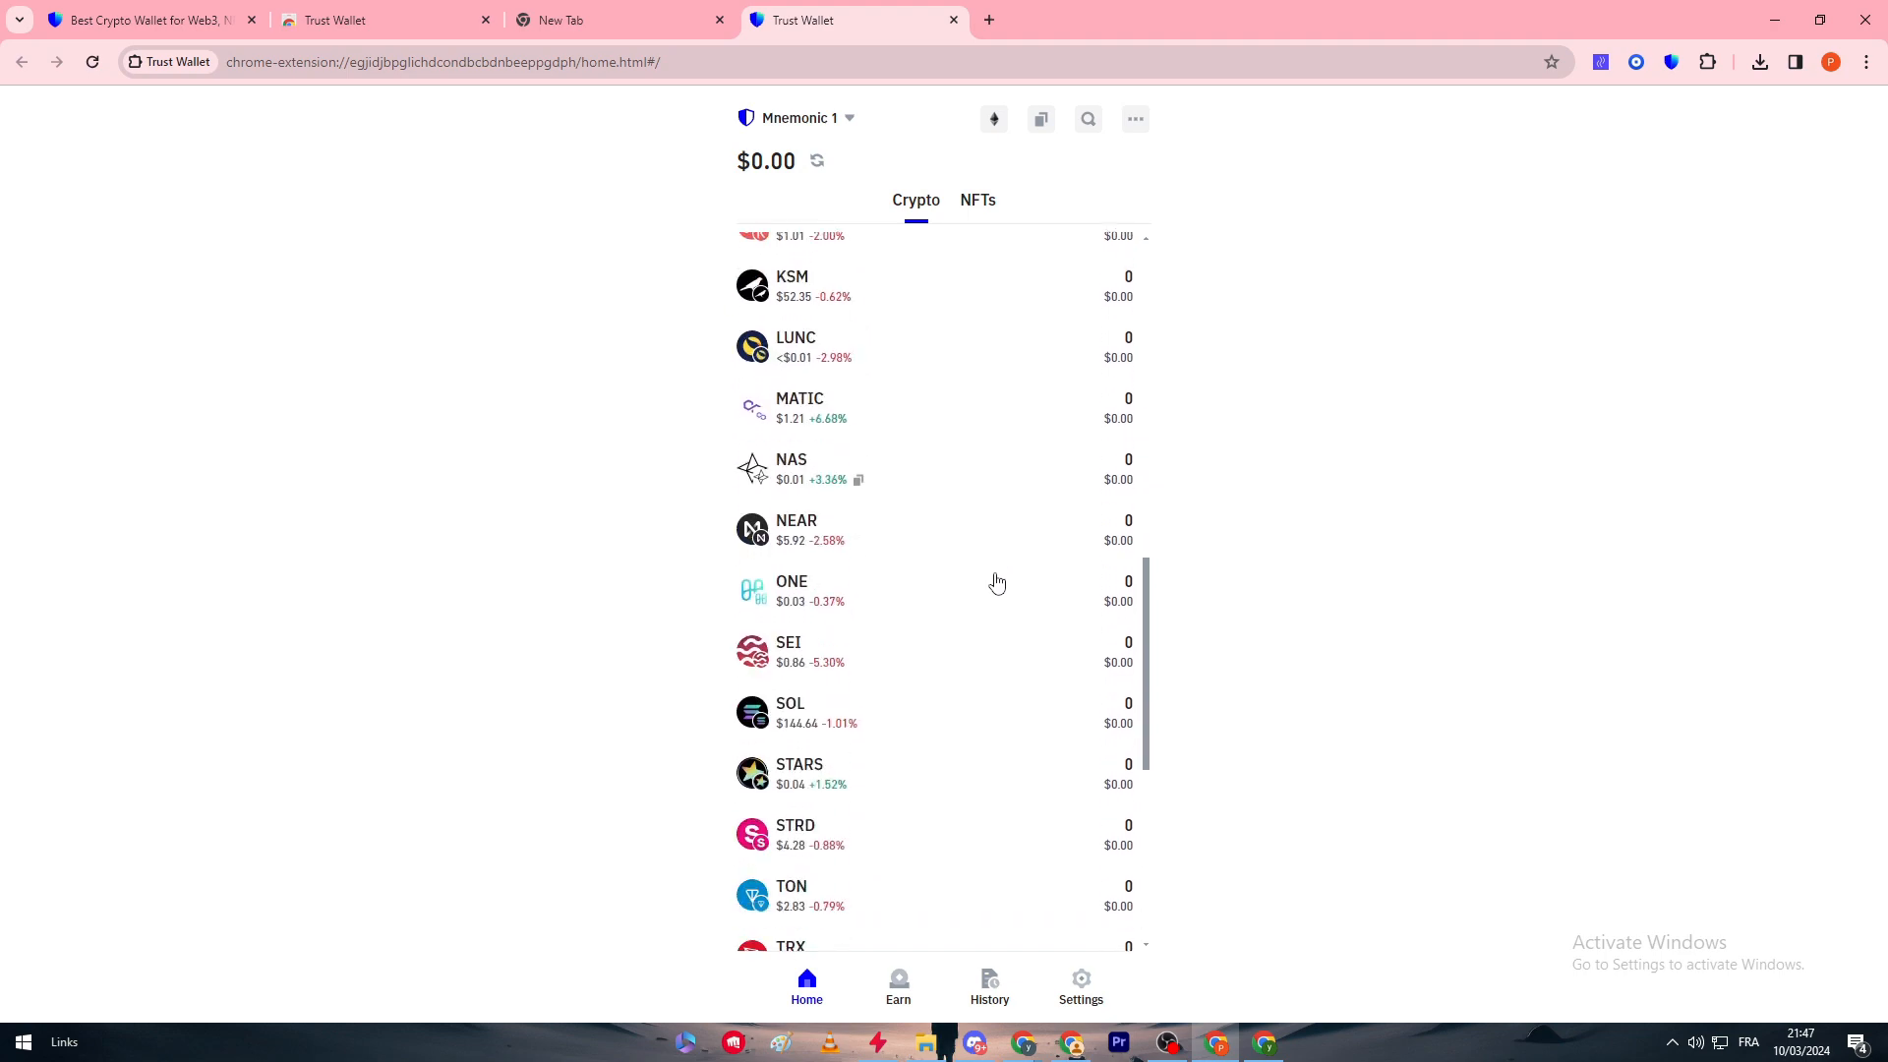
pyautogui.scroll(-3)
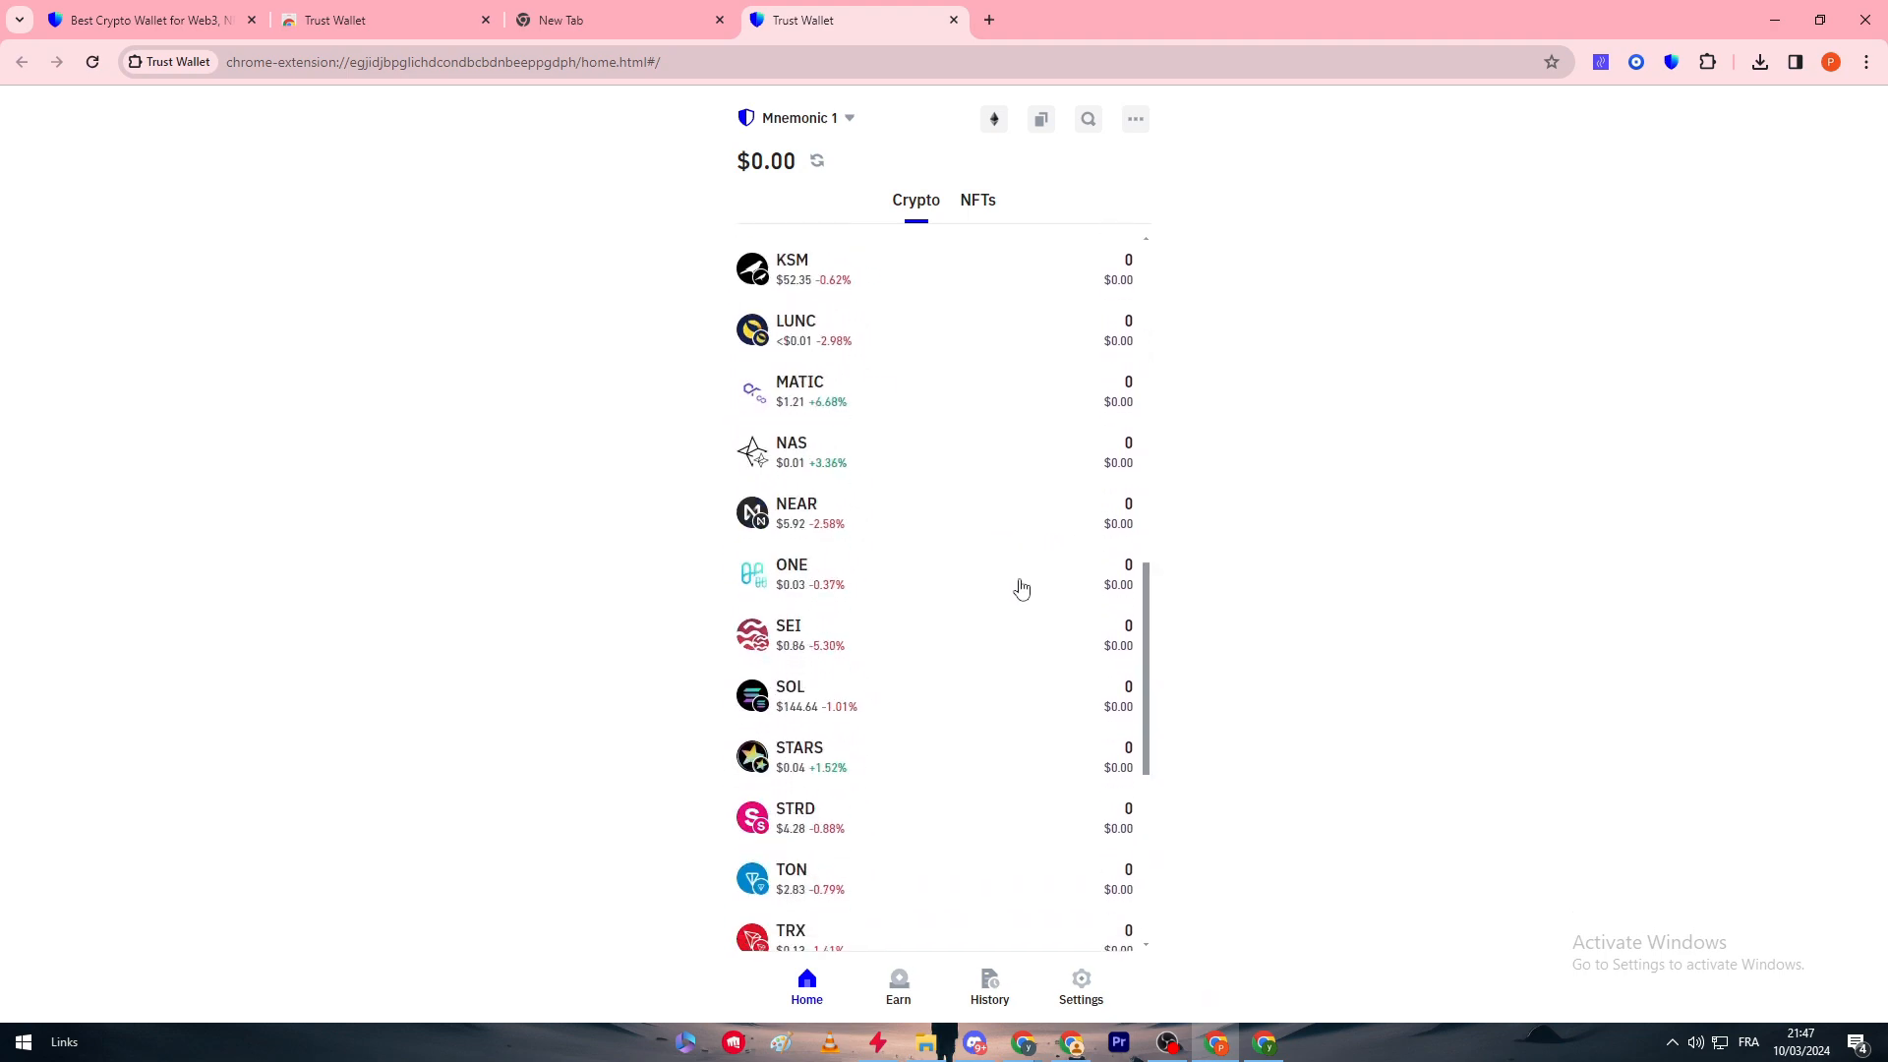
pyautogui.scroll(-3)
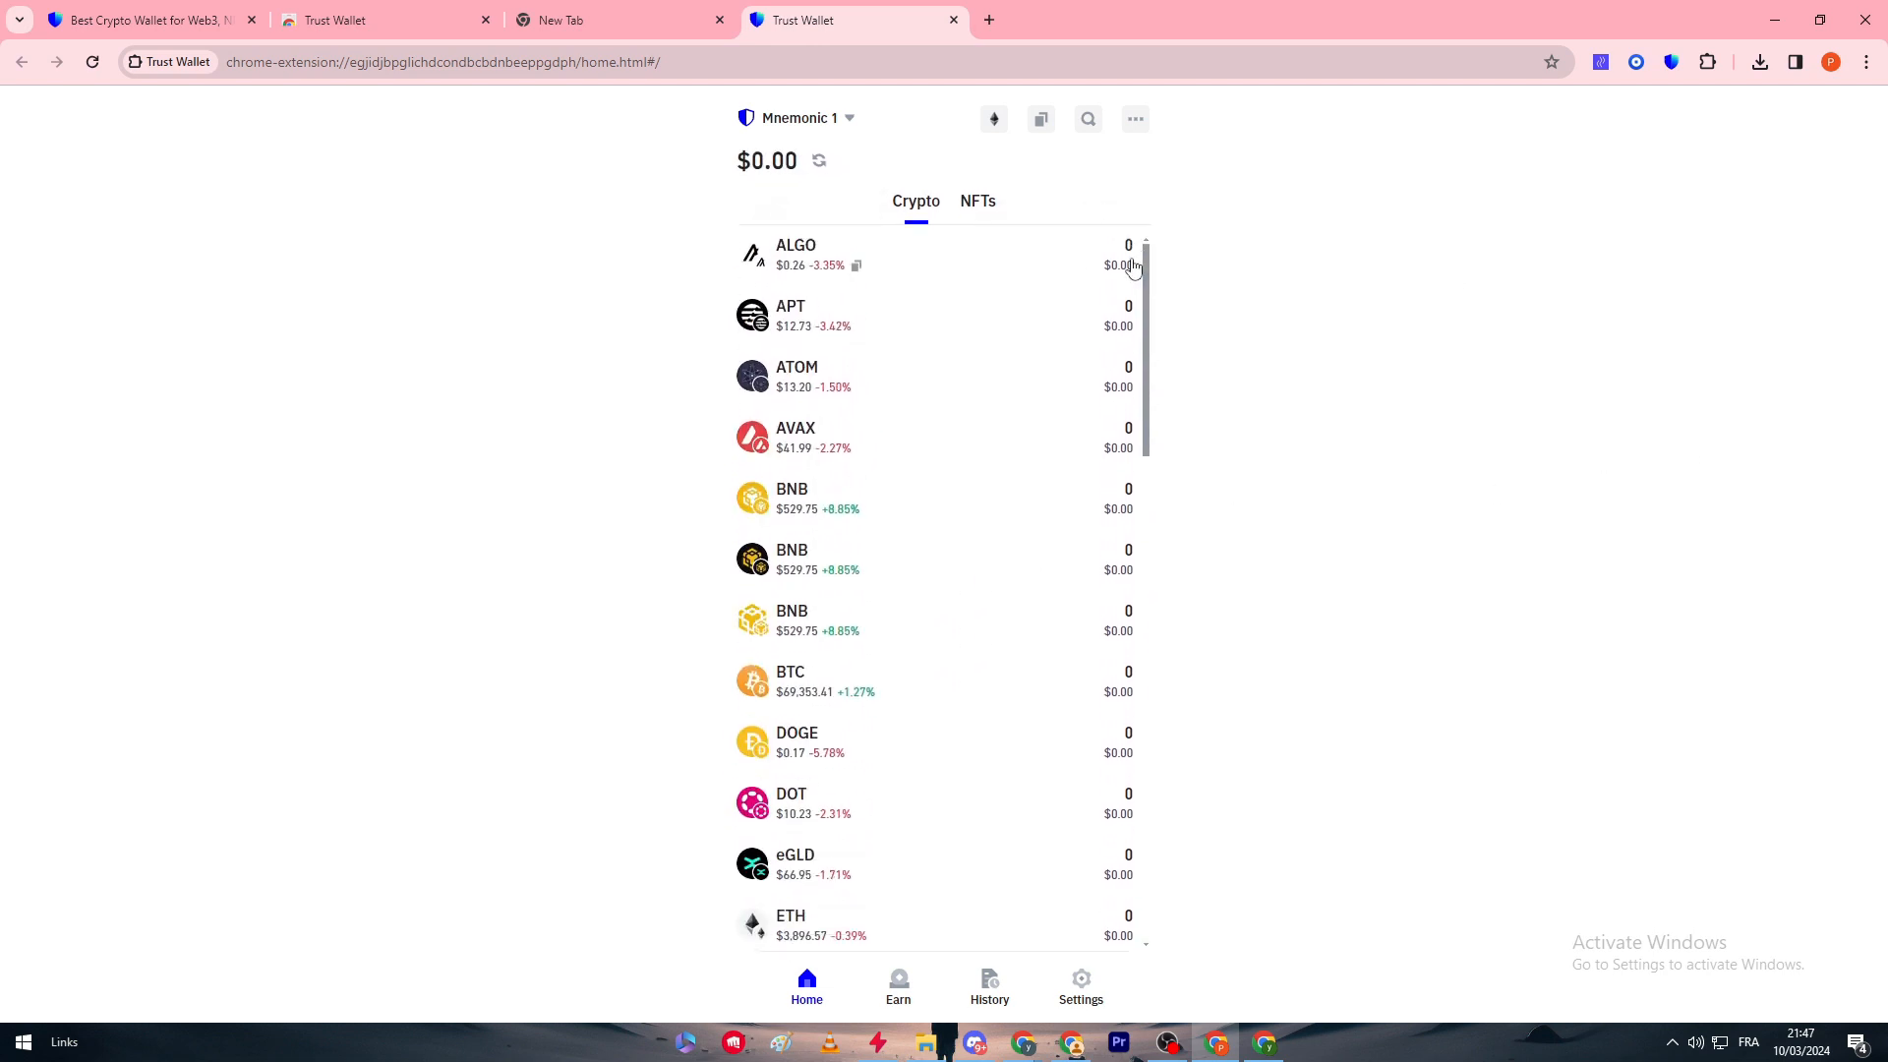
pyautogui.scroll(-3)
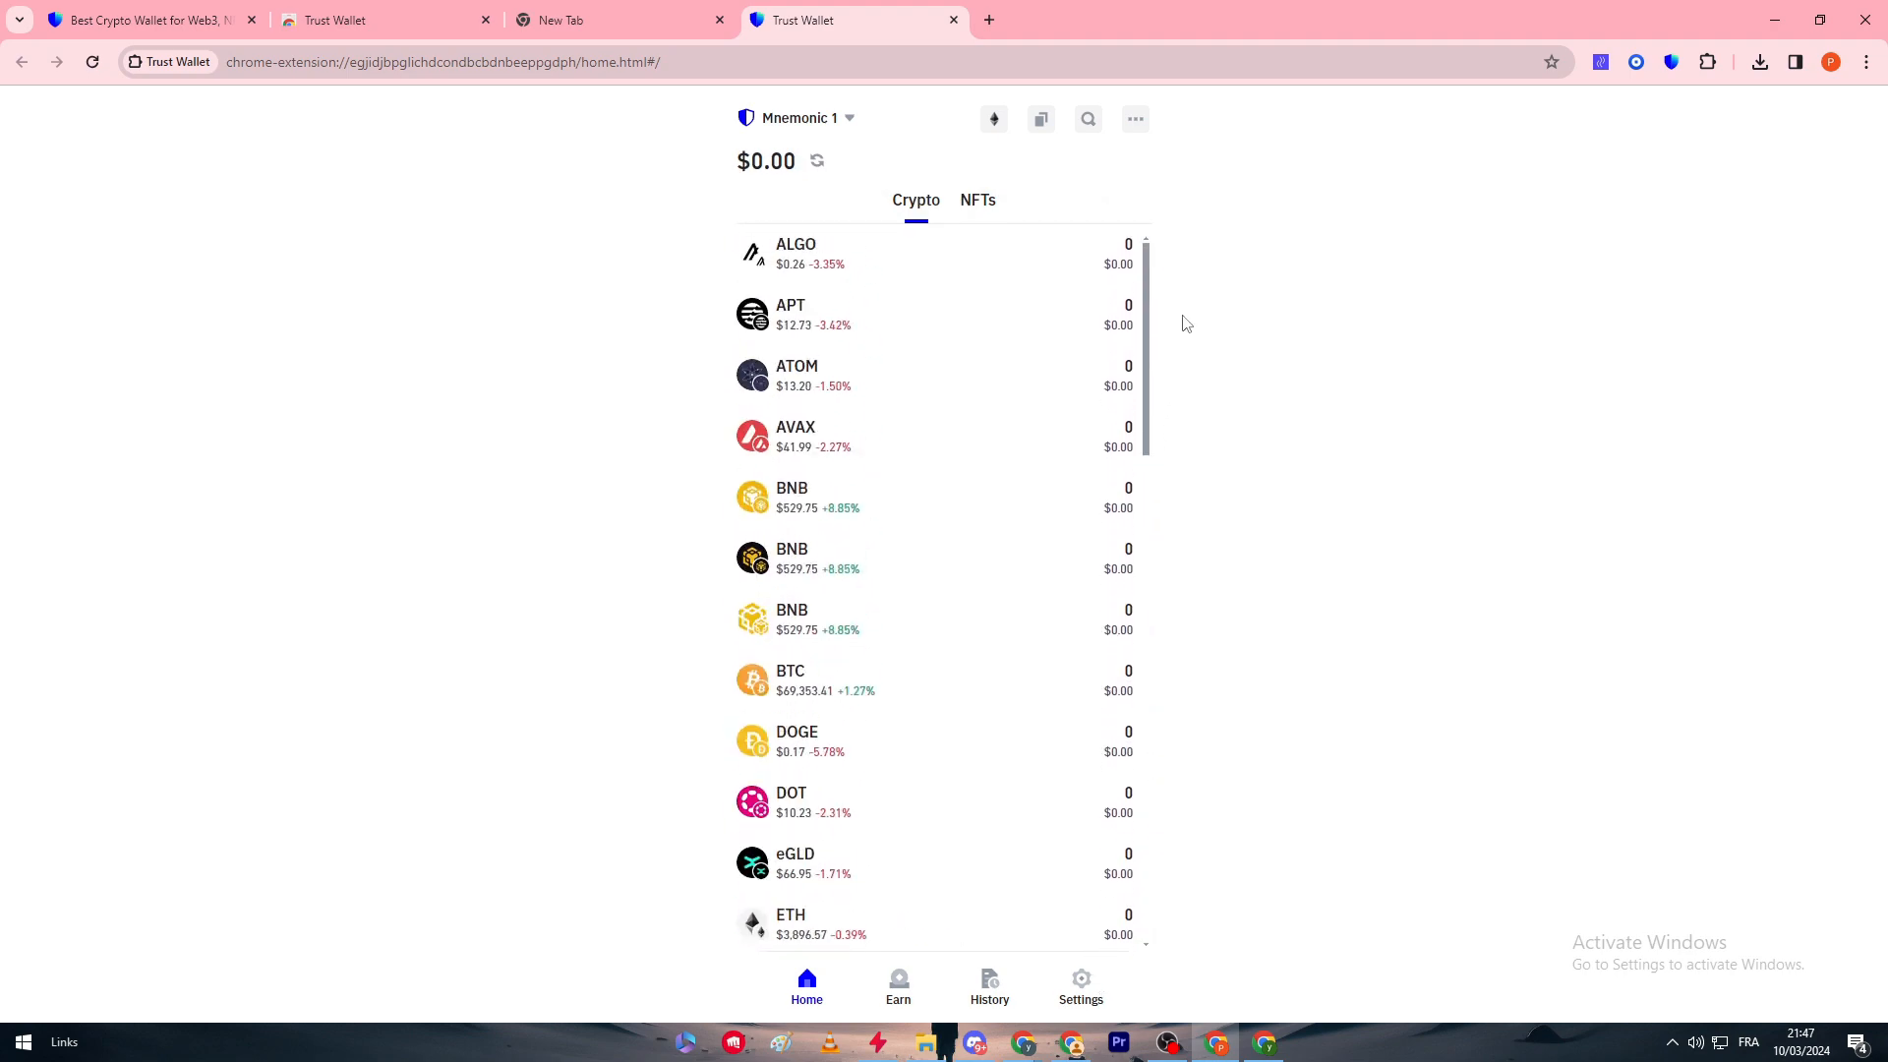
# In manage crypto, search "eth", switch off Polygon zkEVM ETH and return home.
pyautogui.click(1087, 118)
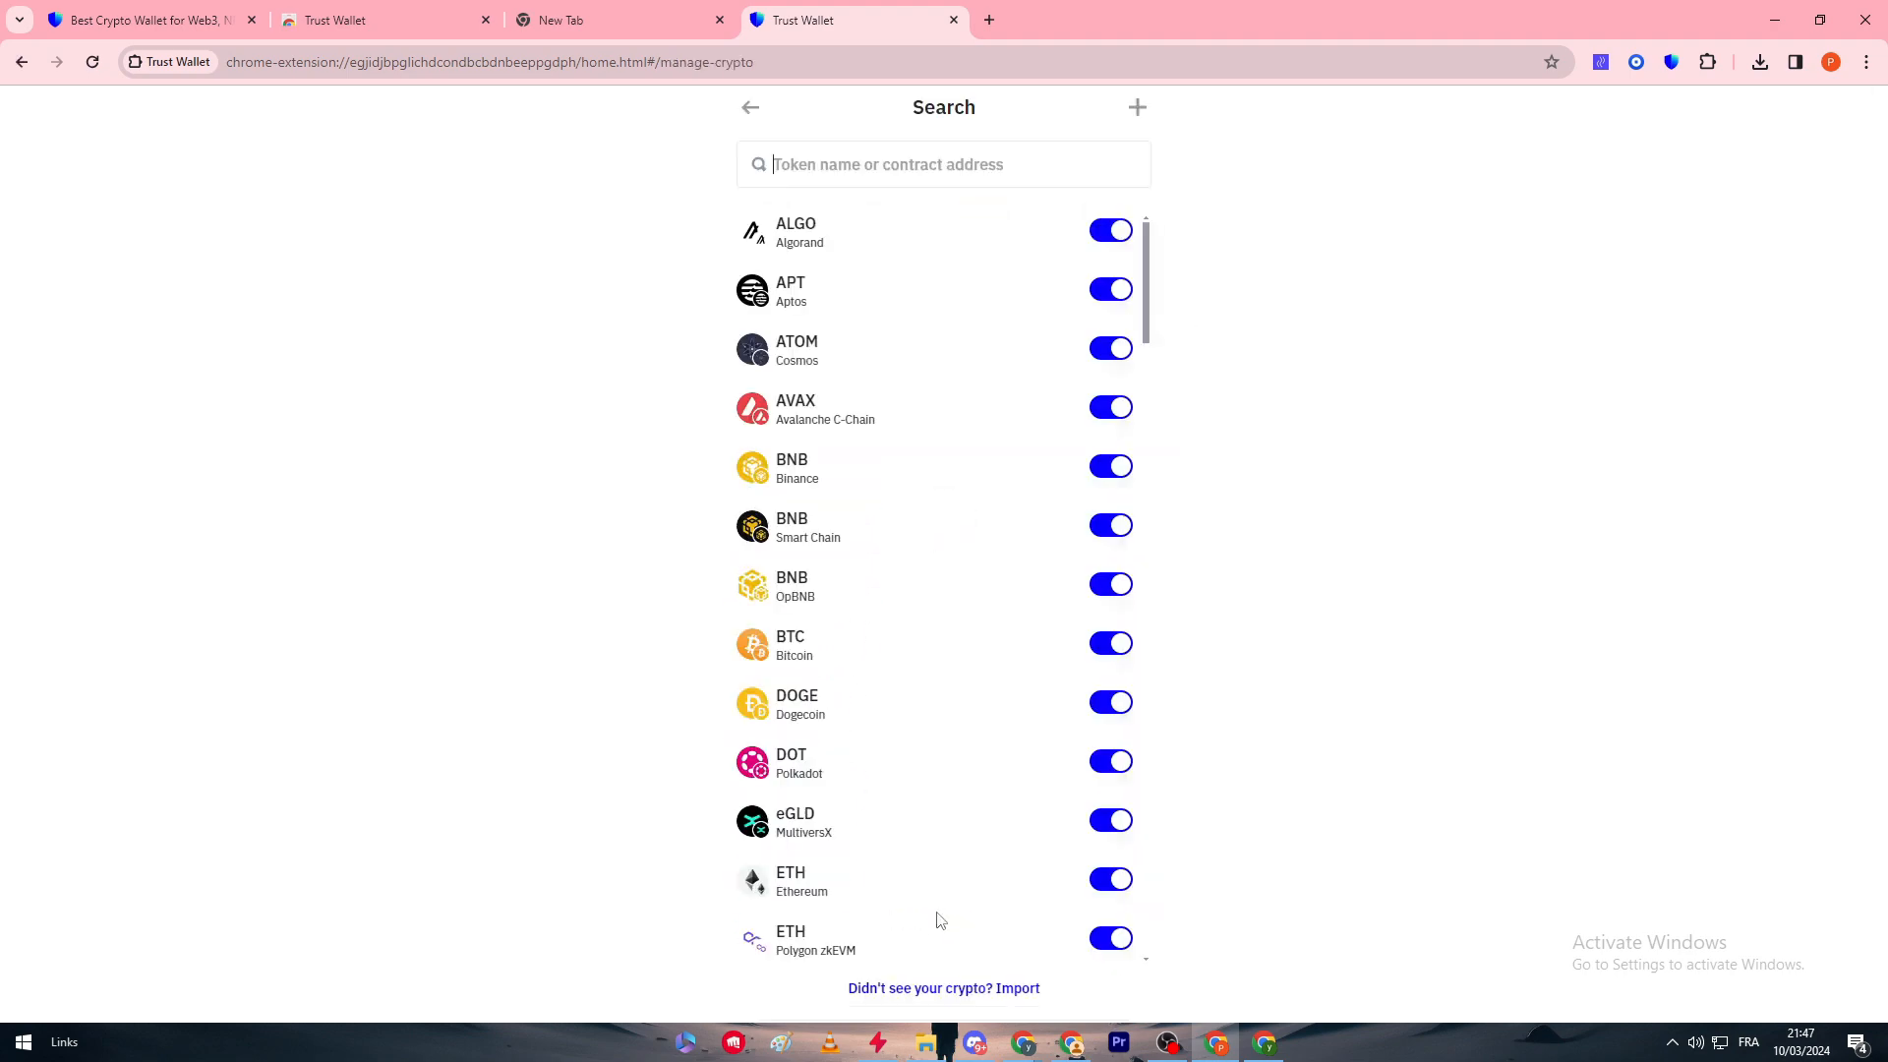
pyautogui.write('et')
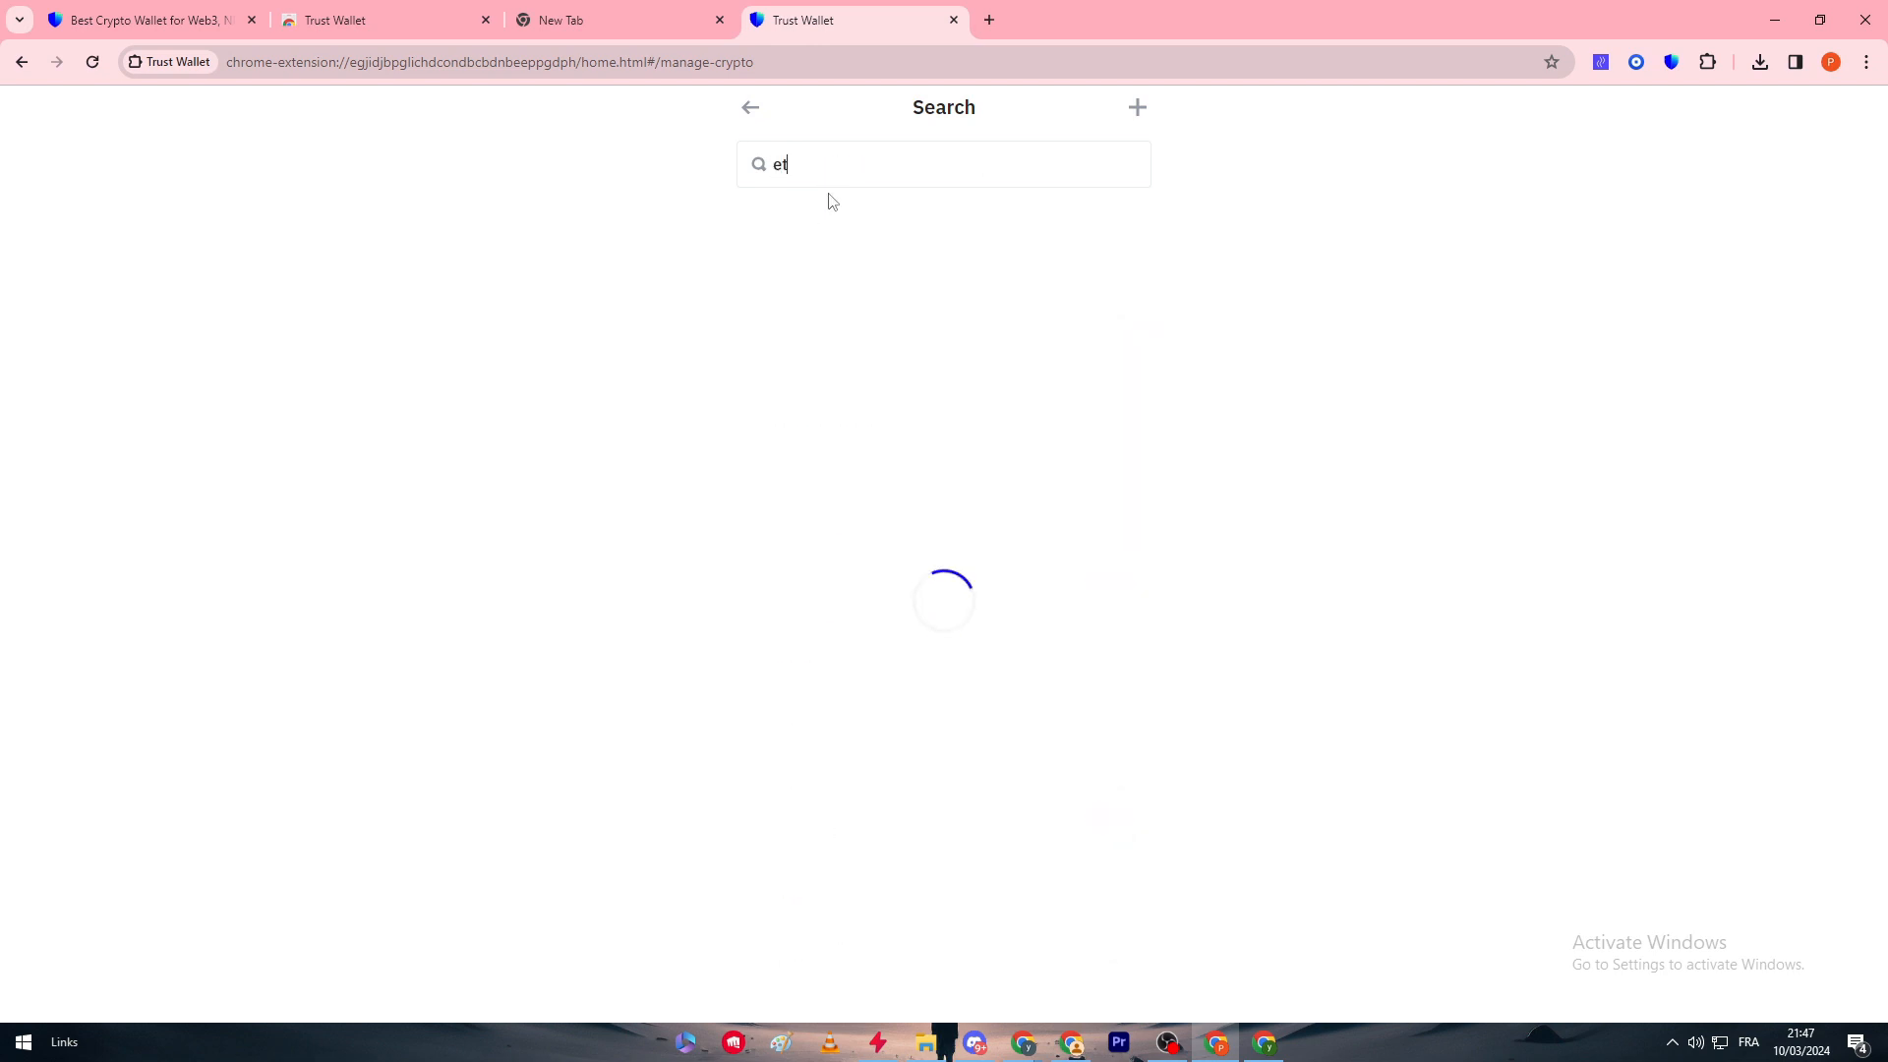
pyautogui.write('h')
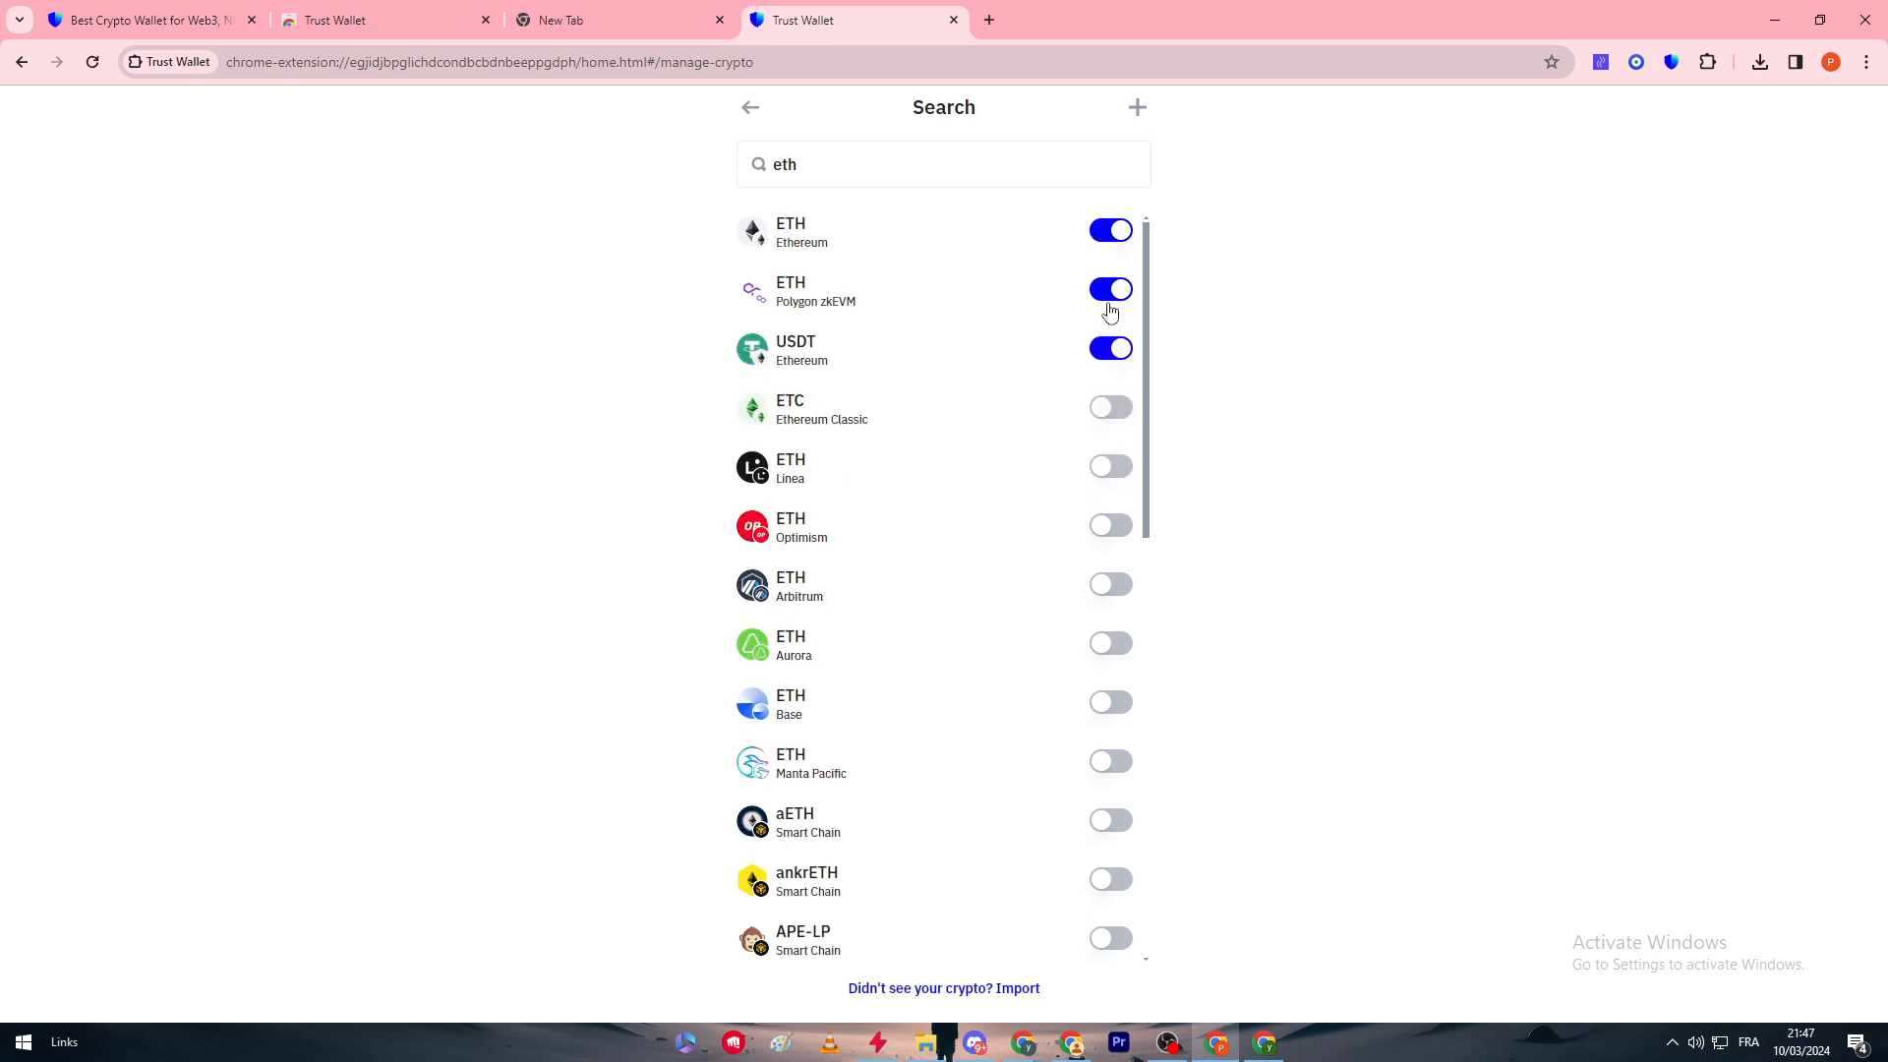
pyautogui.click(1109, 288)
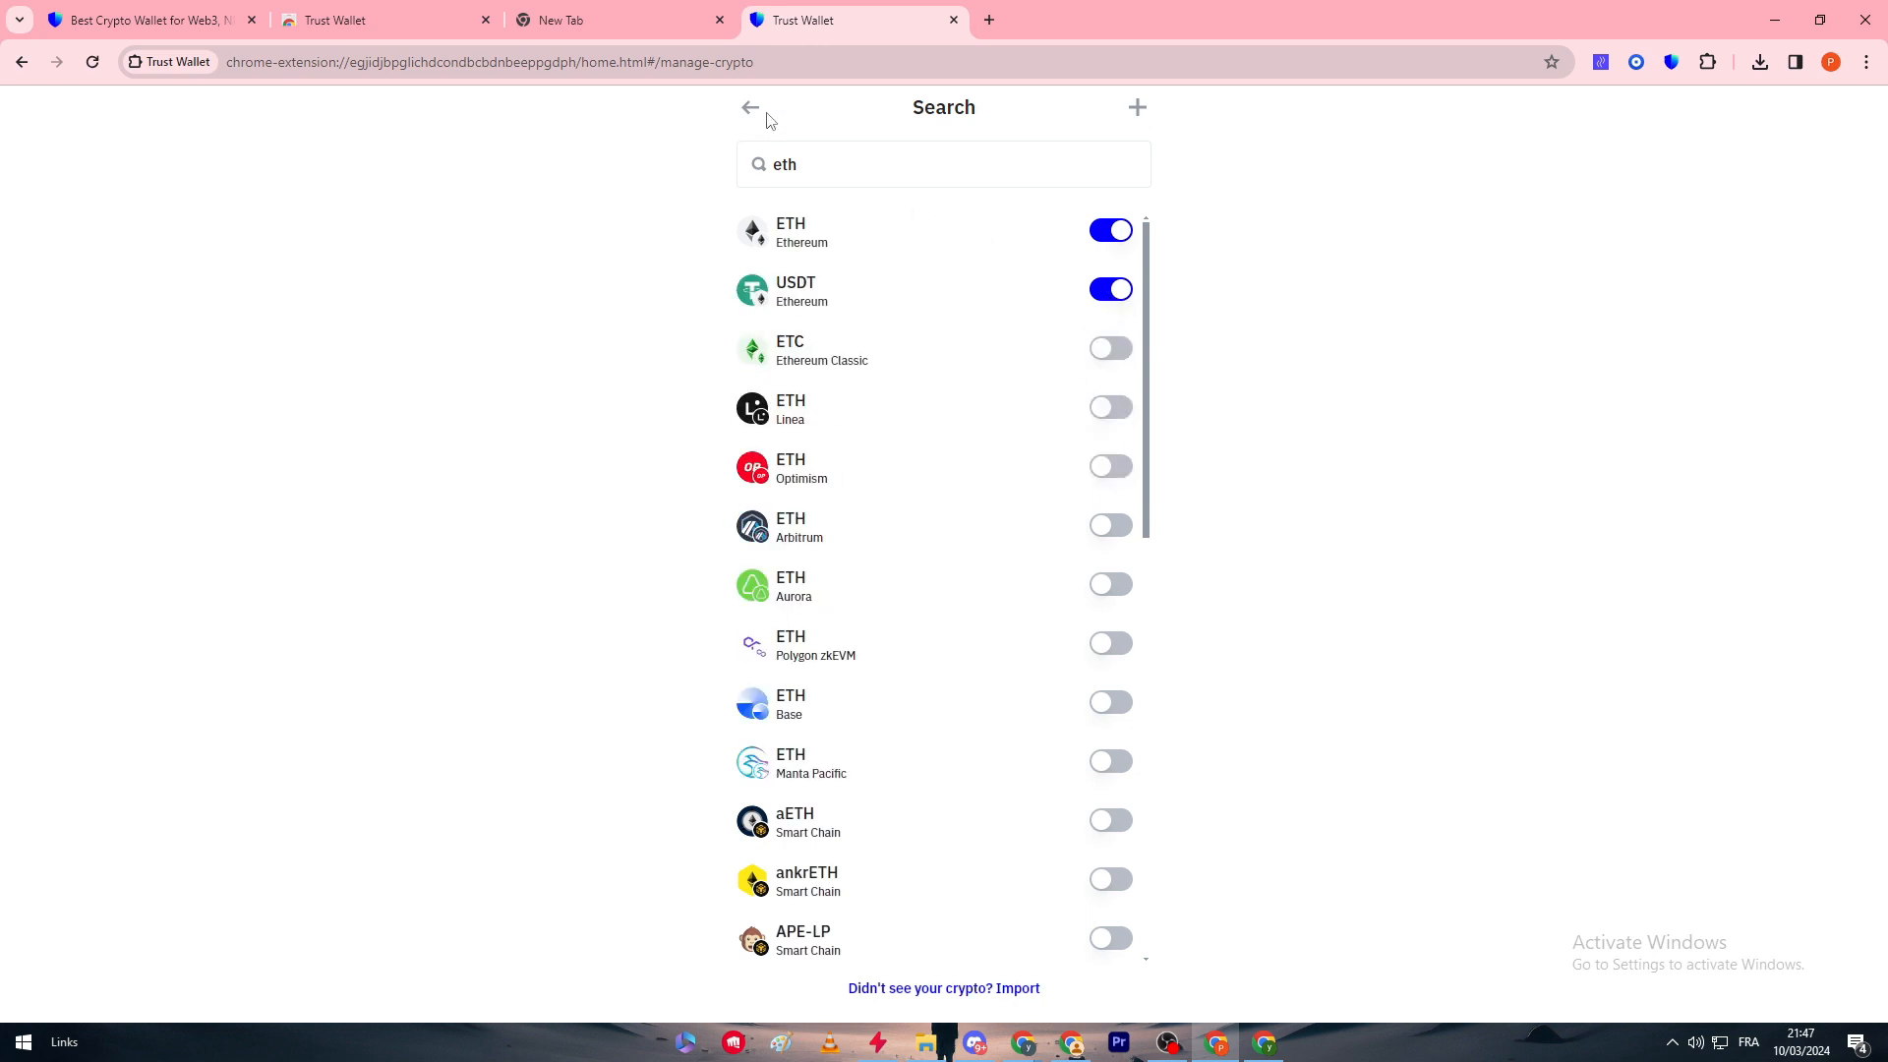
pyautogui.click(752, 106)
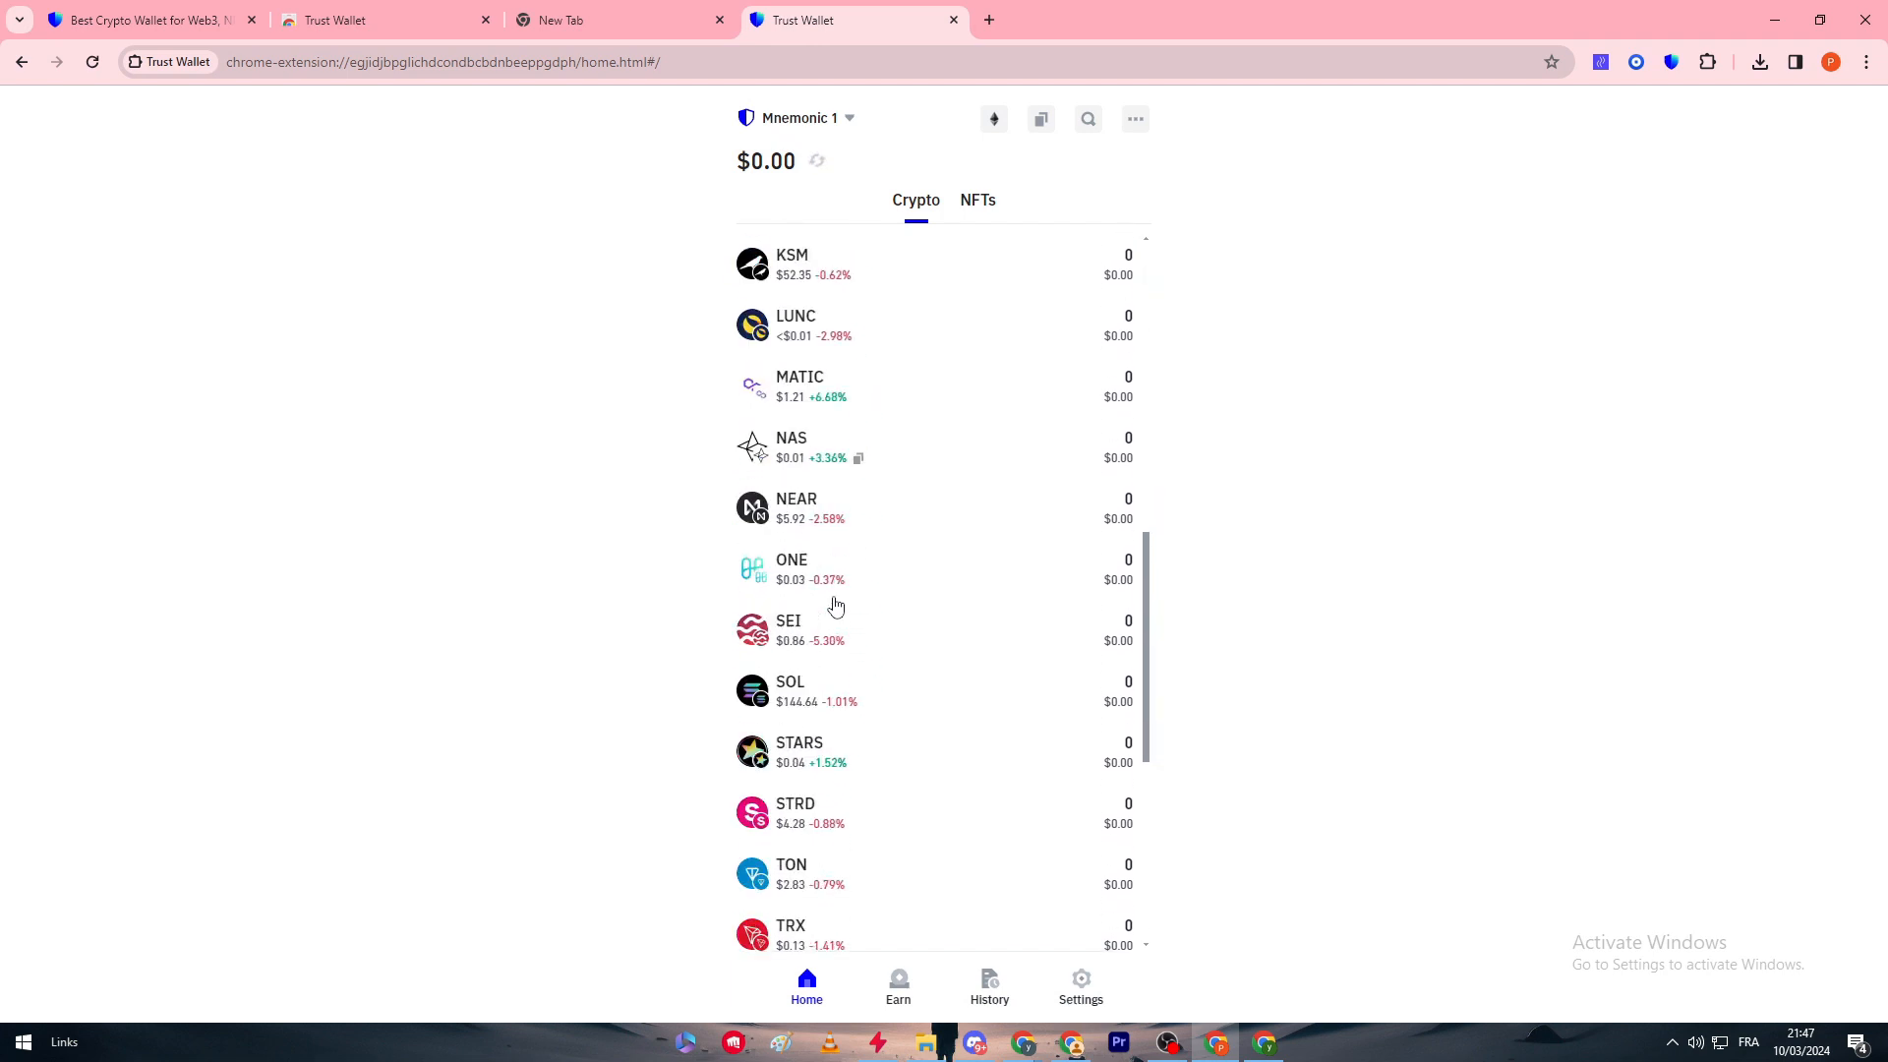
pyautogui.scroll(3)
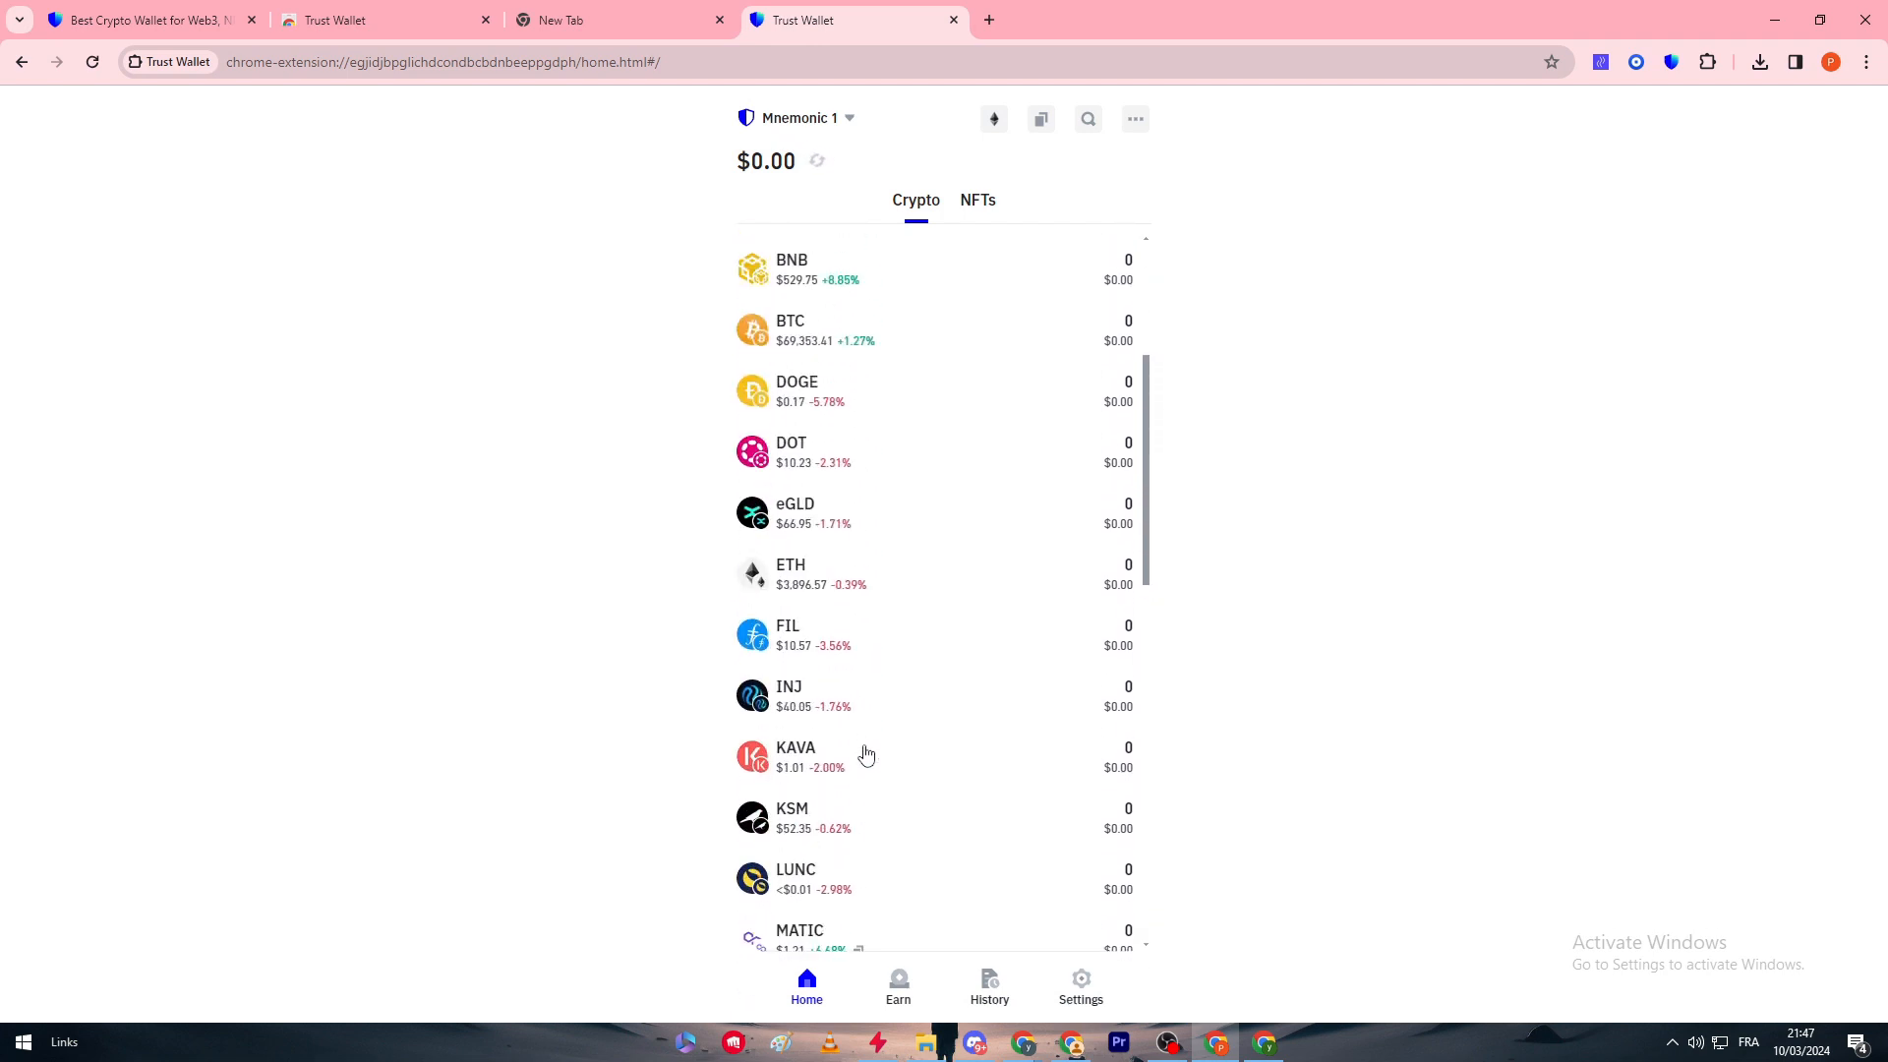
pyautogui.click(790, 565)
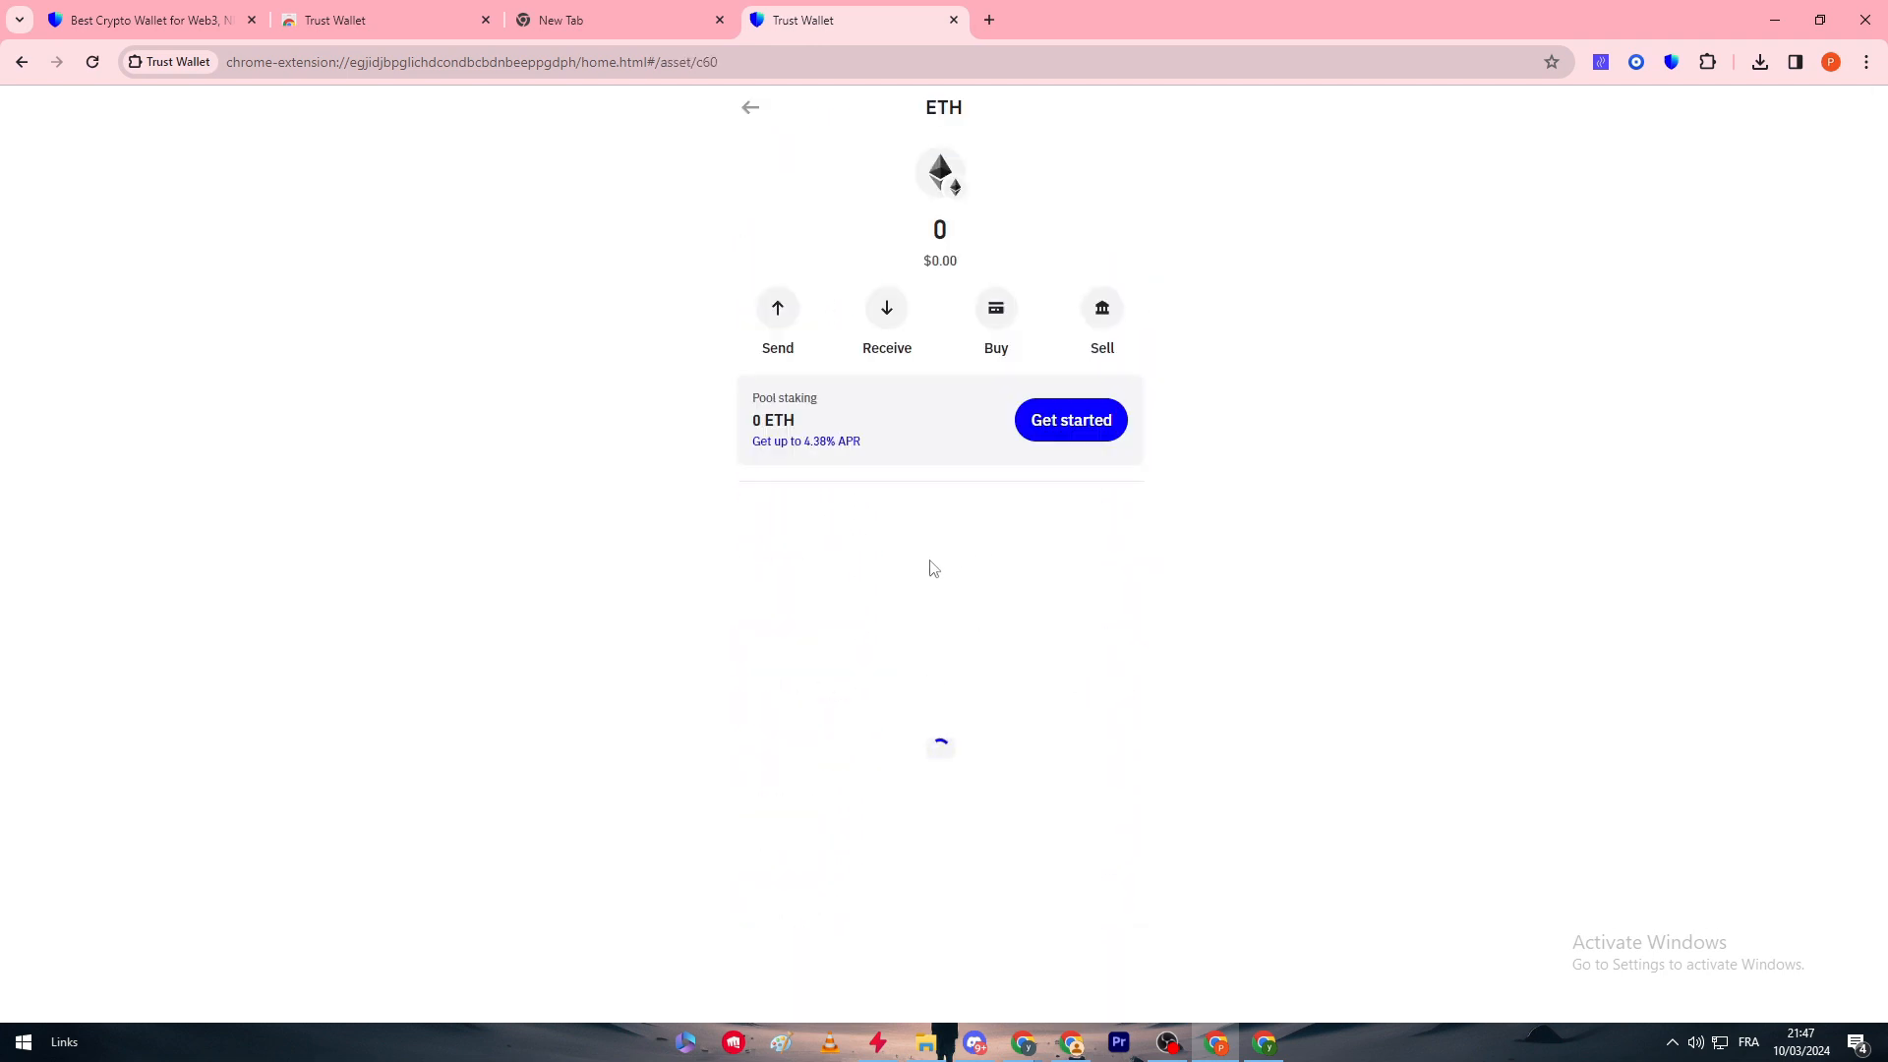
pyautogui.moveTo(920, 389)
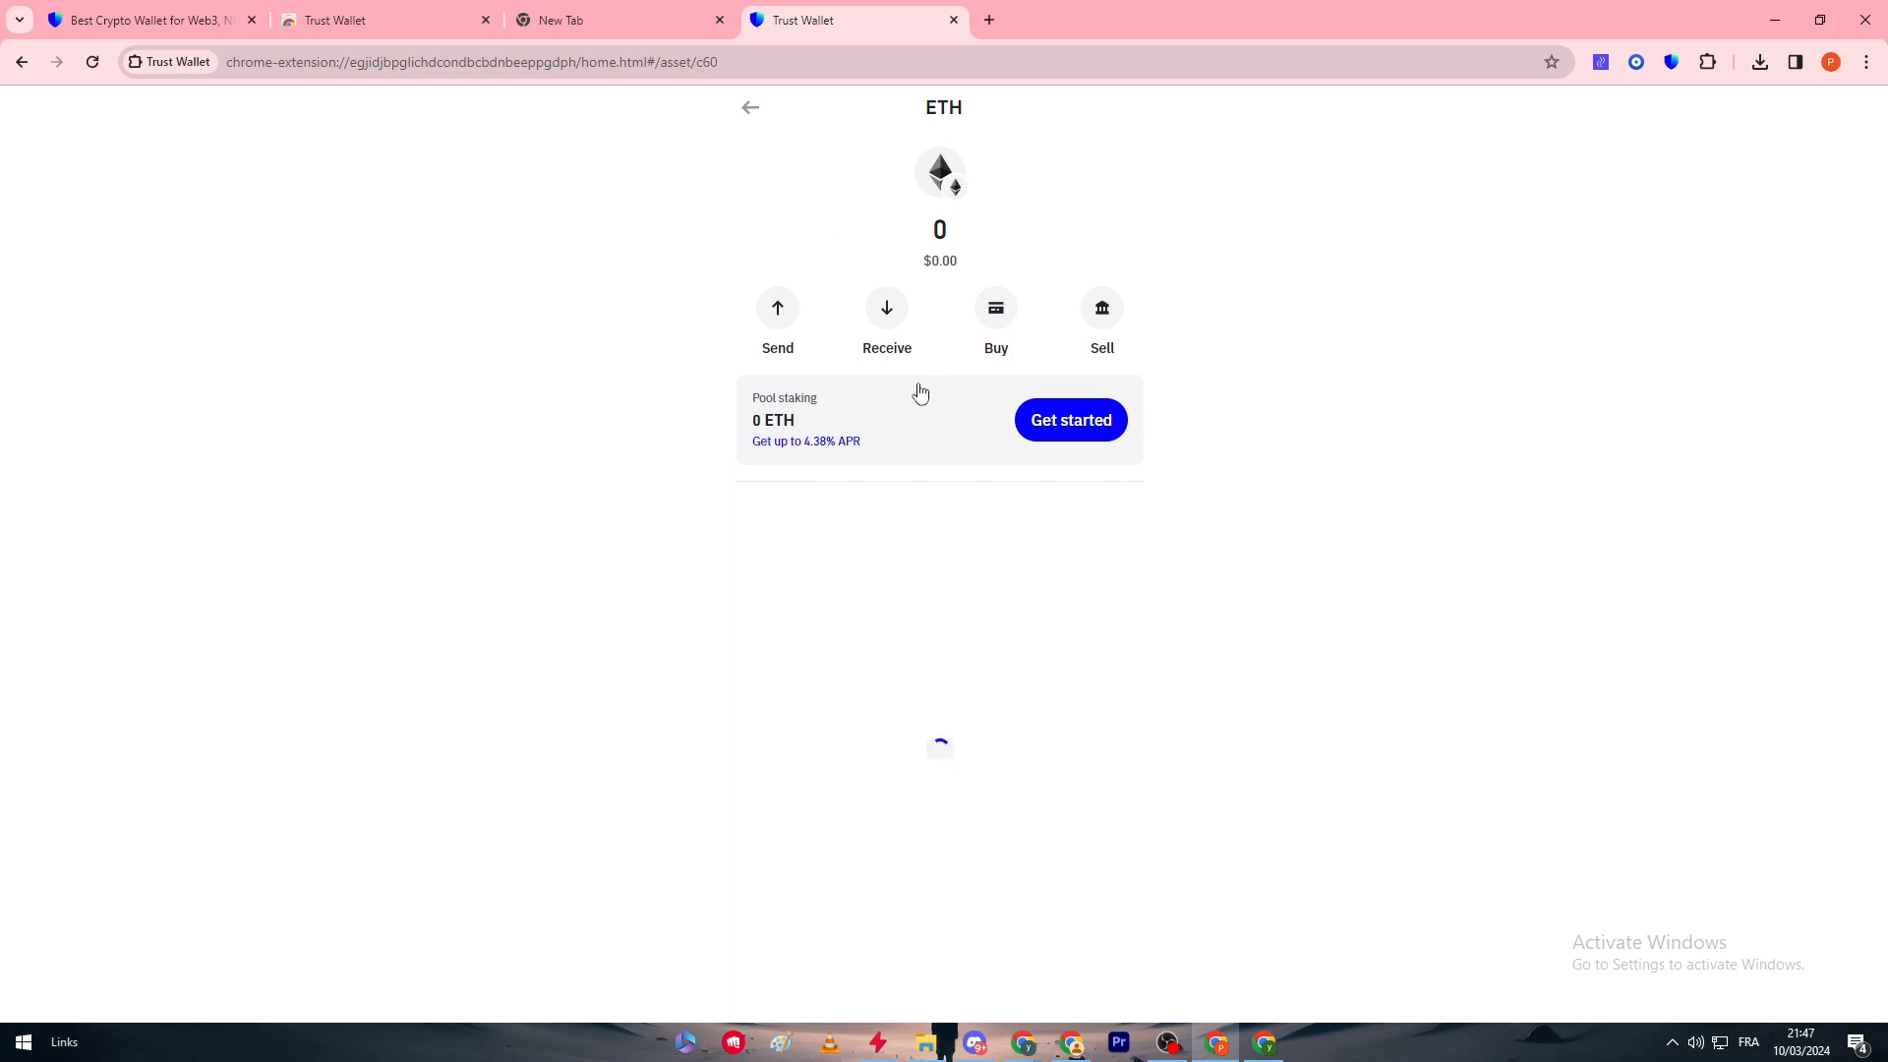
pyautogui.moveTo(887, 315)
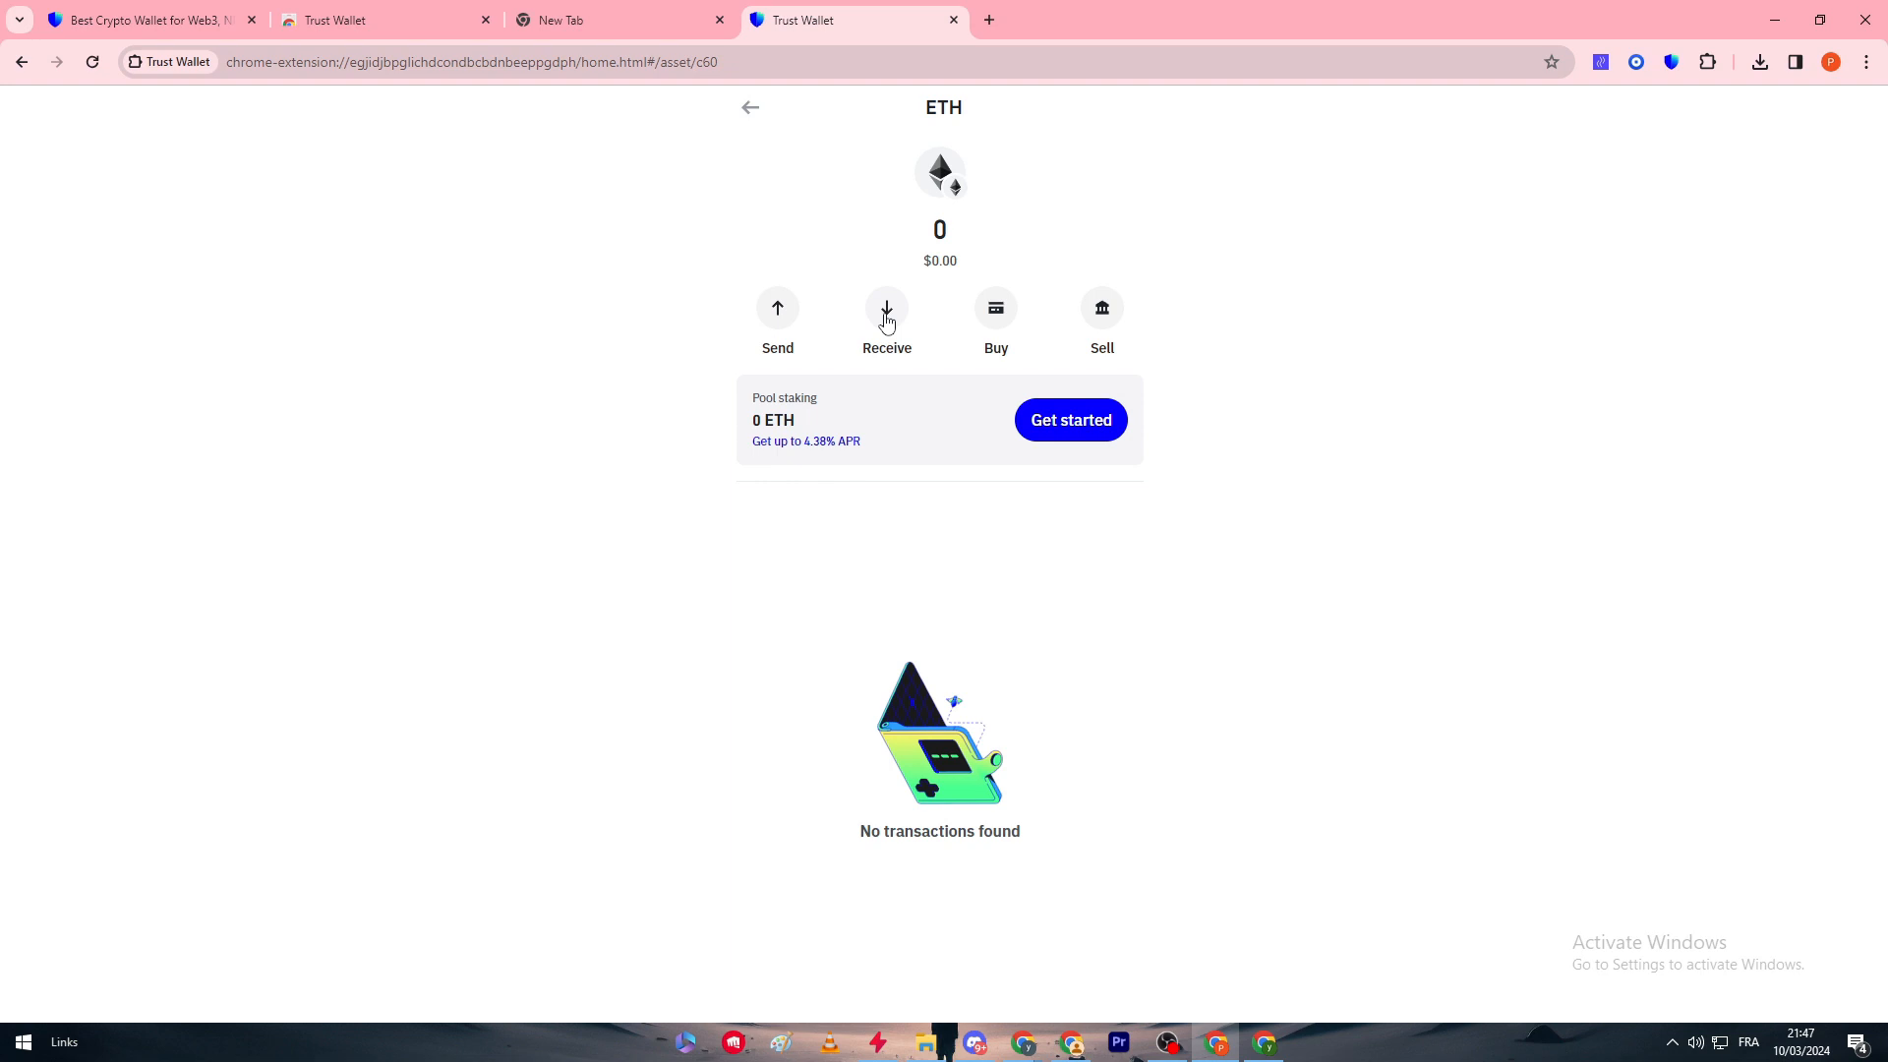
pyautogui.click(885, 307)
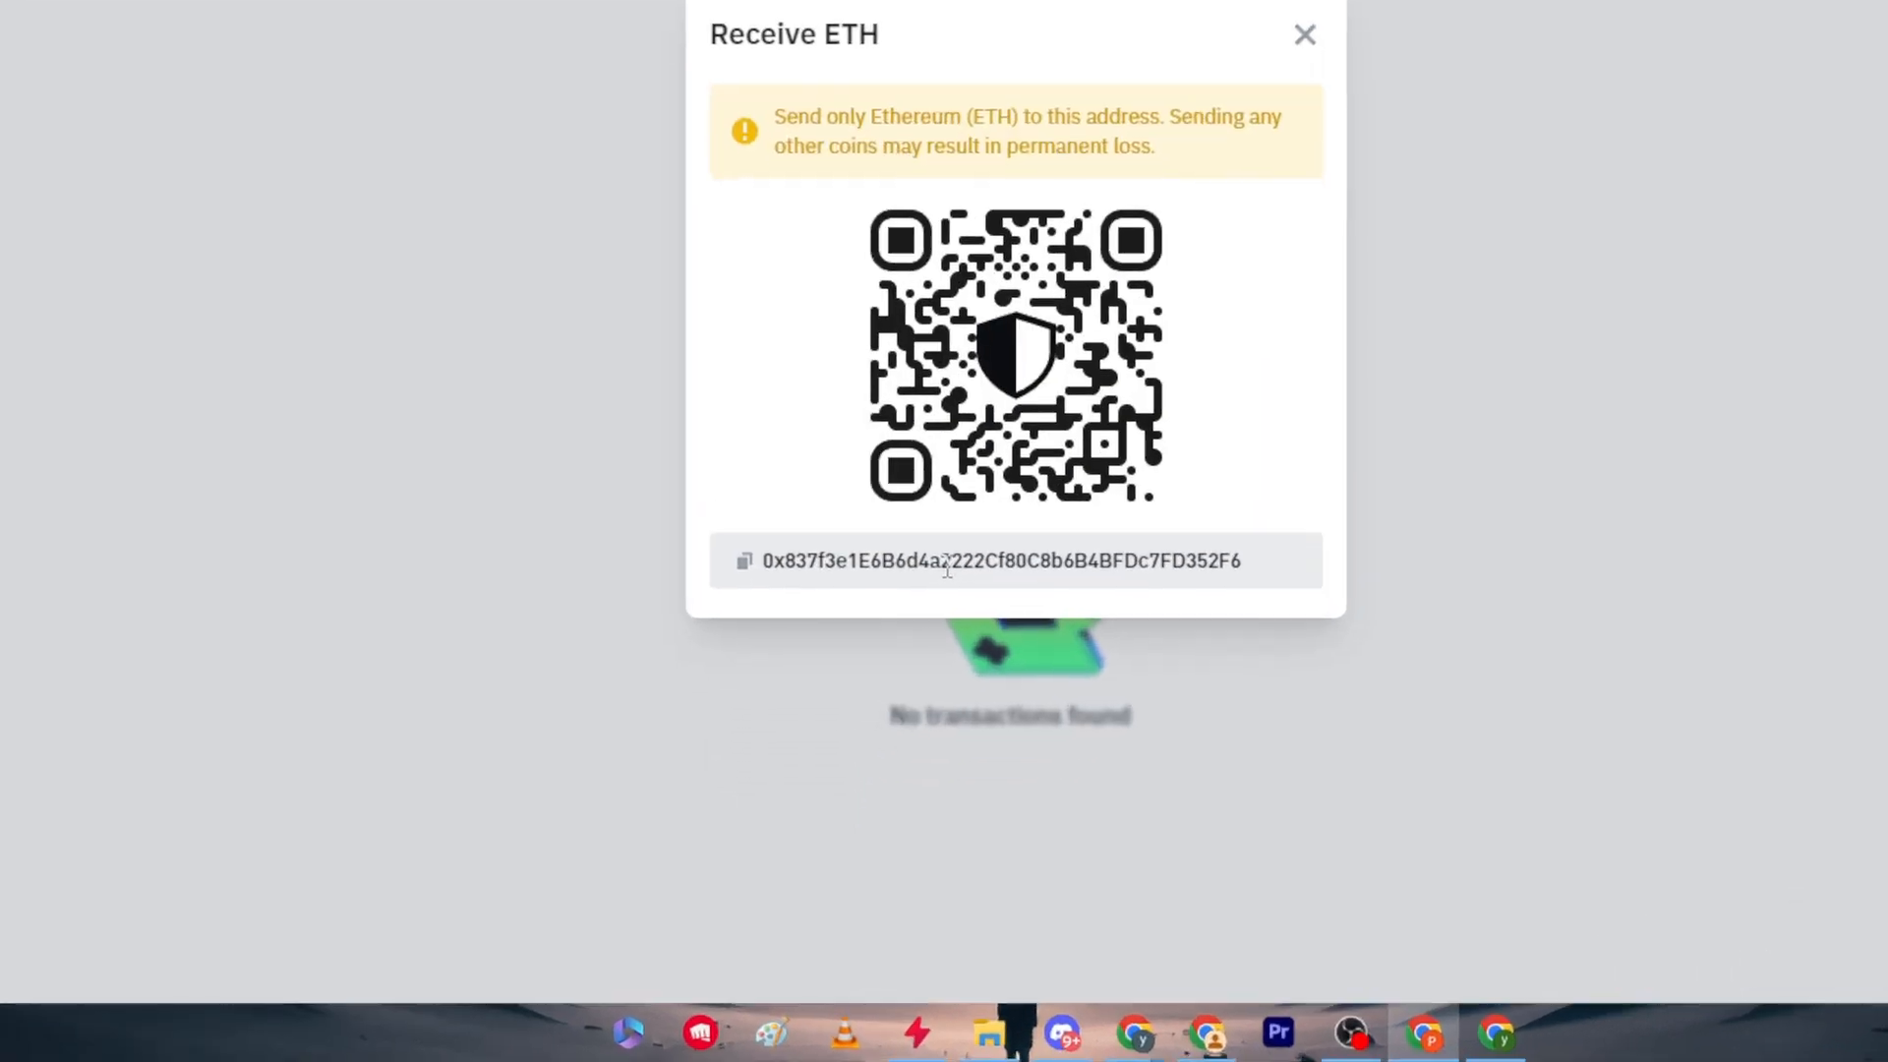
pyautogui.moveTo(936, 574)
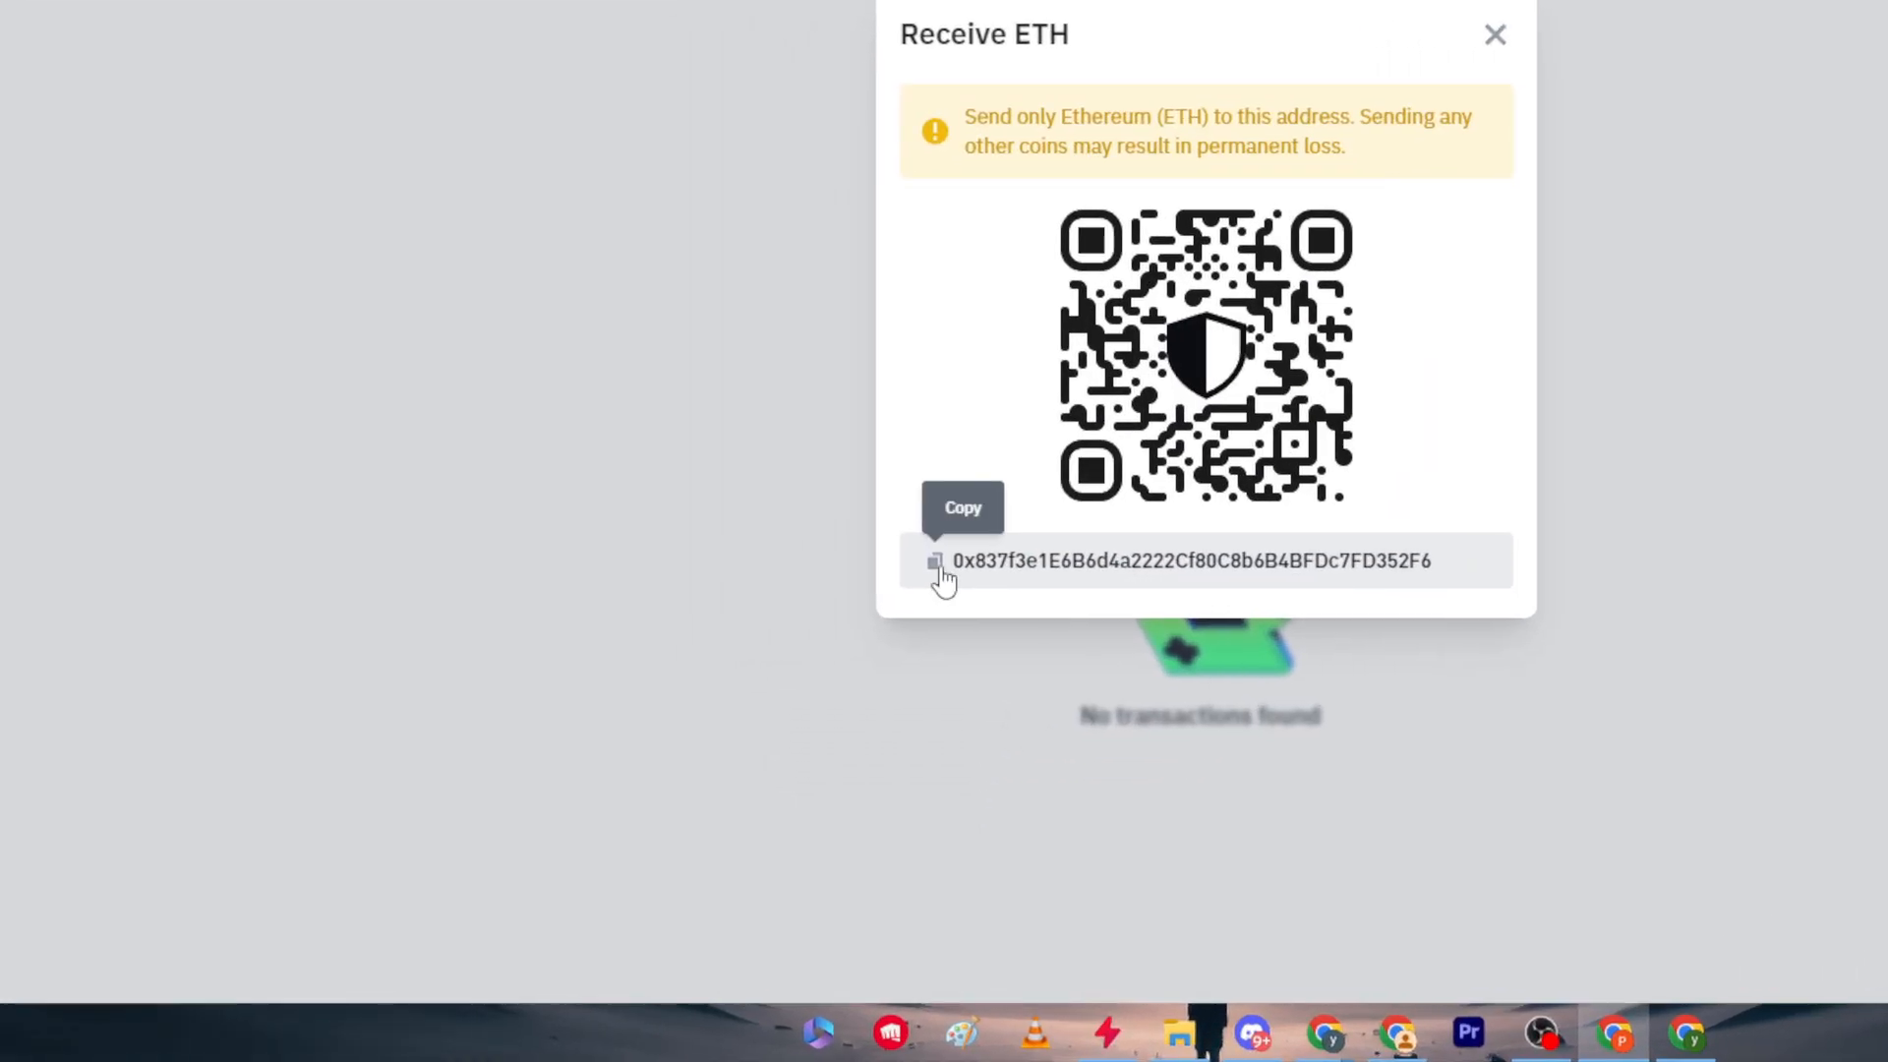
pyautogui.click(1494, 34)
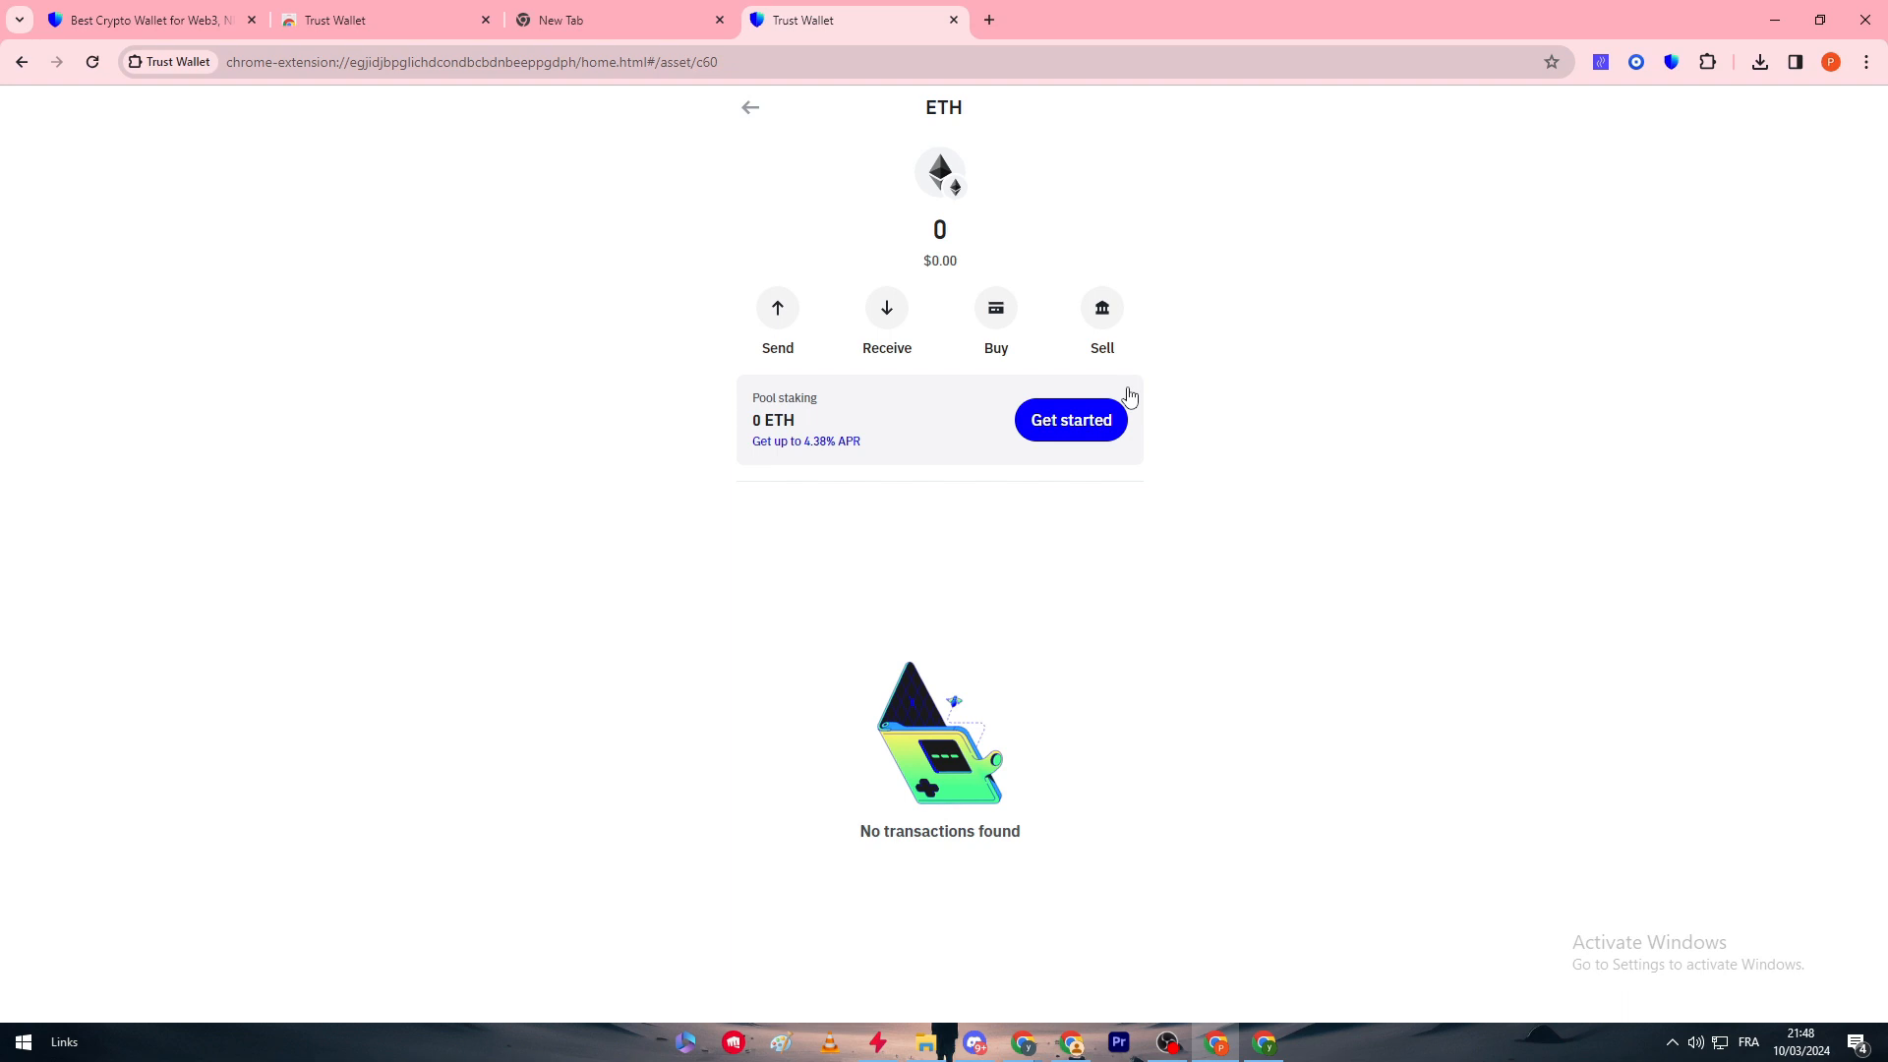
pyautogui.moveTo(870, 287)
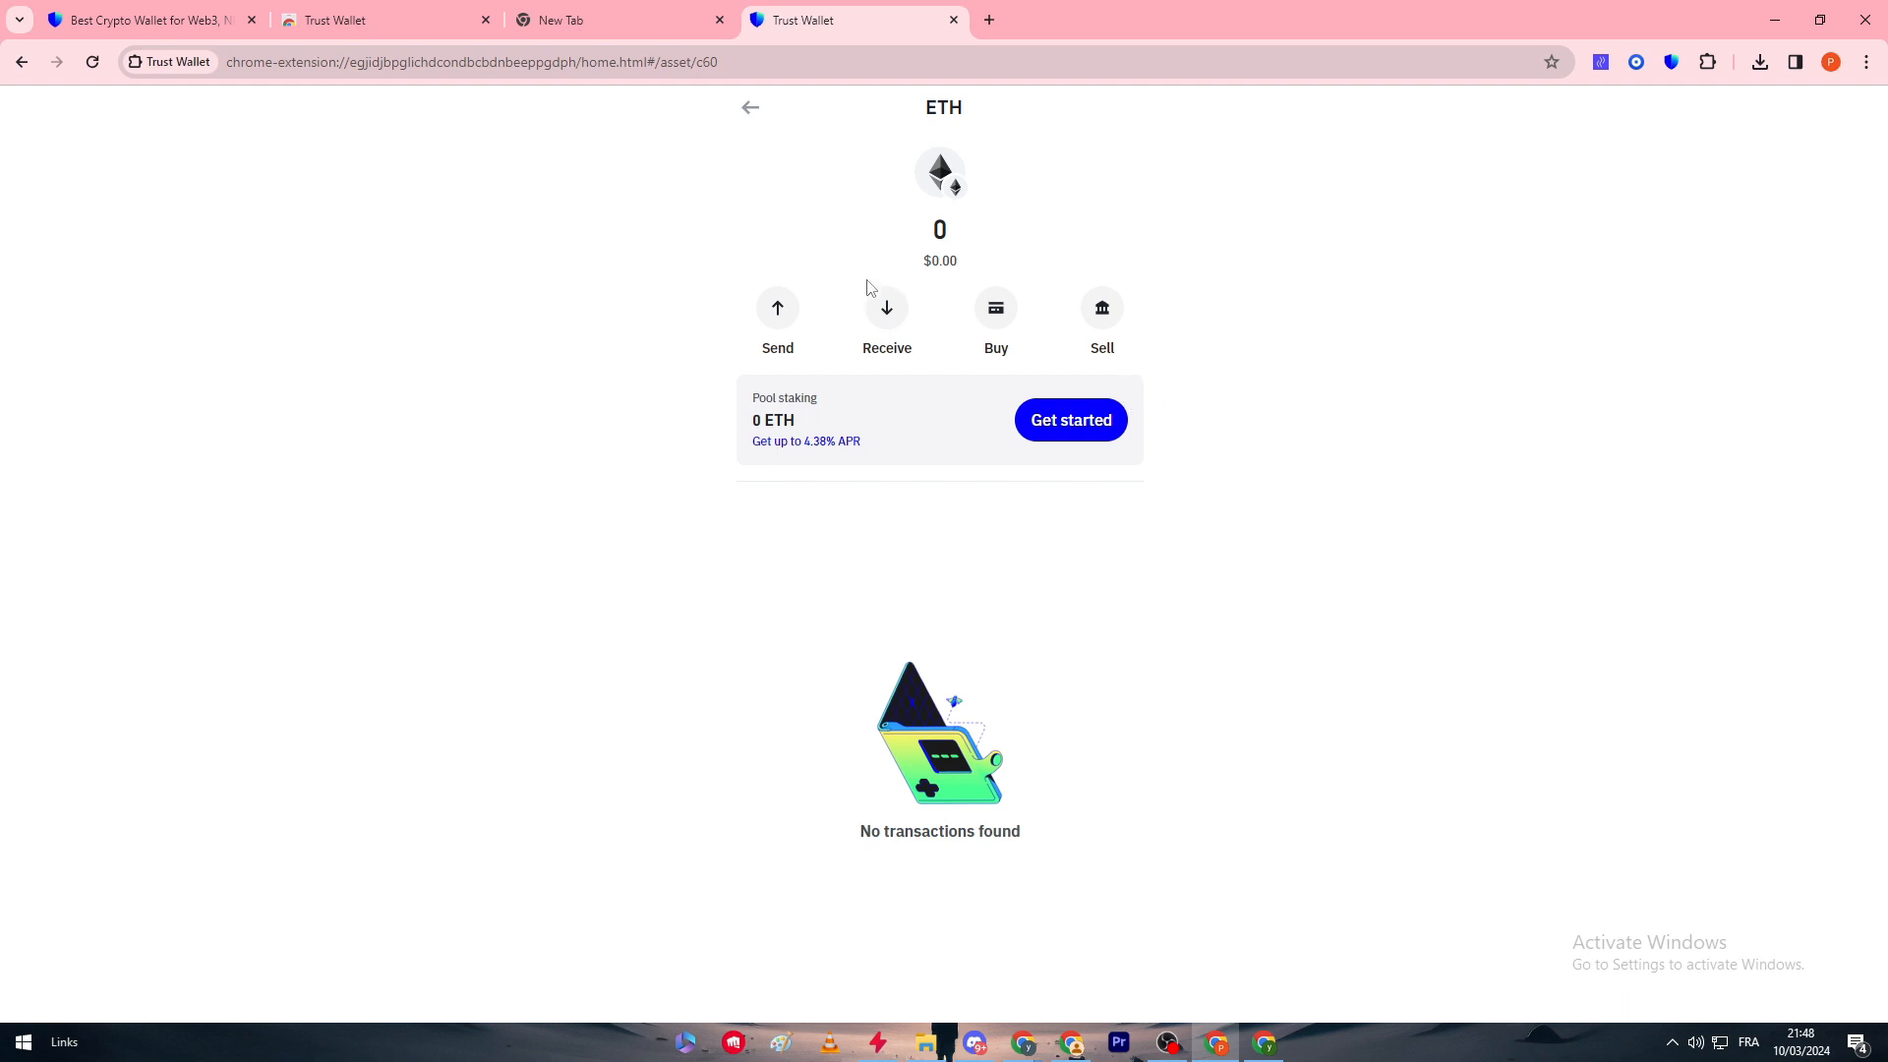
# Start buying ETH for 2000 and choose Saudi riyal (SAR) as the spend currency.
pyautogui.click(995, 307)
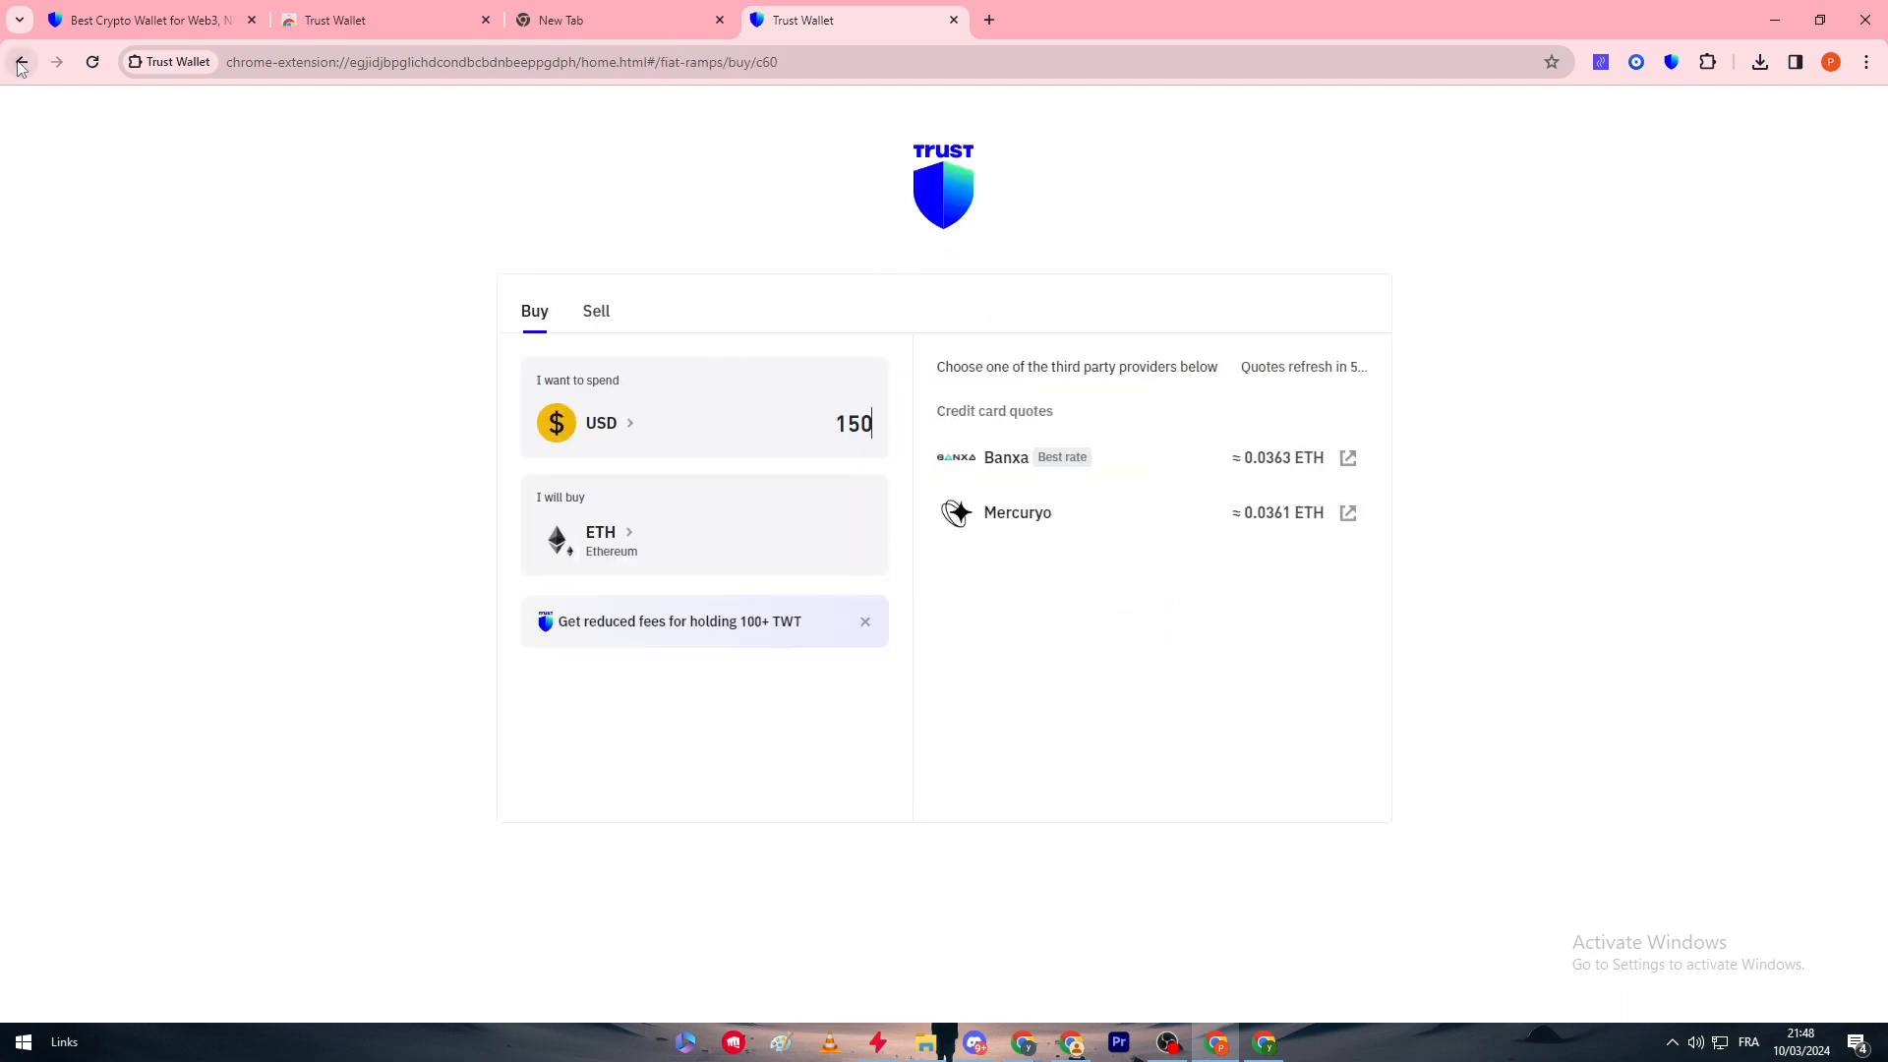
pyautogui.click(20, 61)
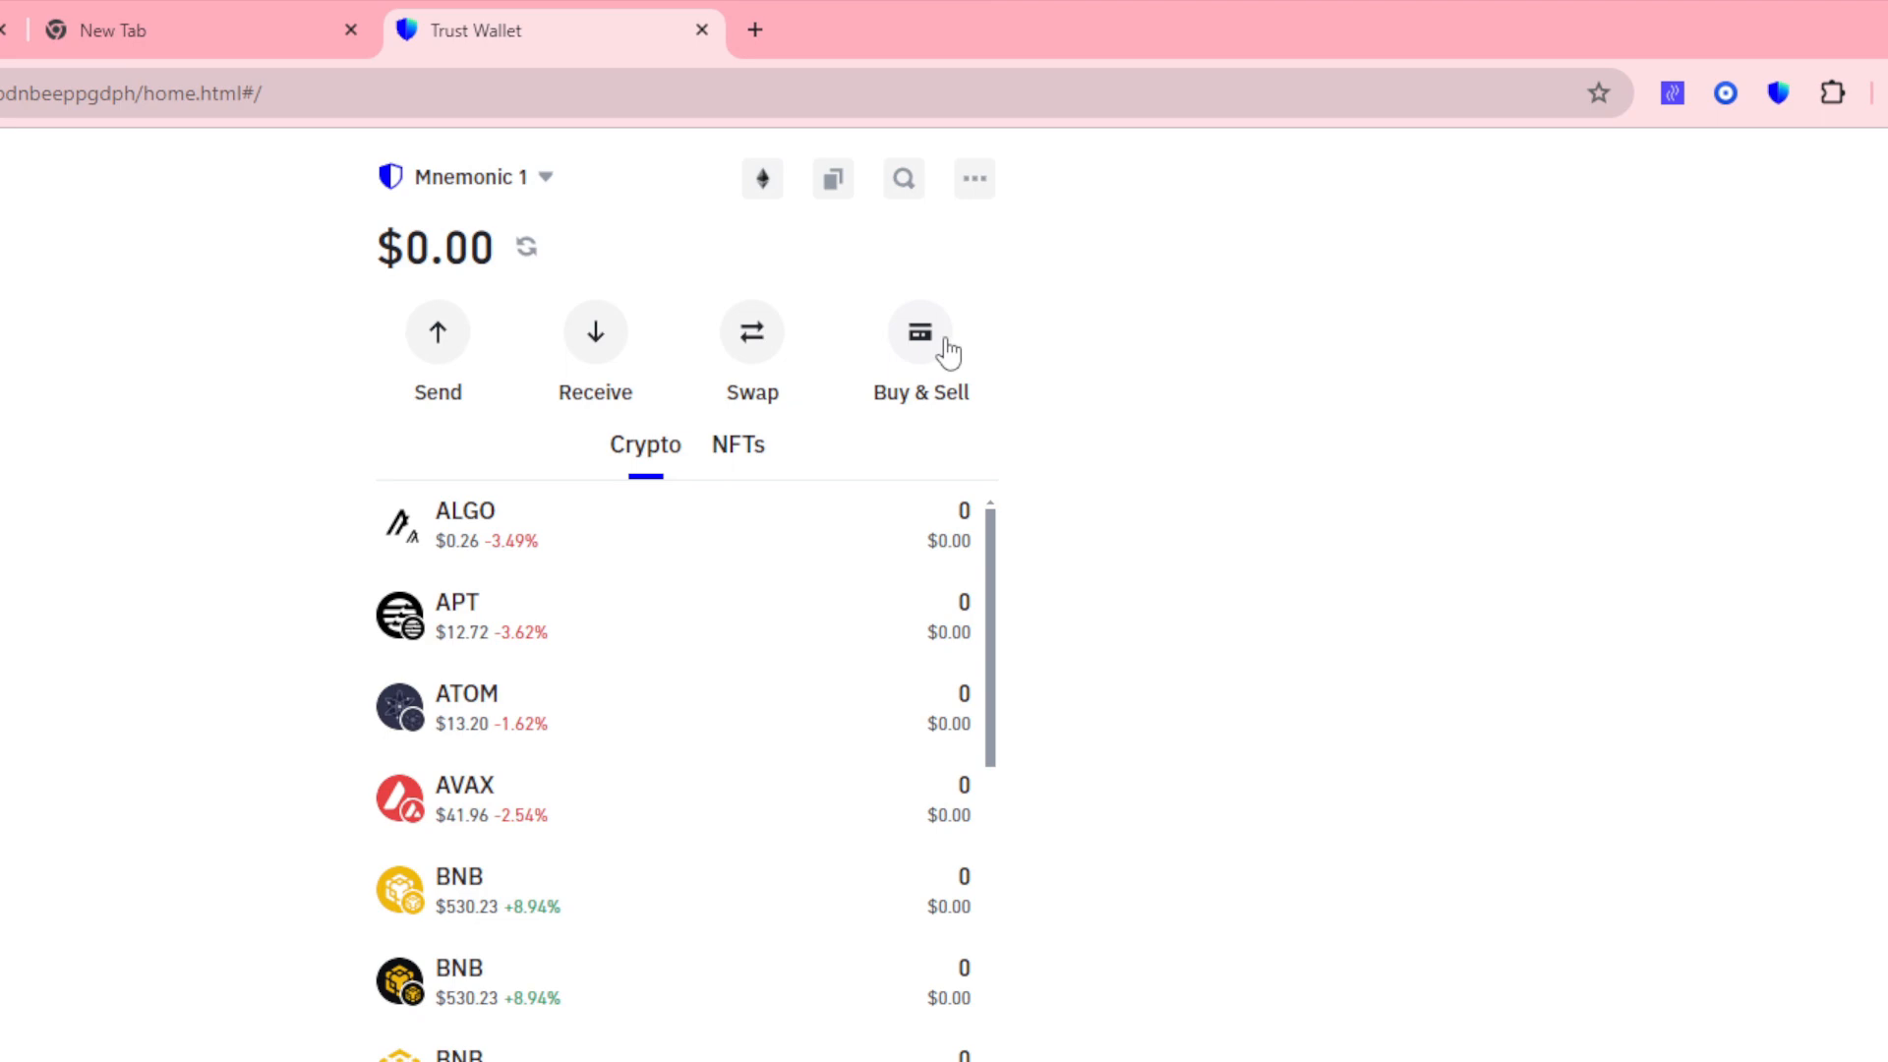
pyautogui.click(921, 331)
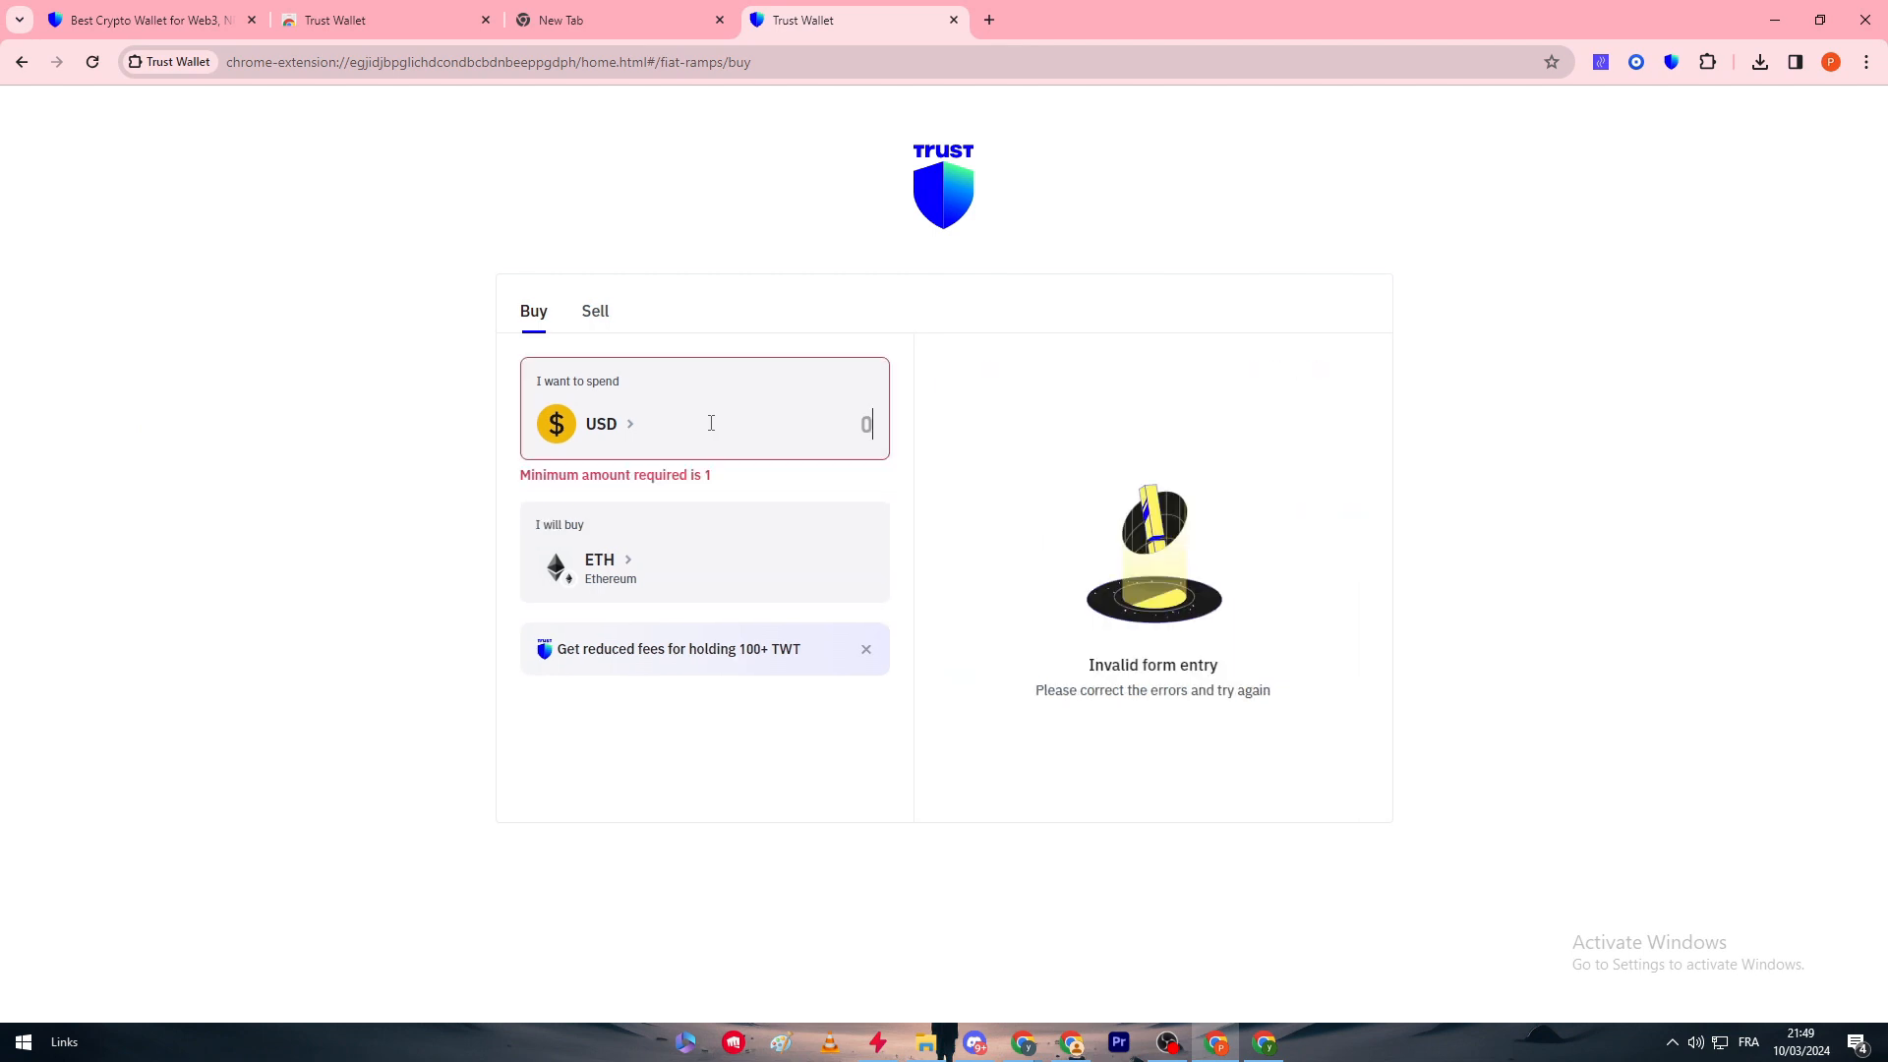
pyautogui.write('2000')
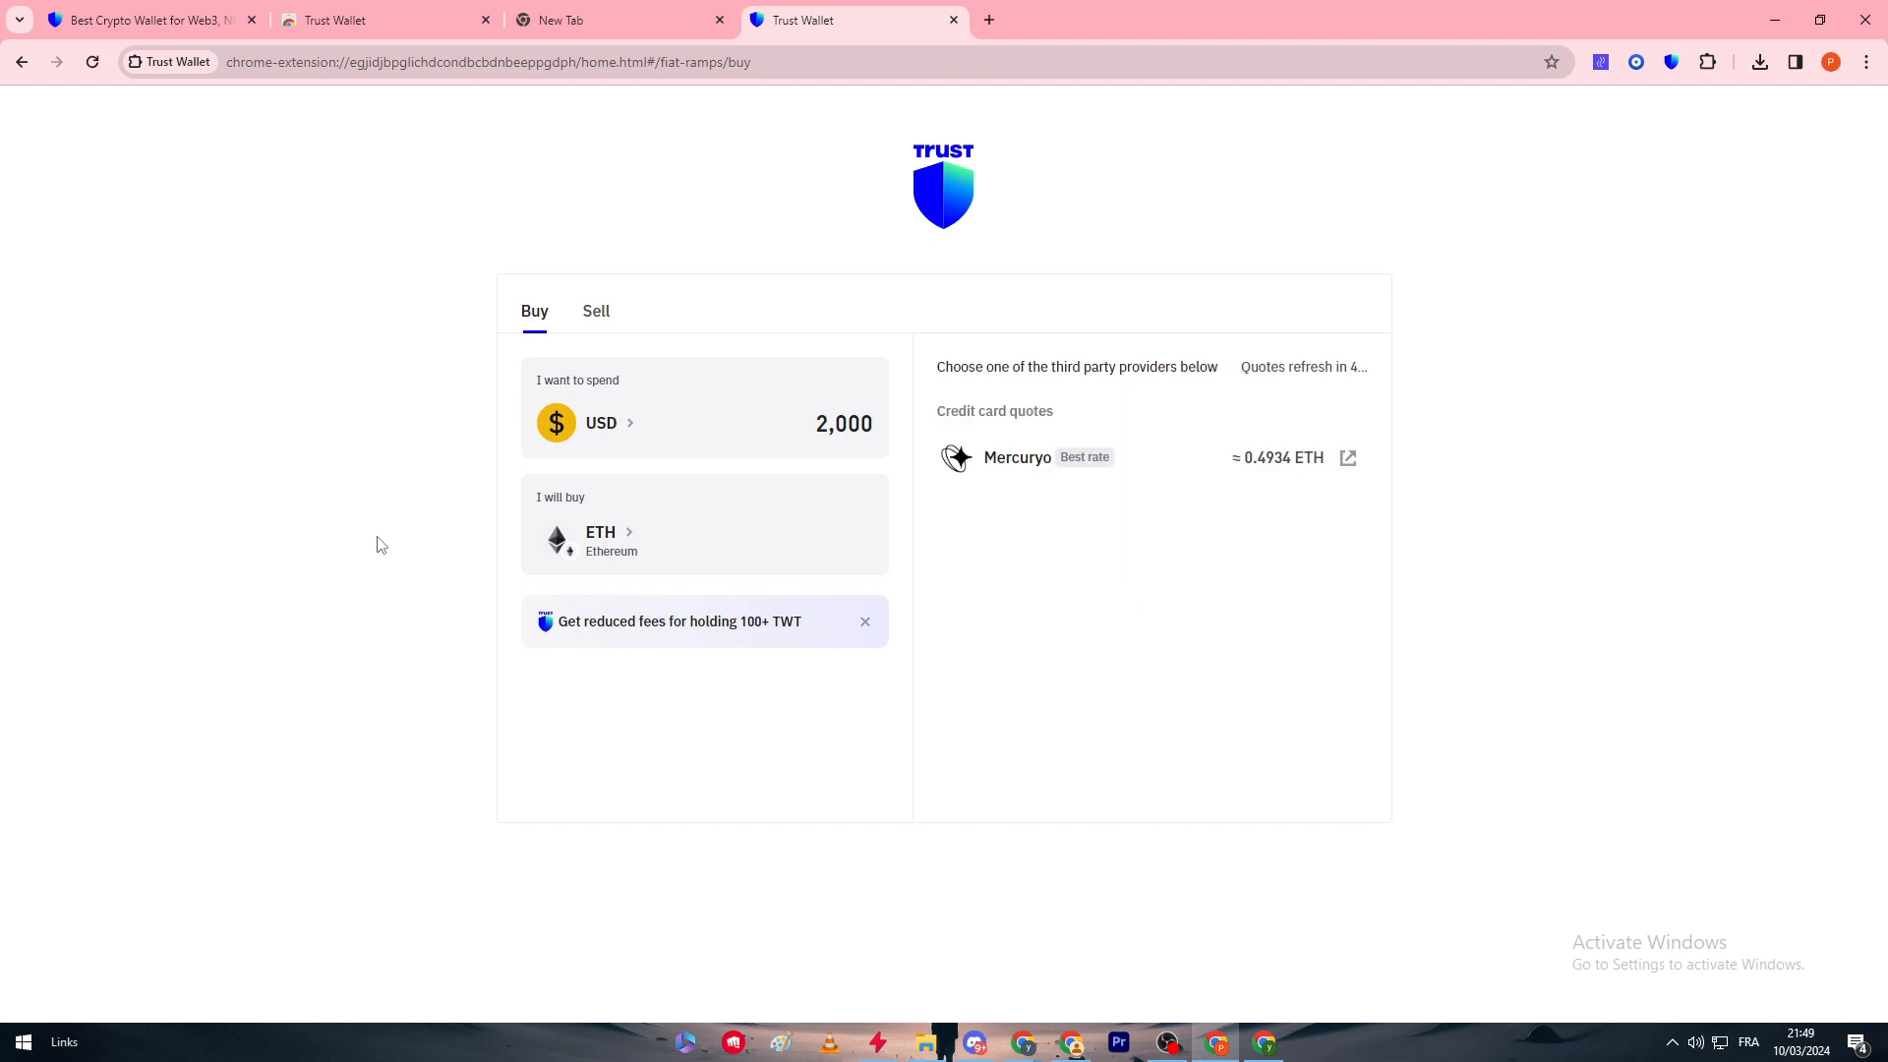
pyautogui.click(602, 423)
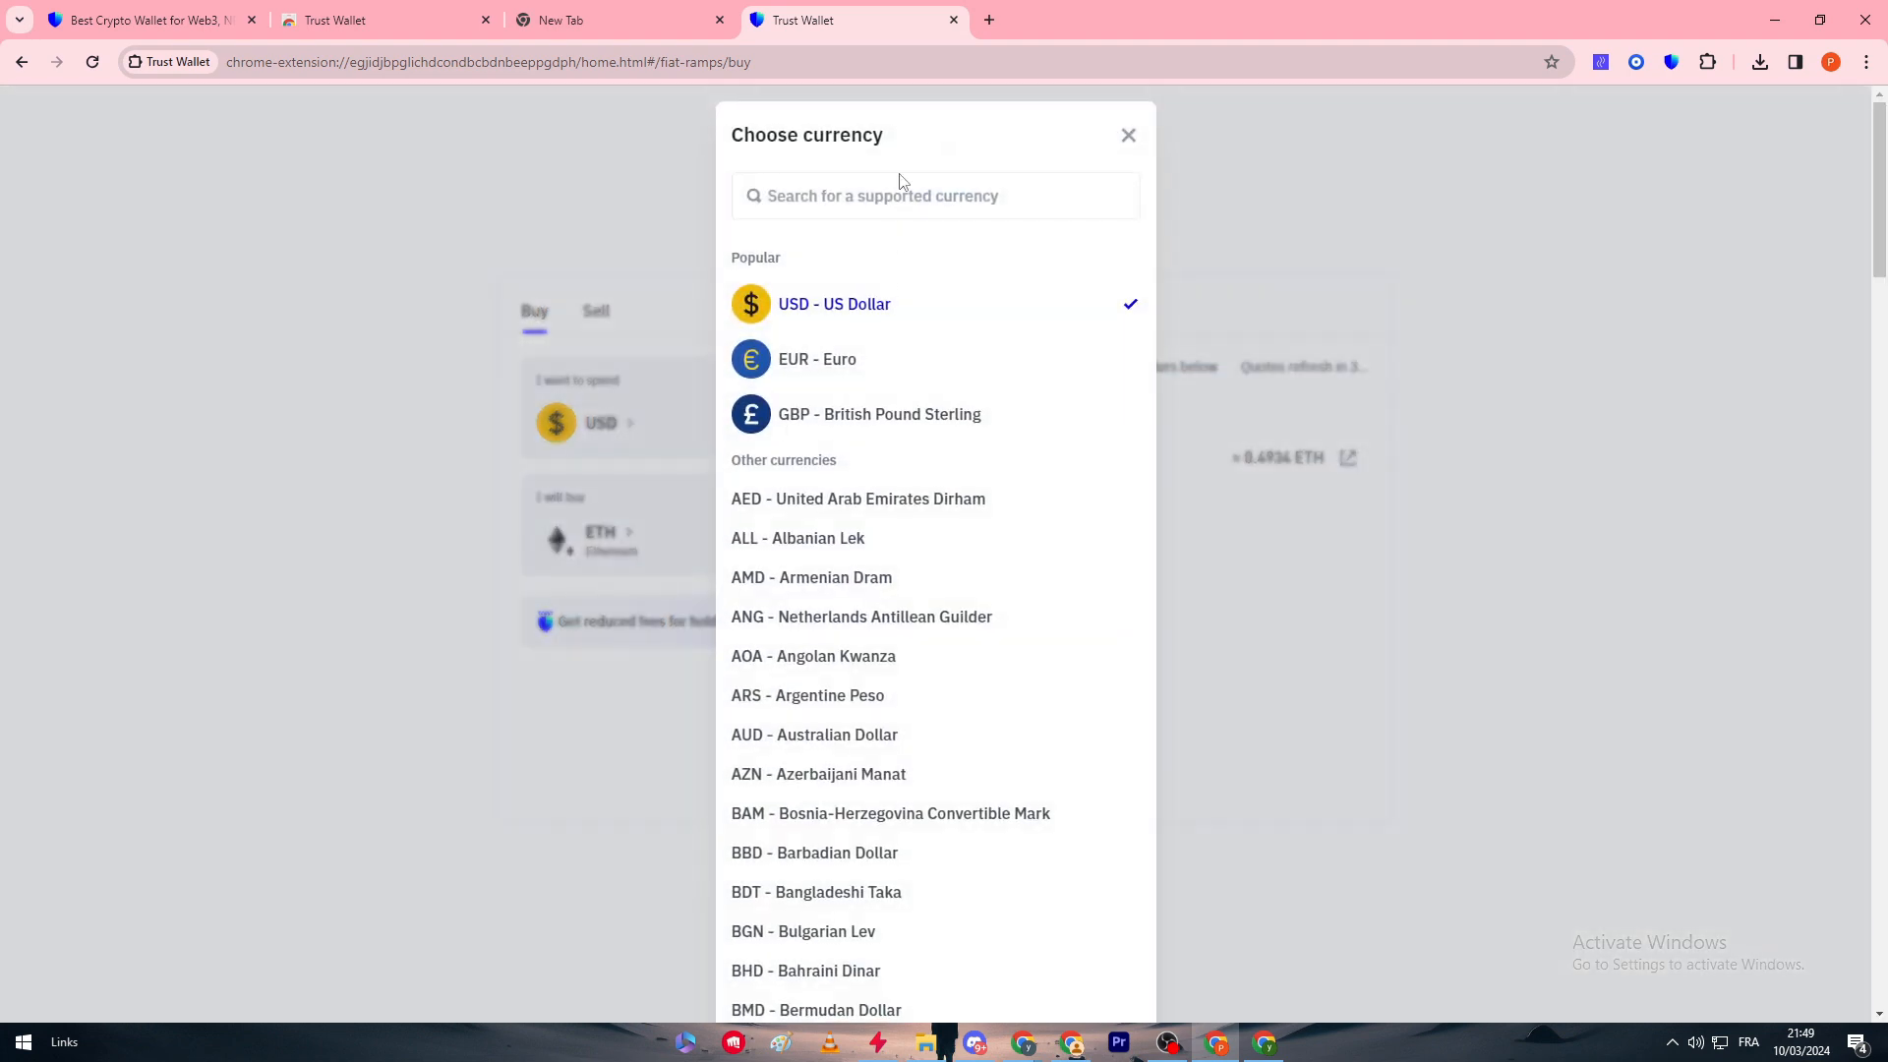
pyautogui.write('SAUDI')
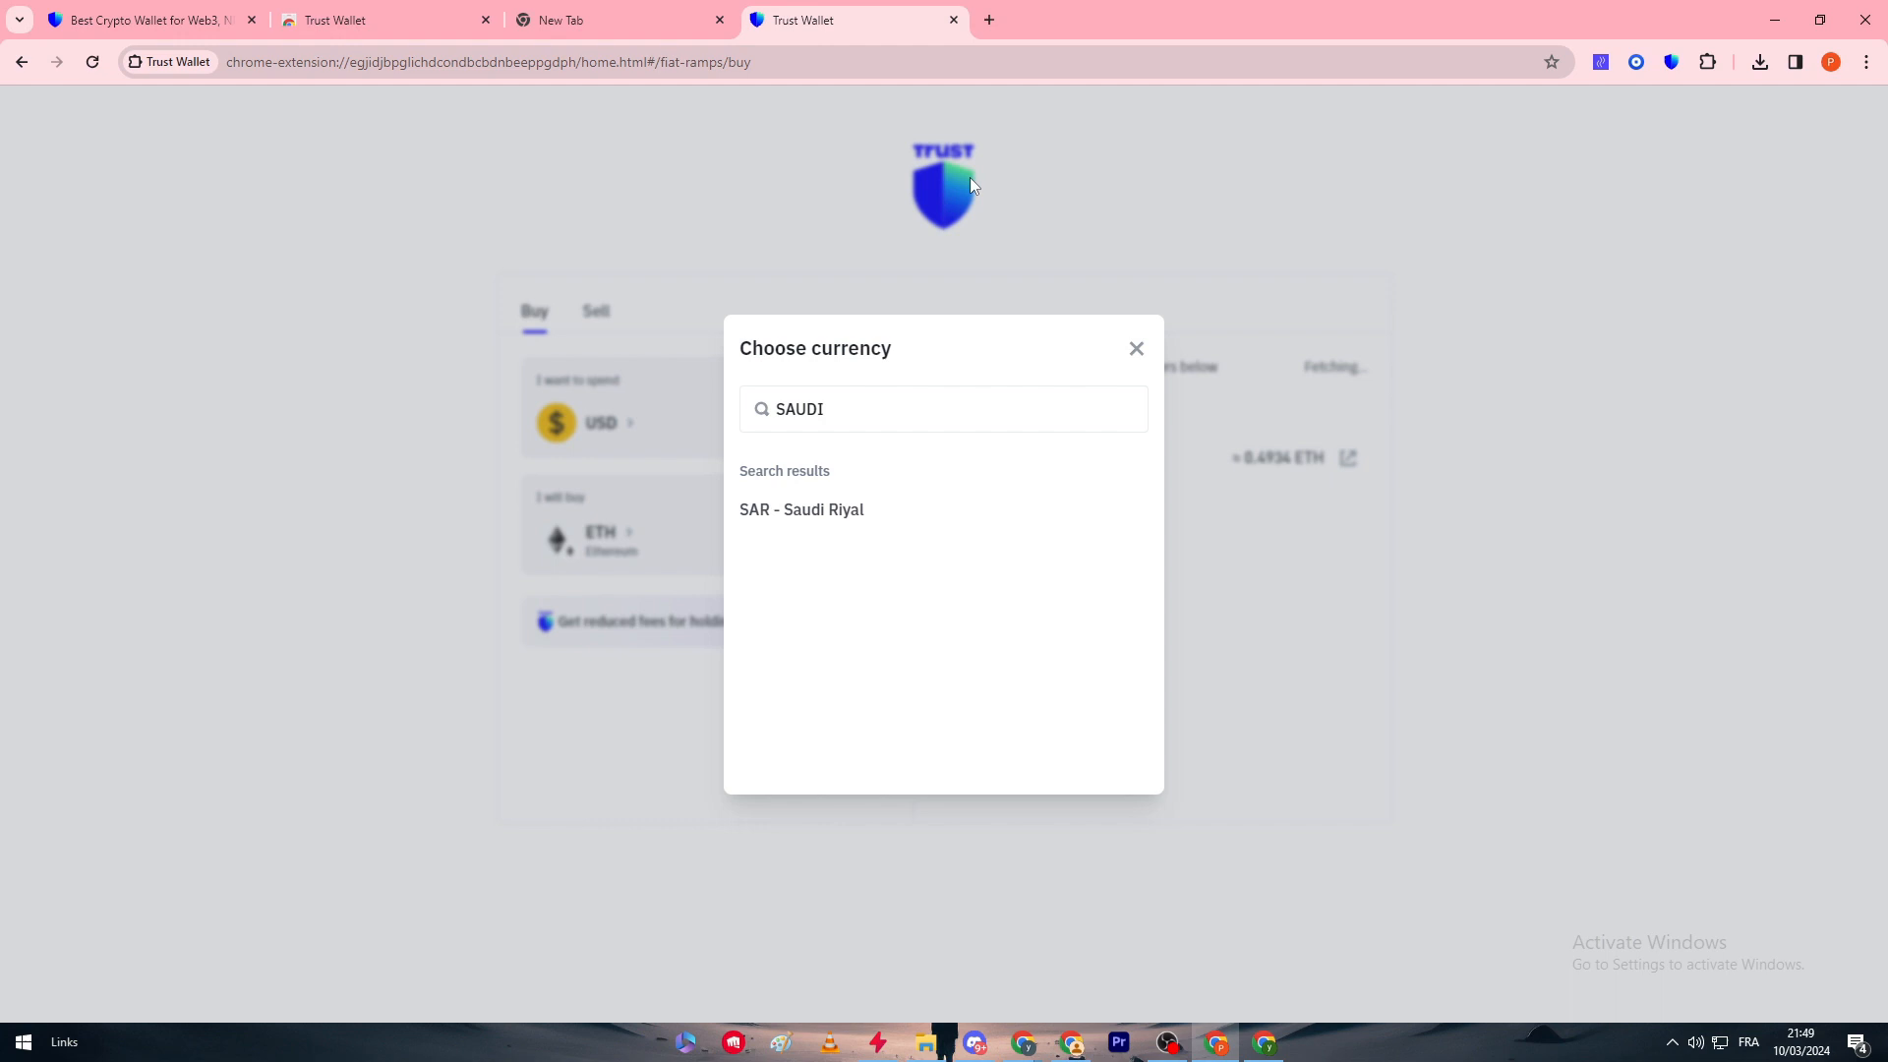
pyautogui.click(802, 509)
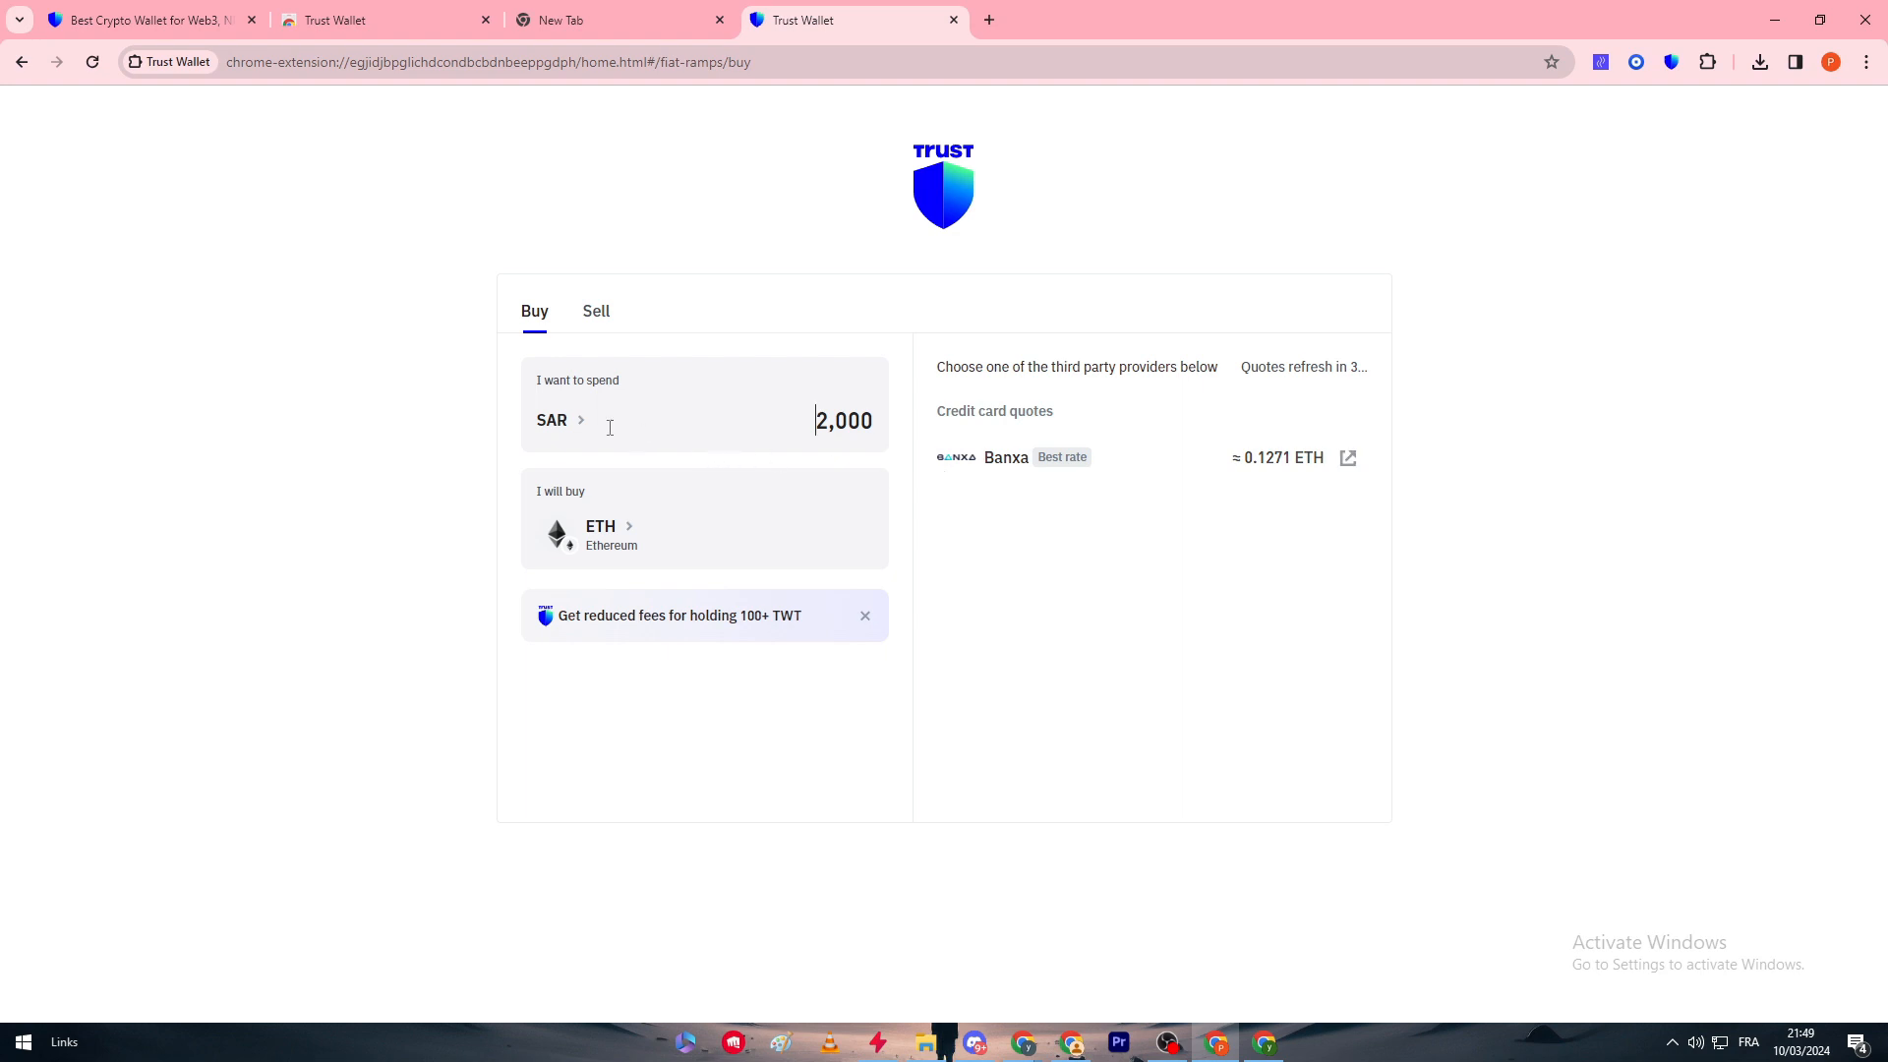
# Switch the spend currency to Moroccan dirham (MAD), which returns no quotes.
pyautogui.click(551, 419)
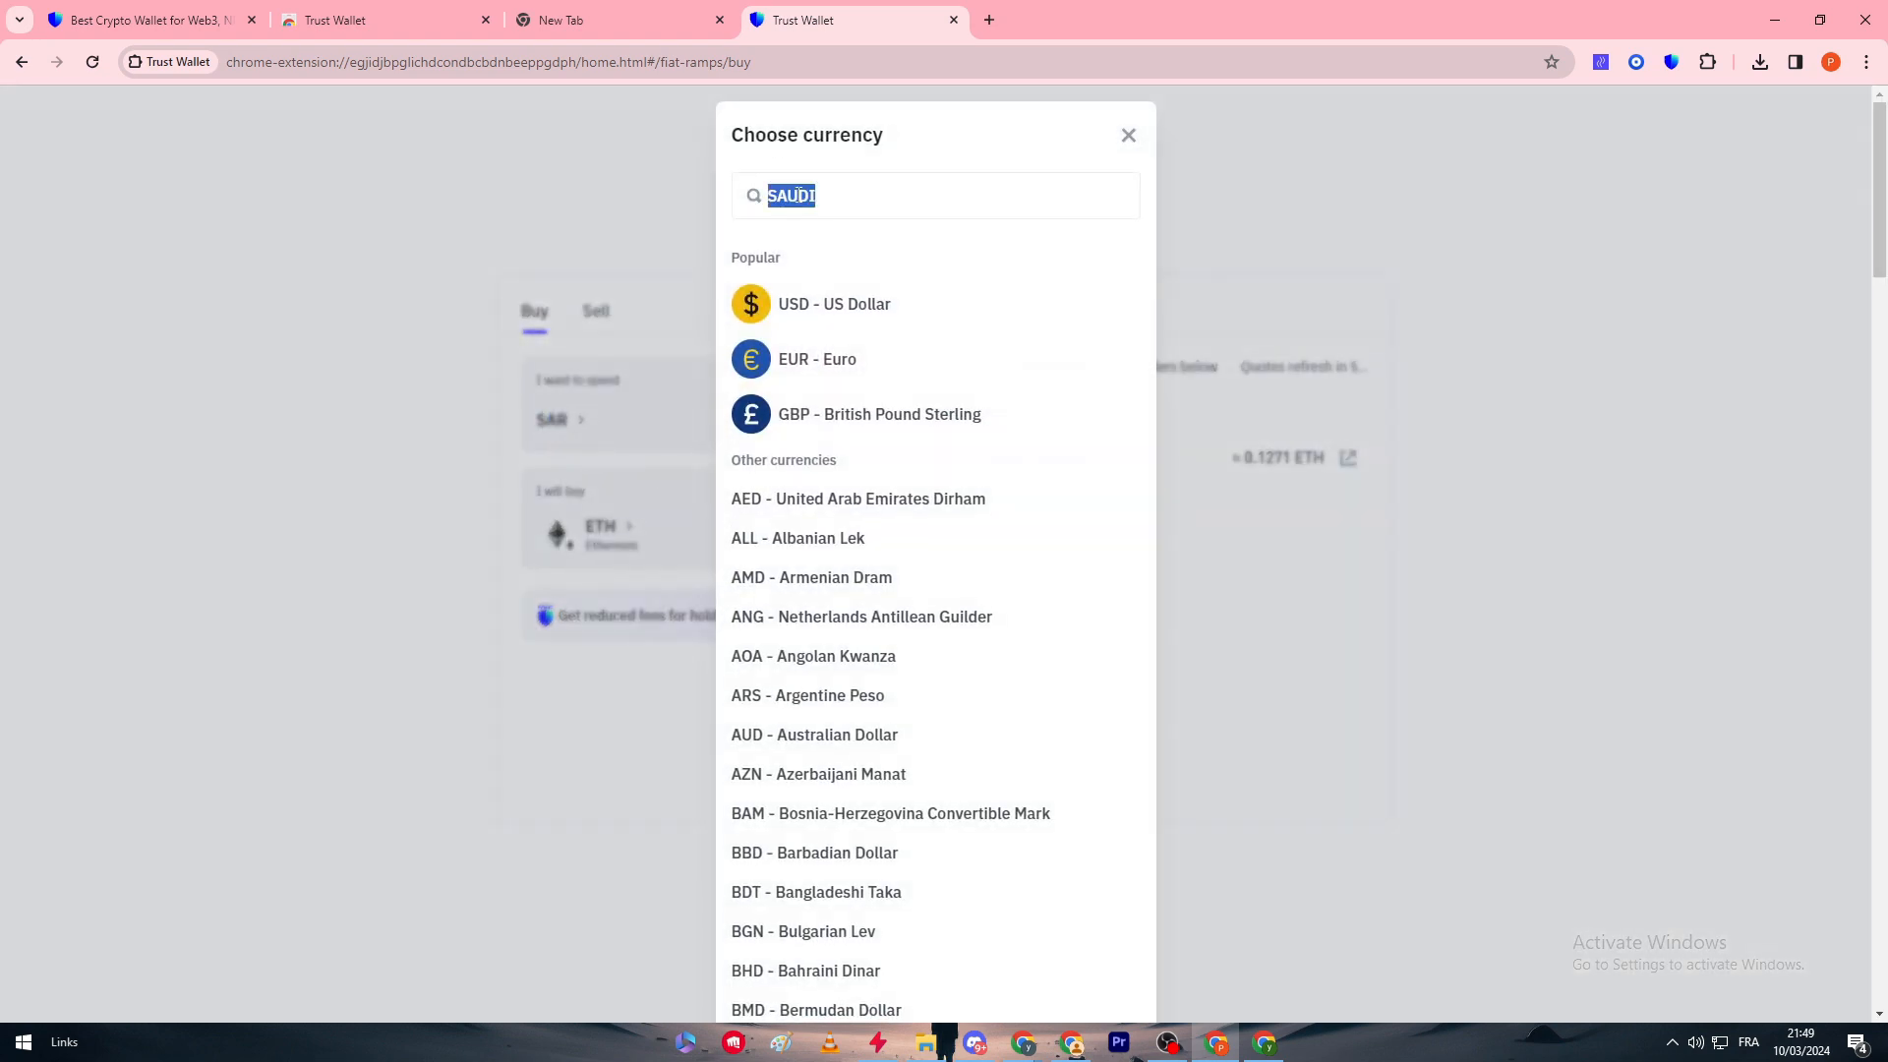
pyautogui.write('MAD')
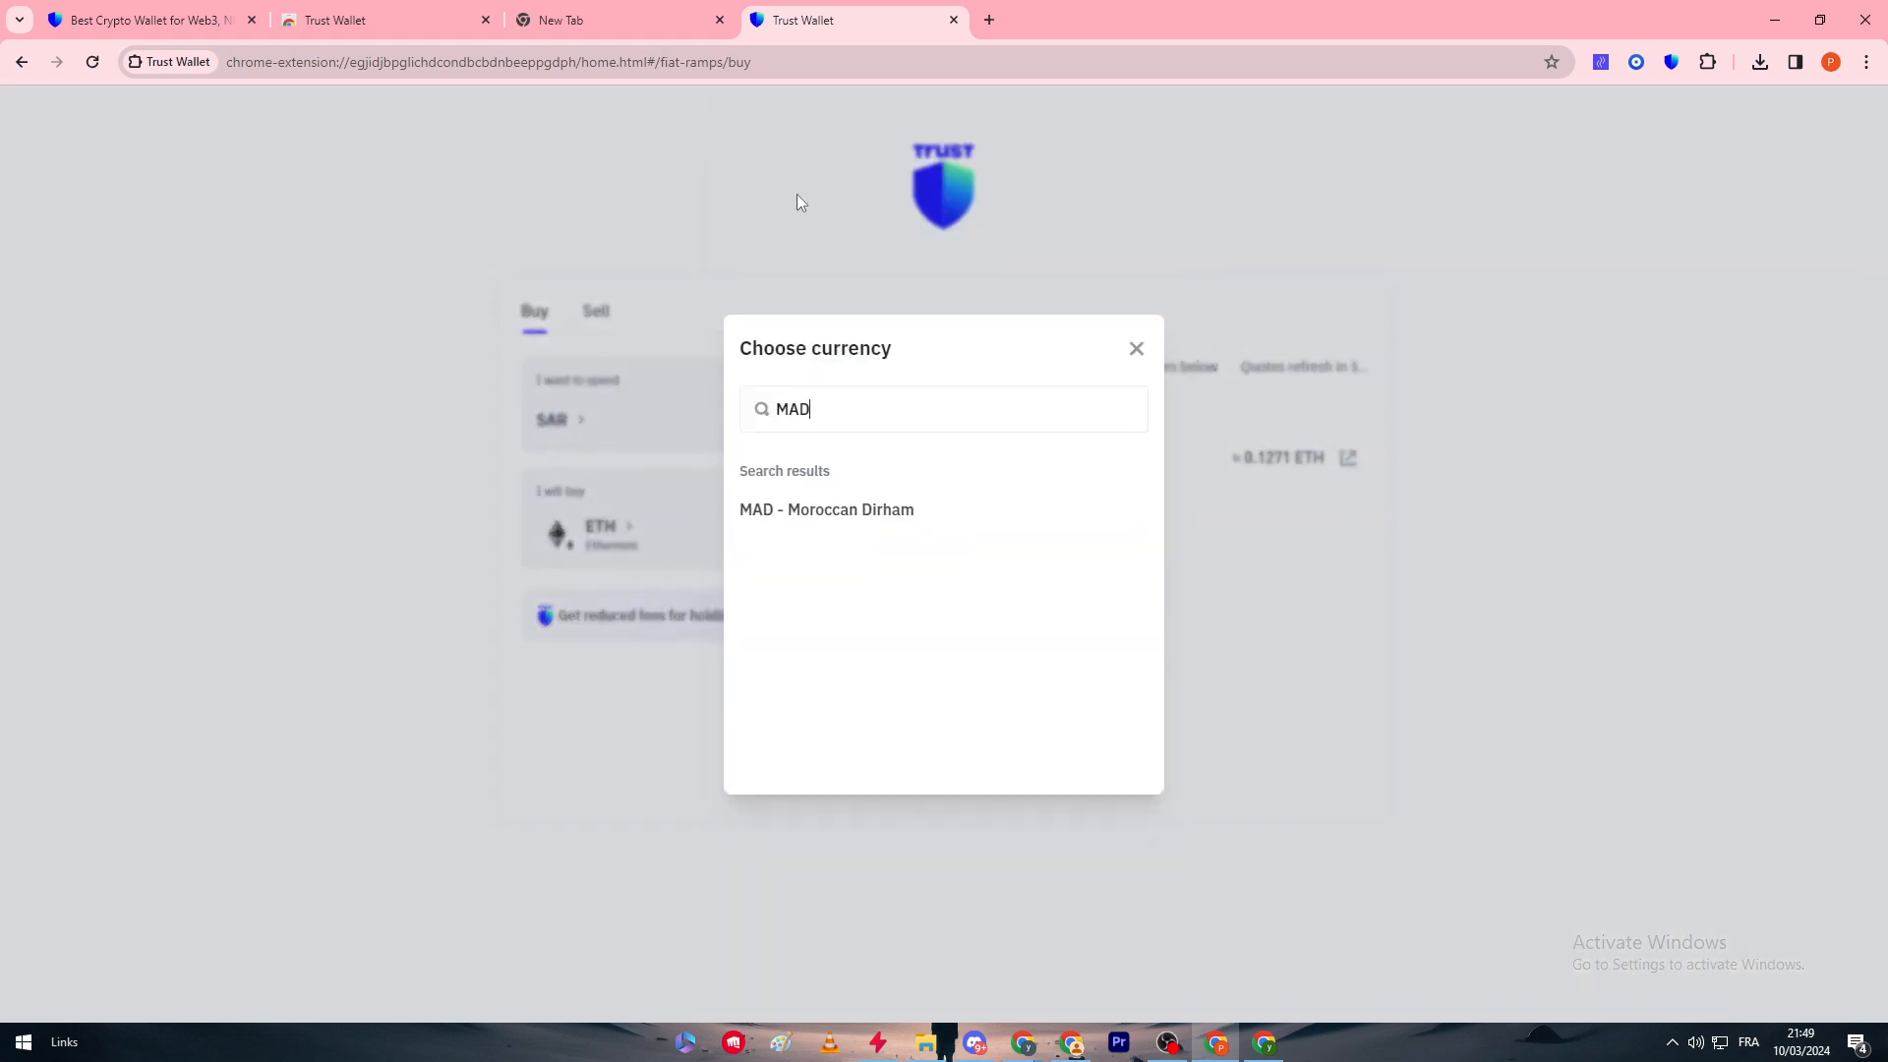
pyautogui.click(826, 509)
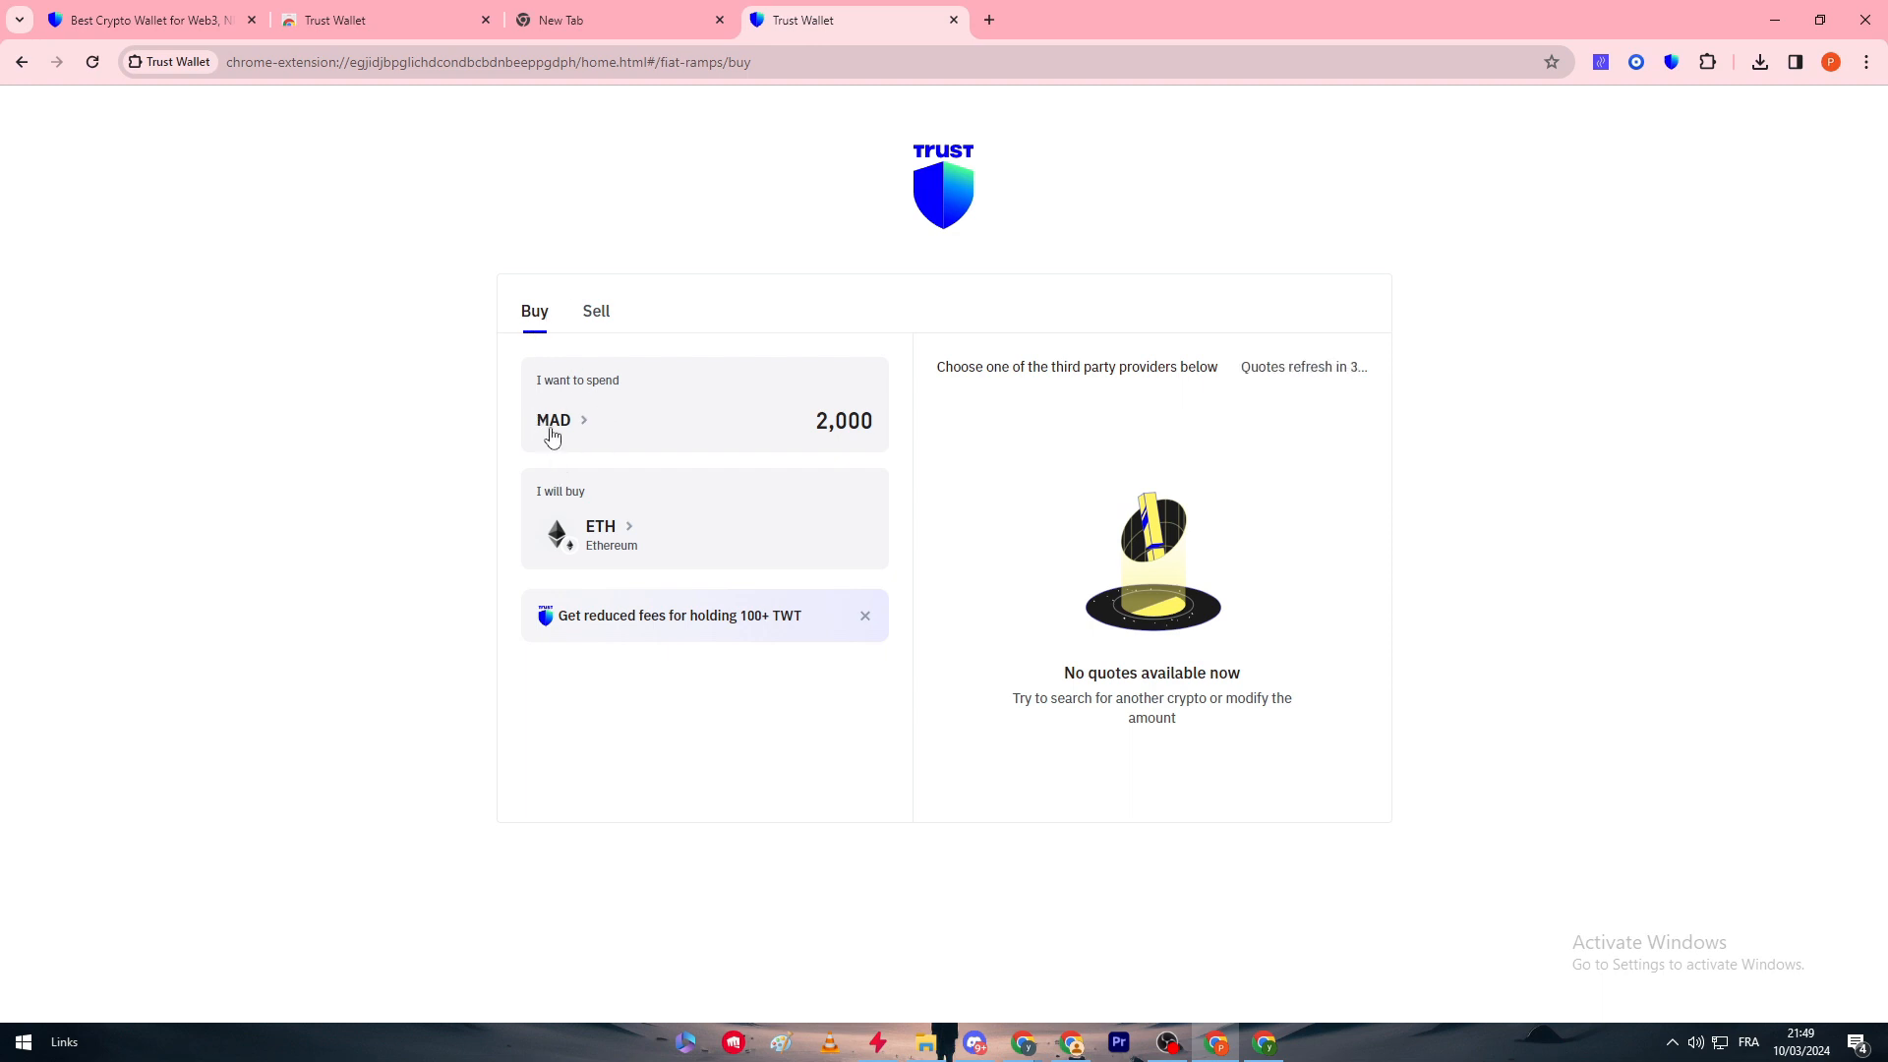
pyautogui.click(554, 418)
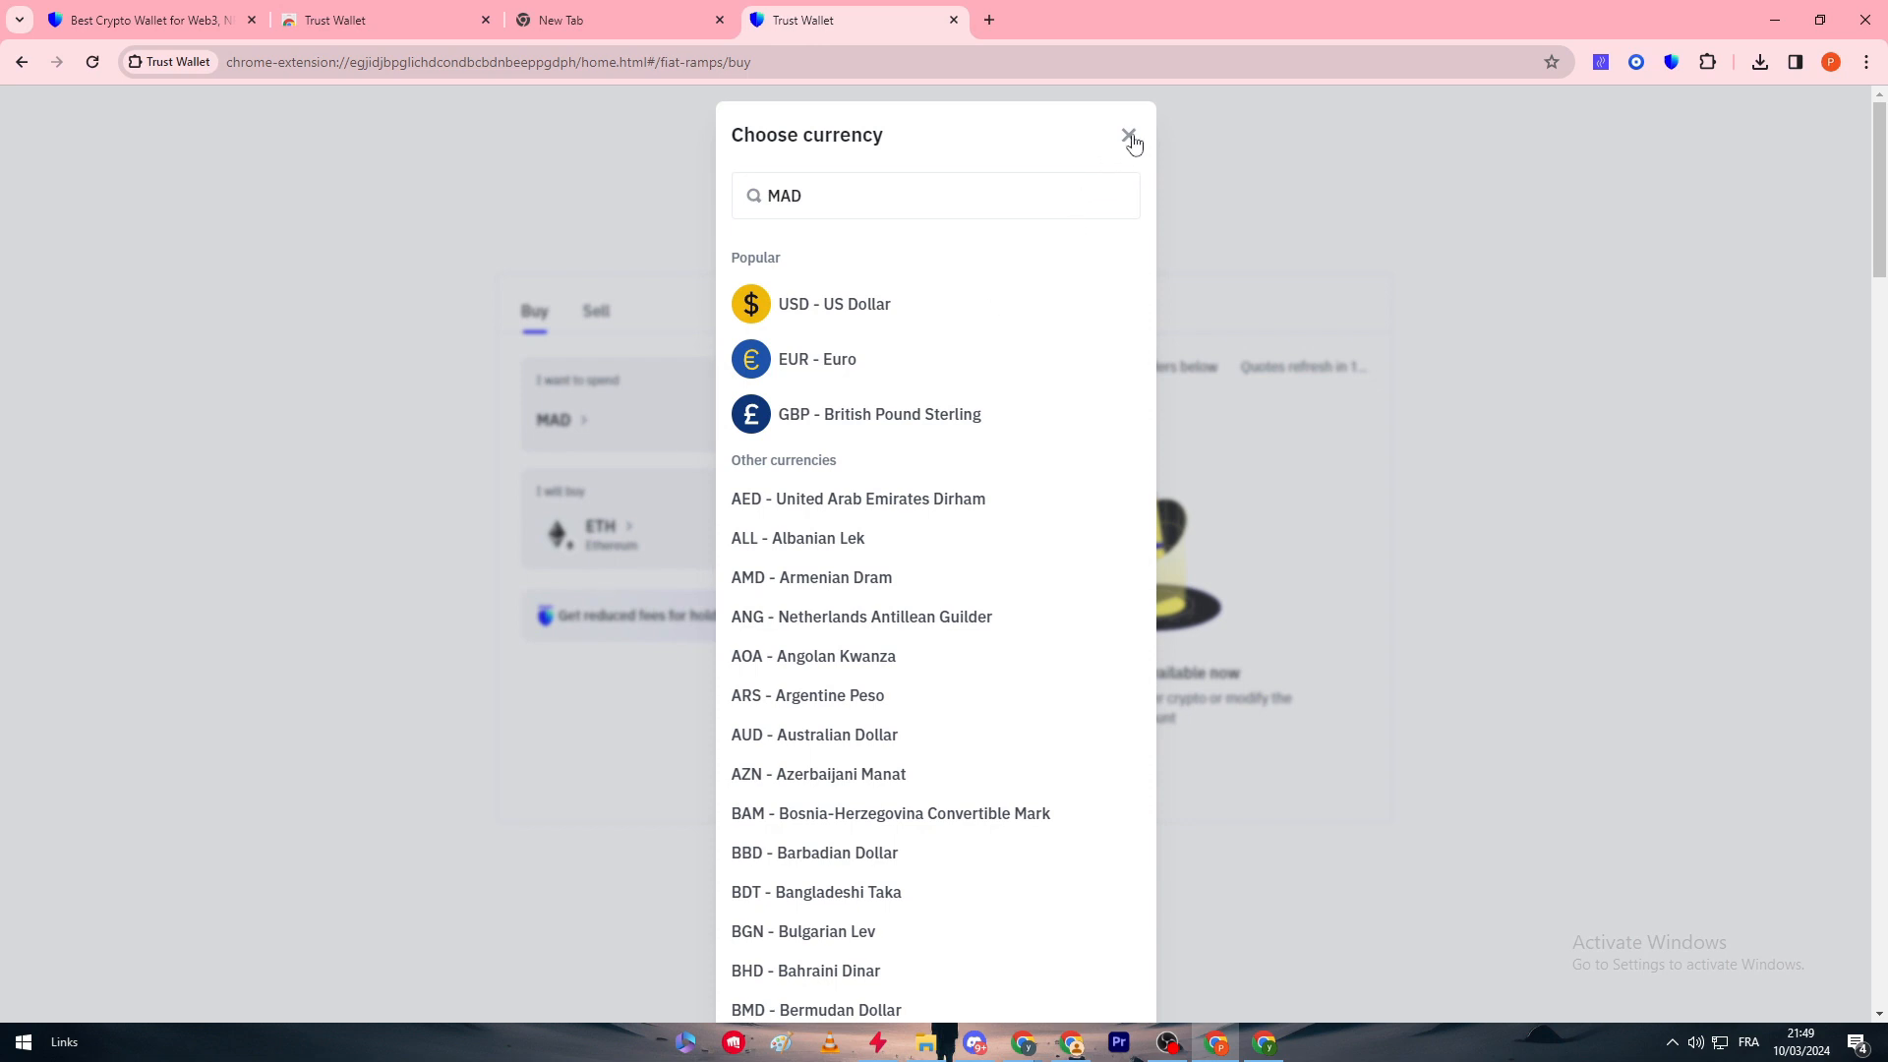
pyautogui.click(1129, 134)
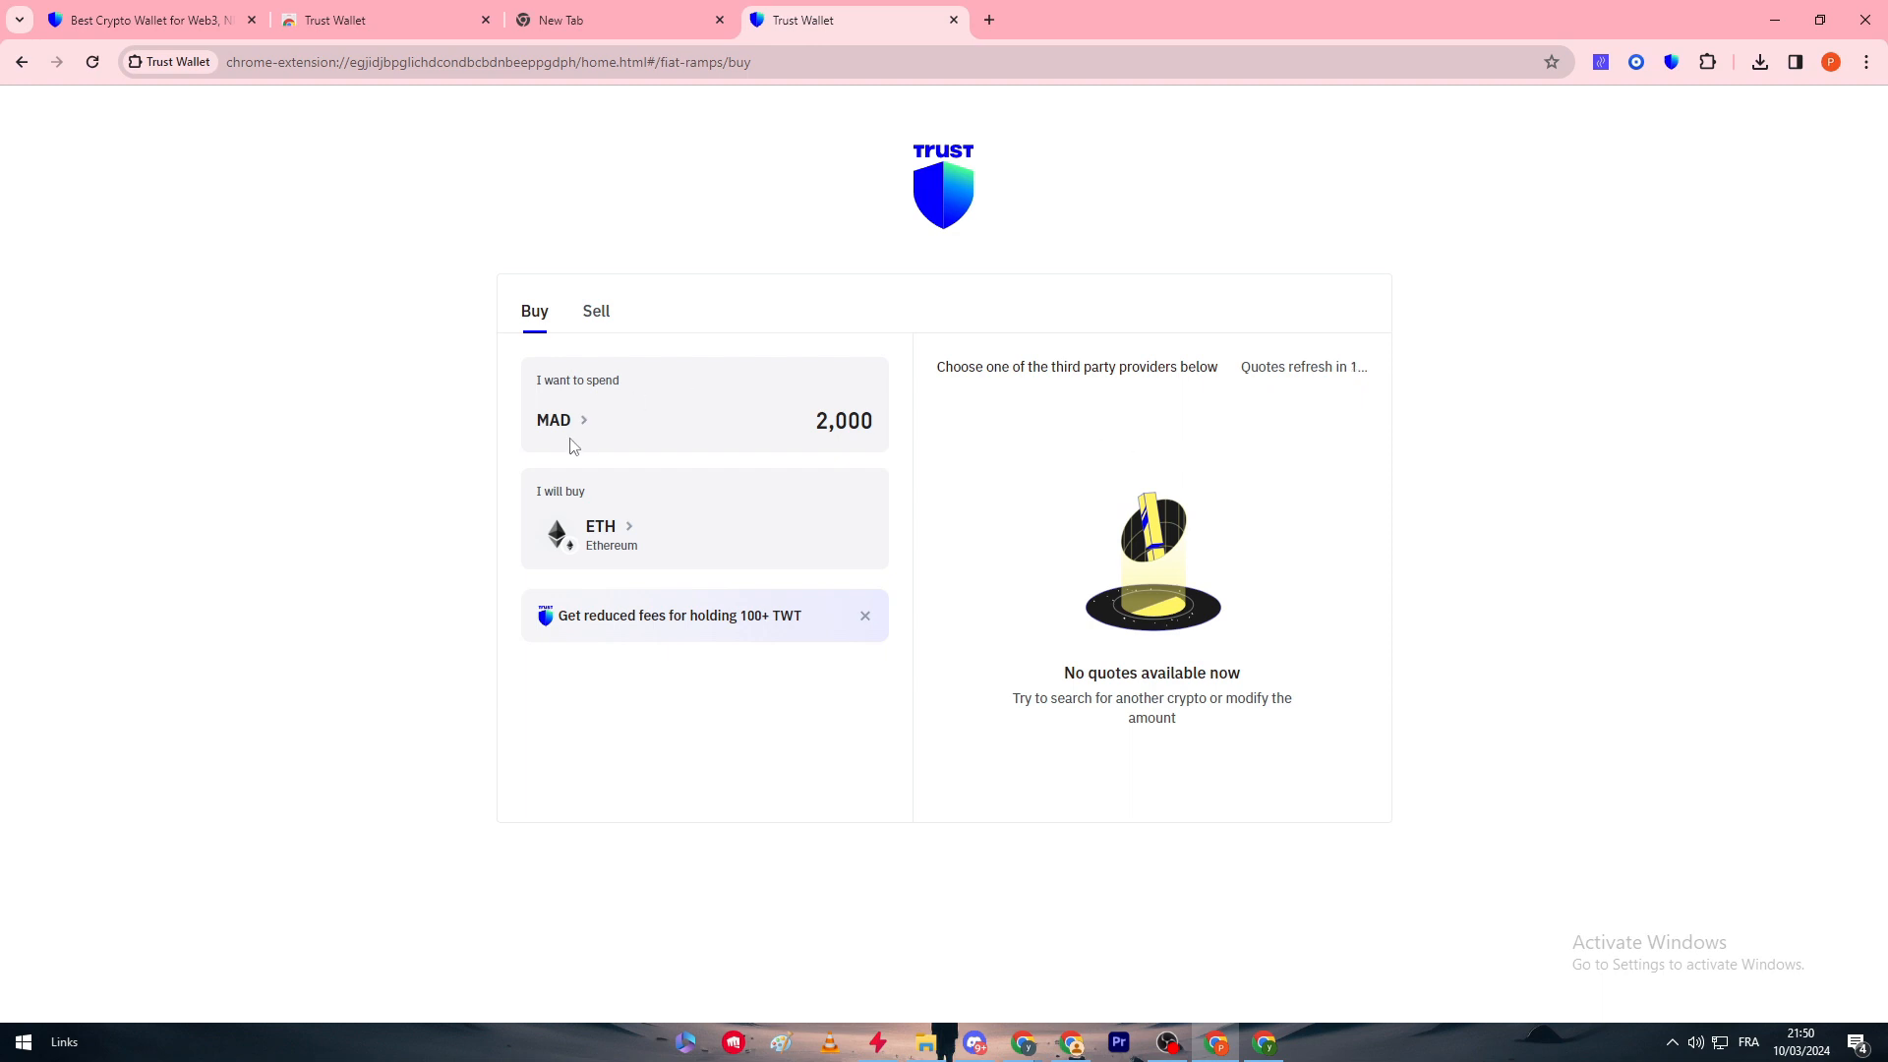
# Switch the spend currency back to USD and set the amount to 150 for ETH quotes.
pyautogui.click(555, 419)
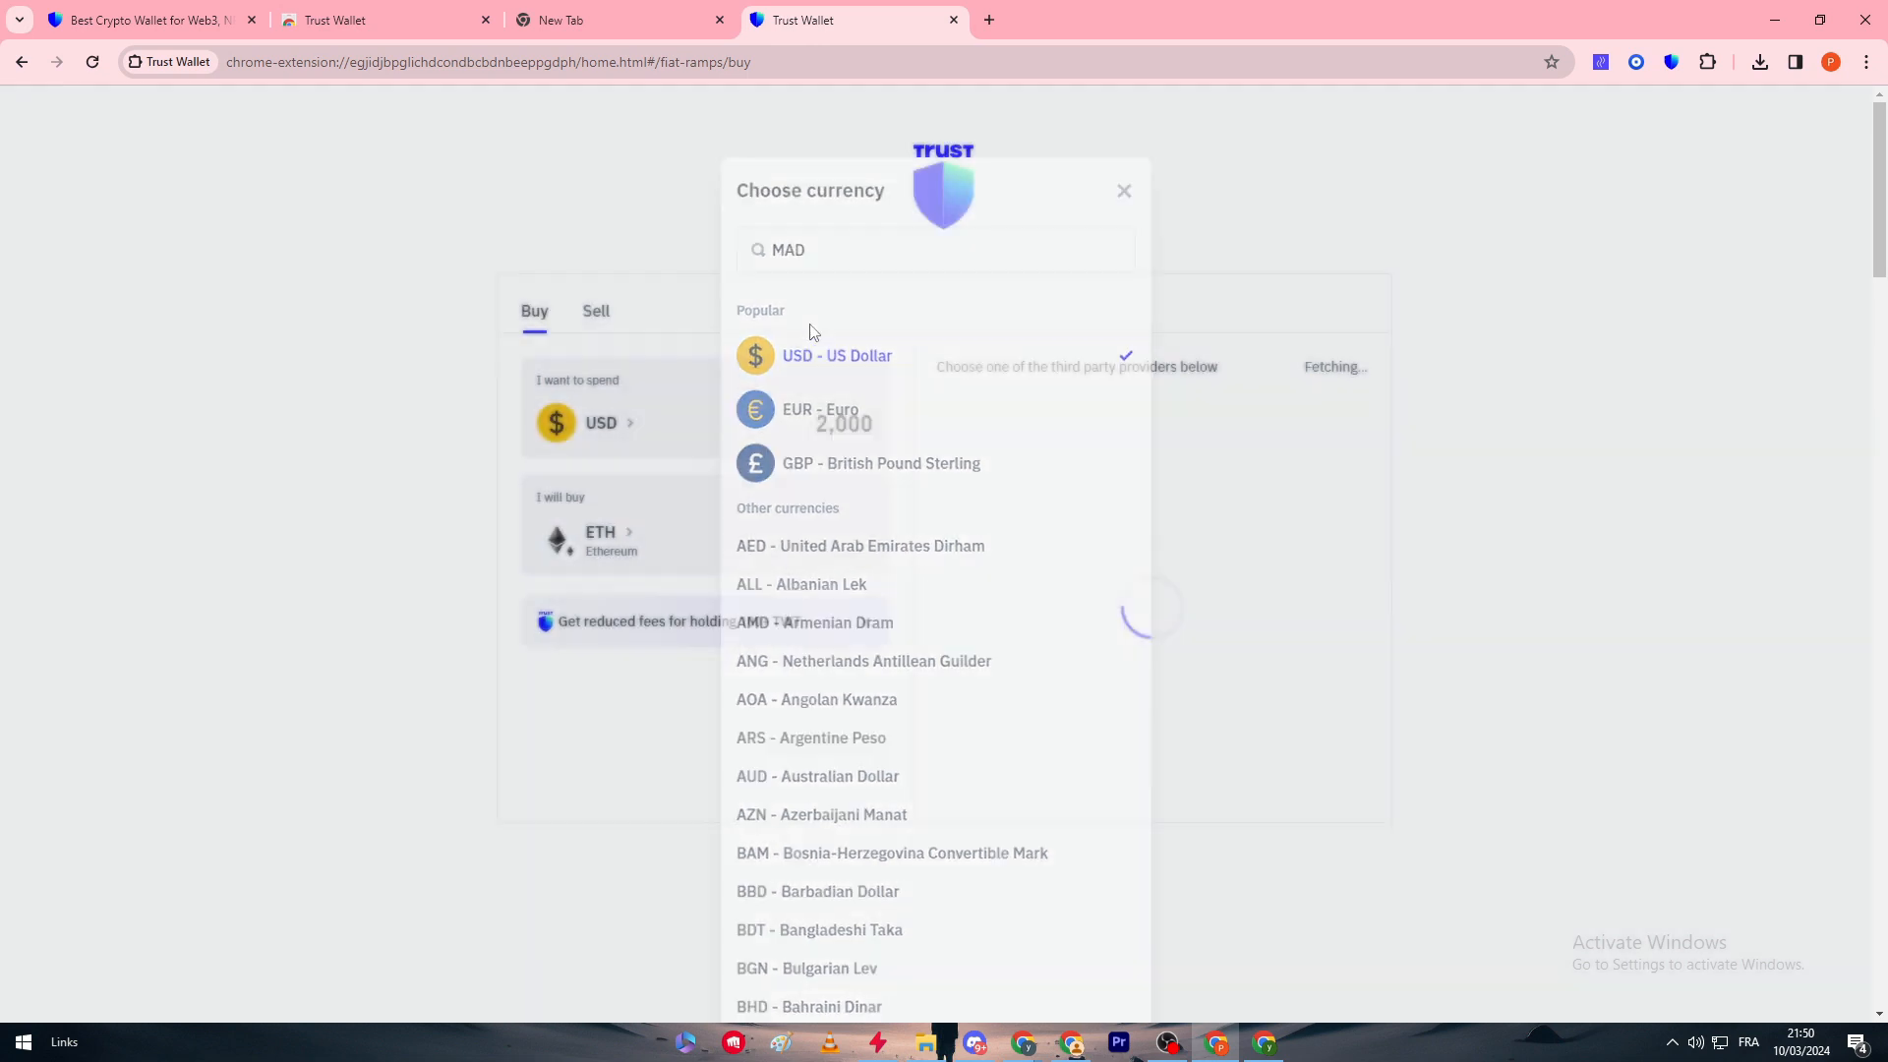
pyautogui.click(1123, 191)
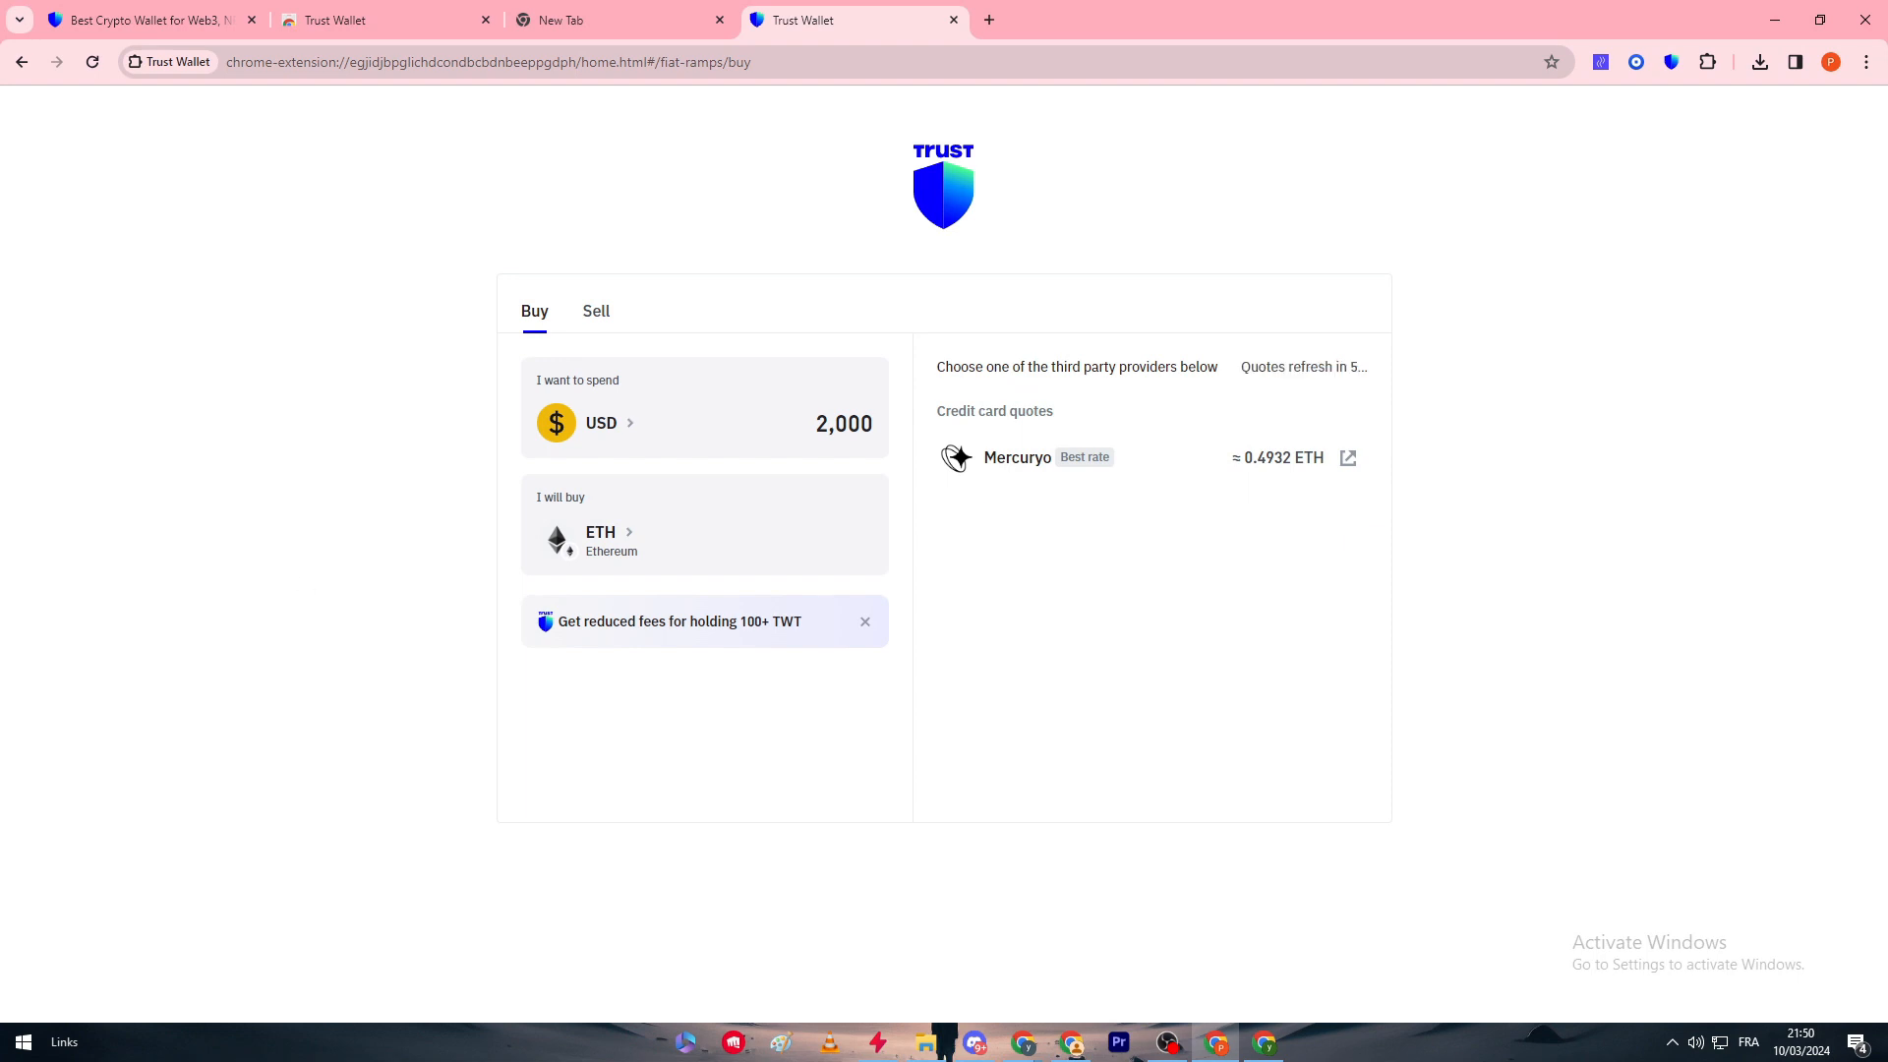
pyautogui.moveTo(1113, 916)
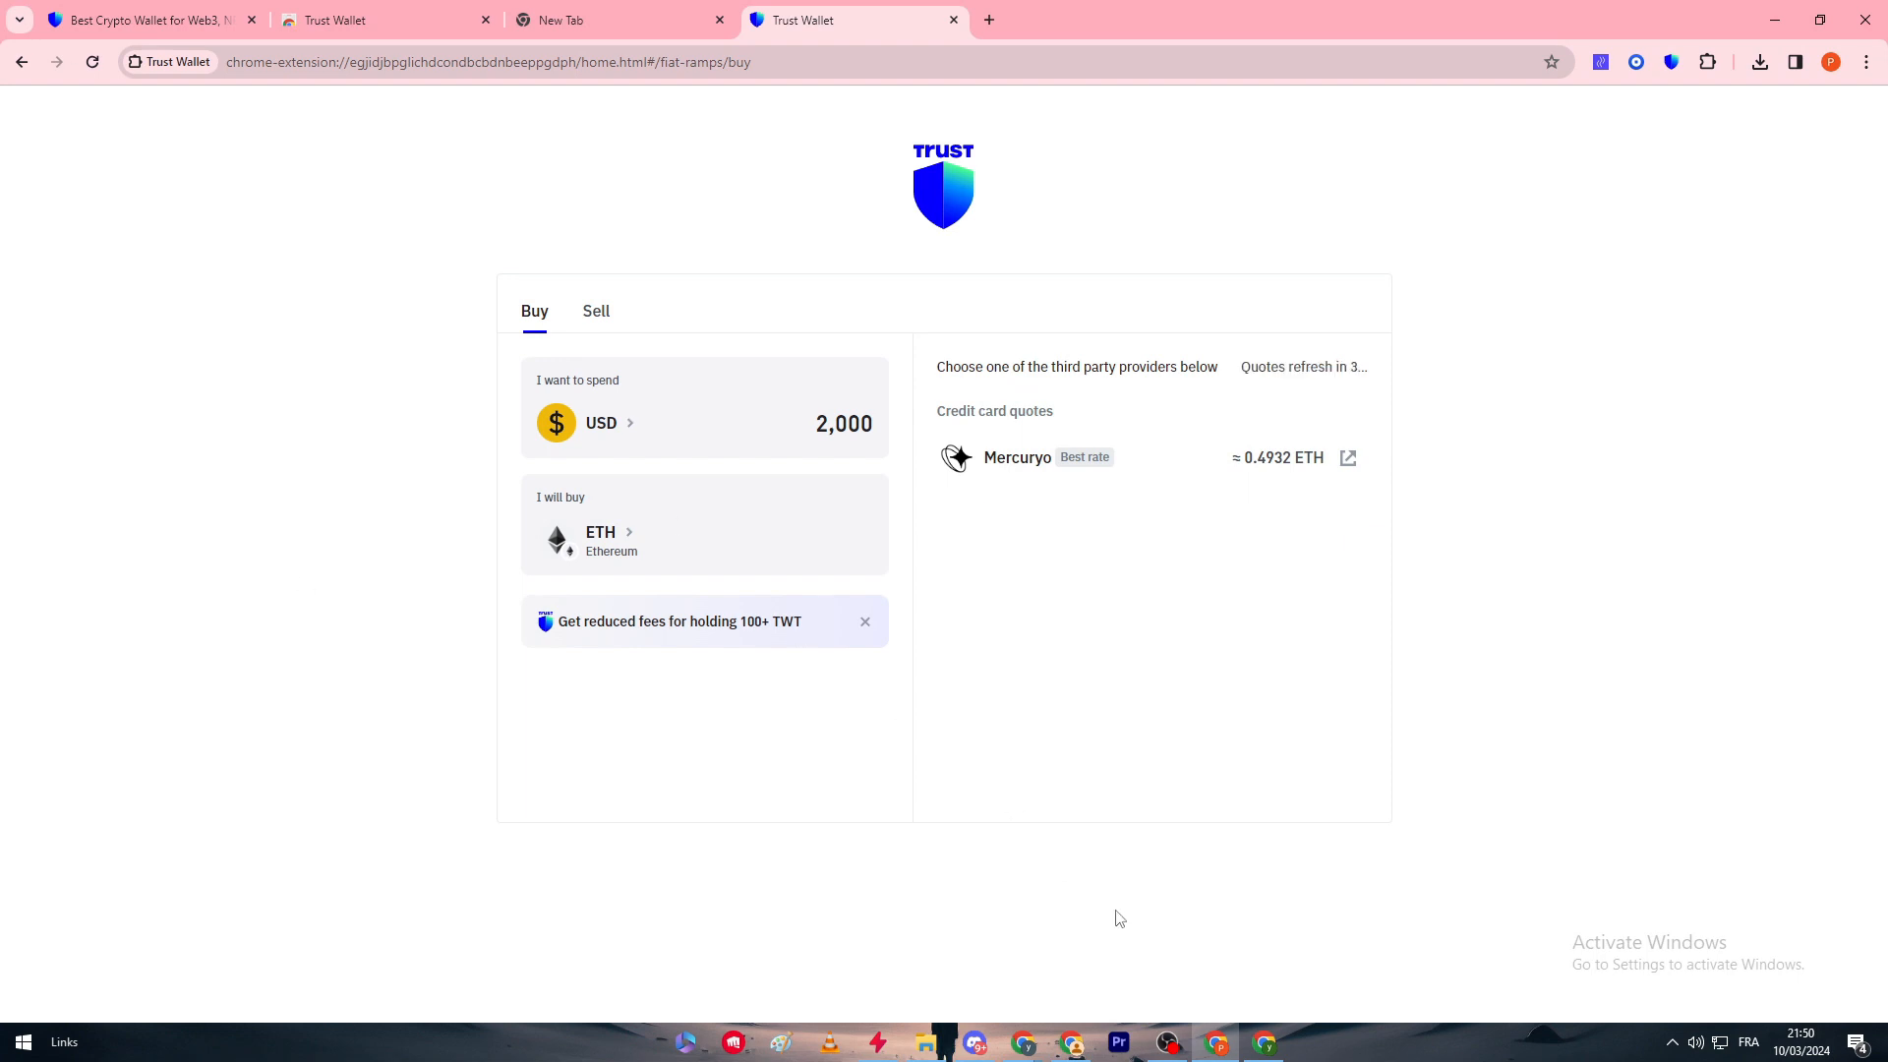
pyautogui.moveTo(786, 641)
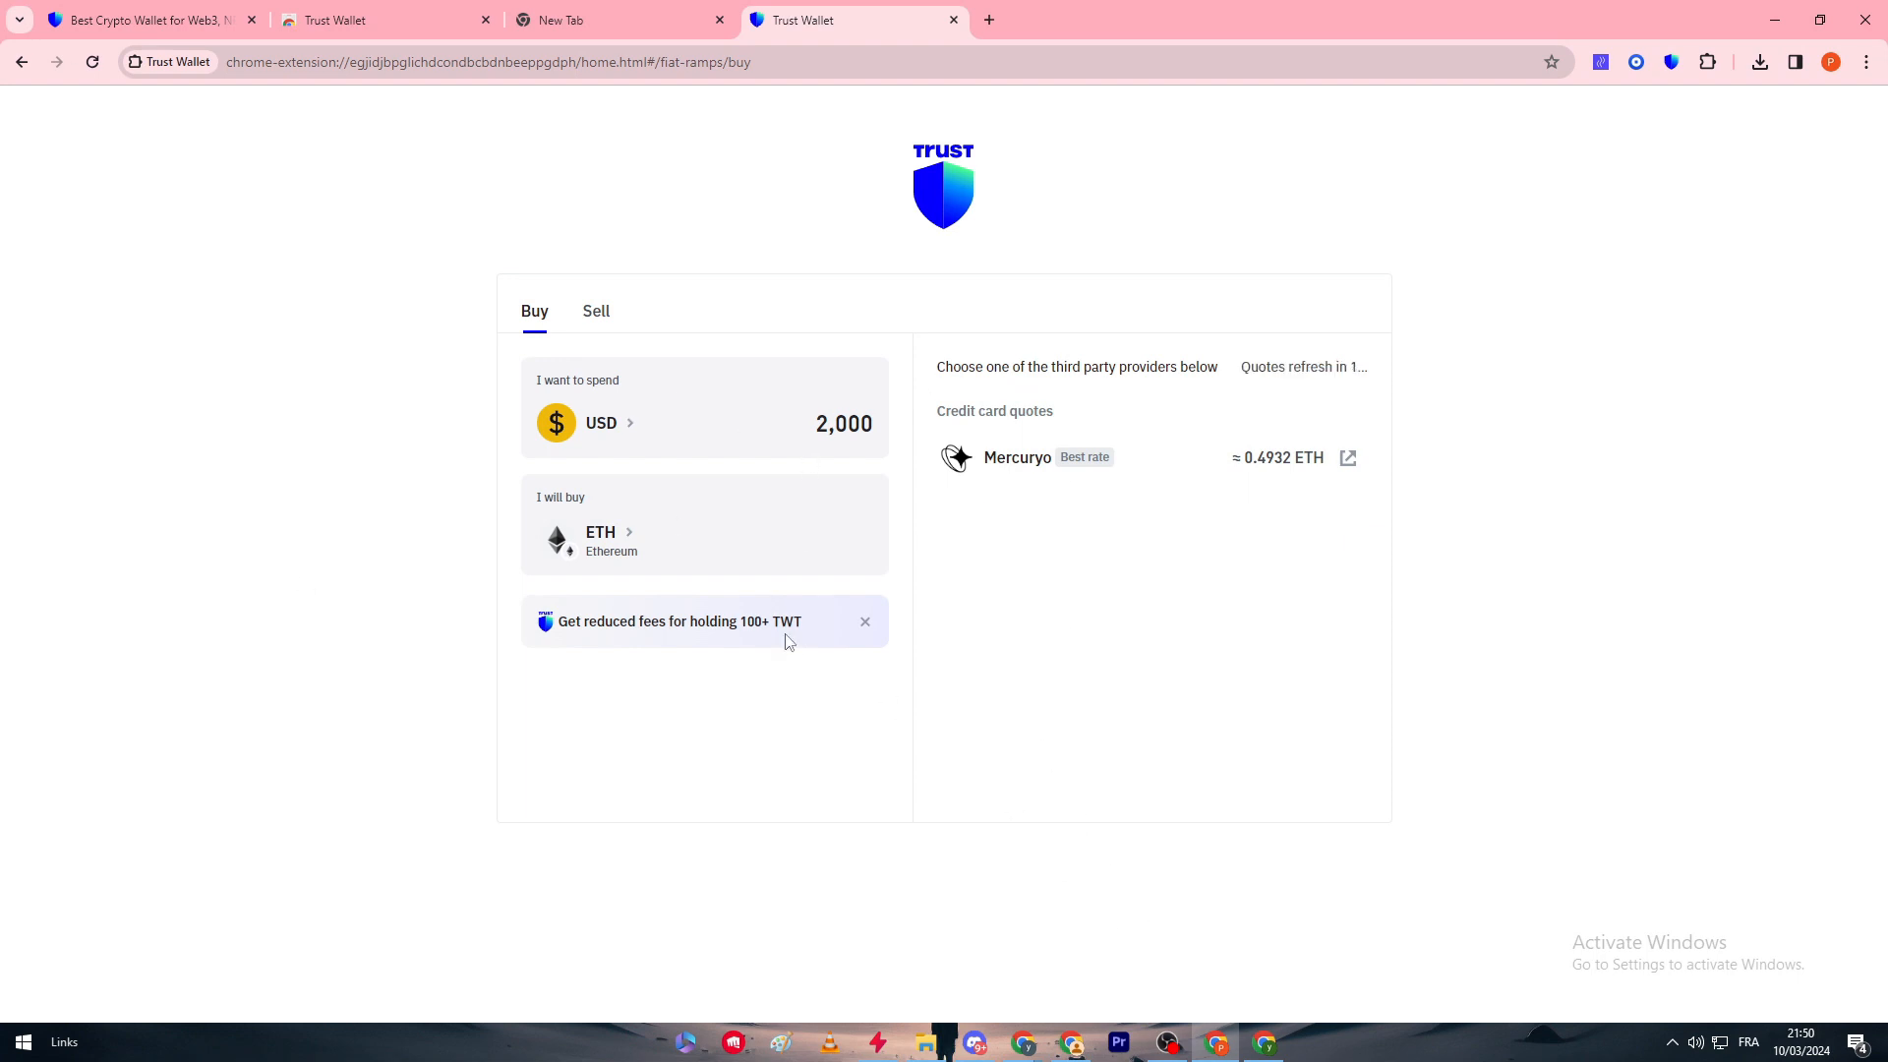
pyautogui.moveTo(1347, 459)
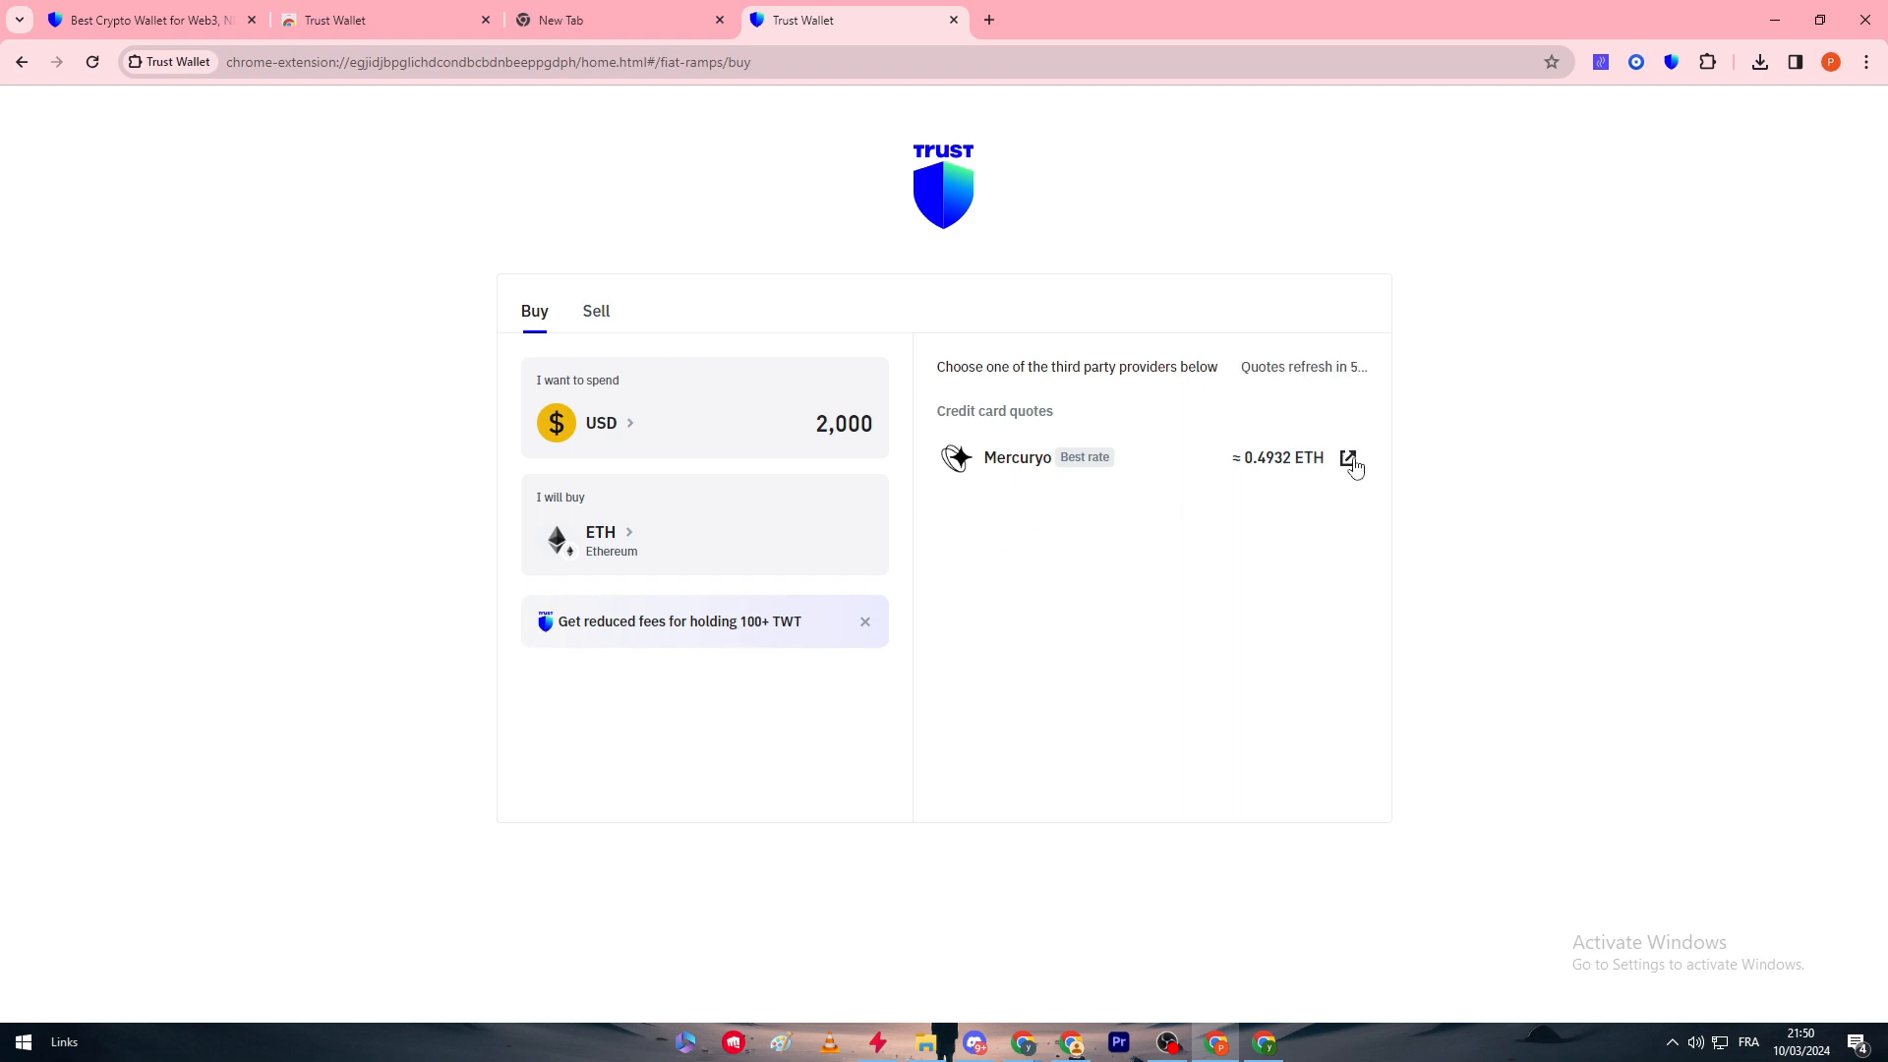
pyautogui.click(1347, 456)
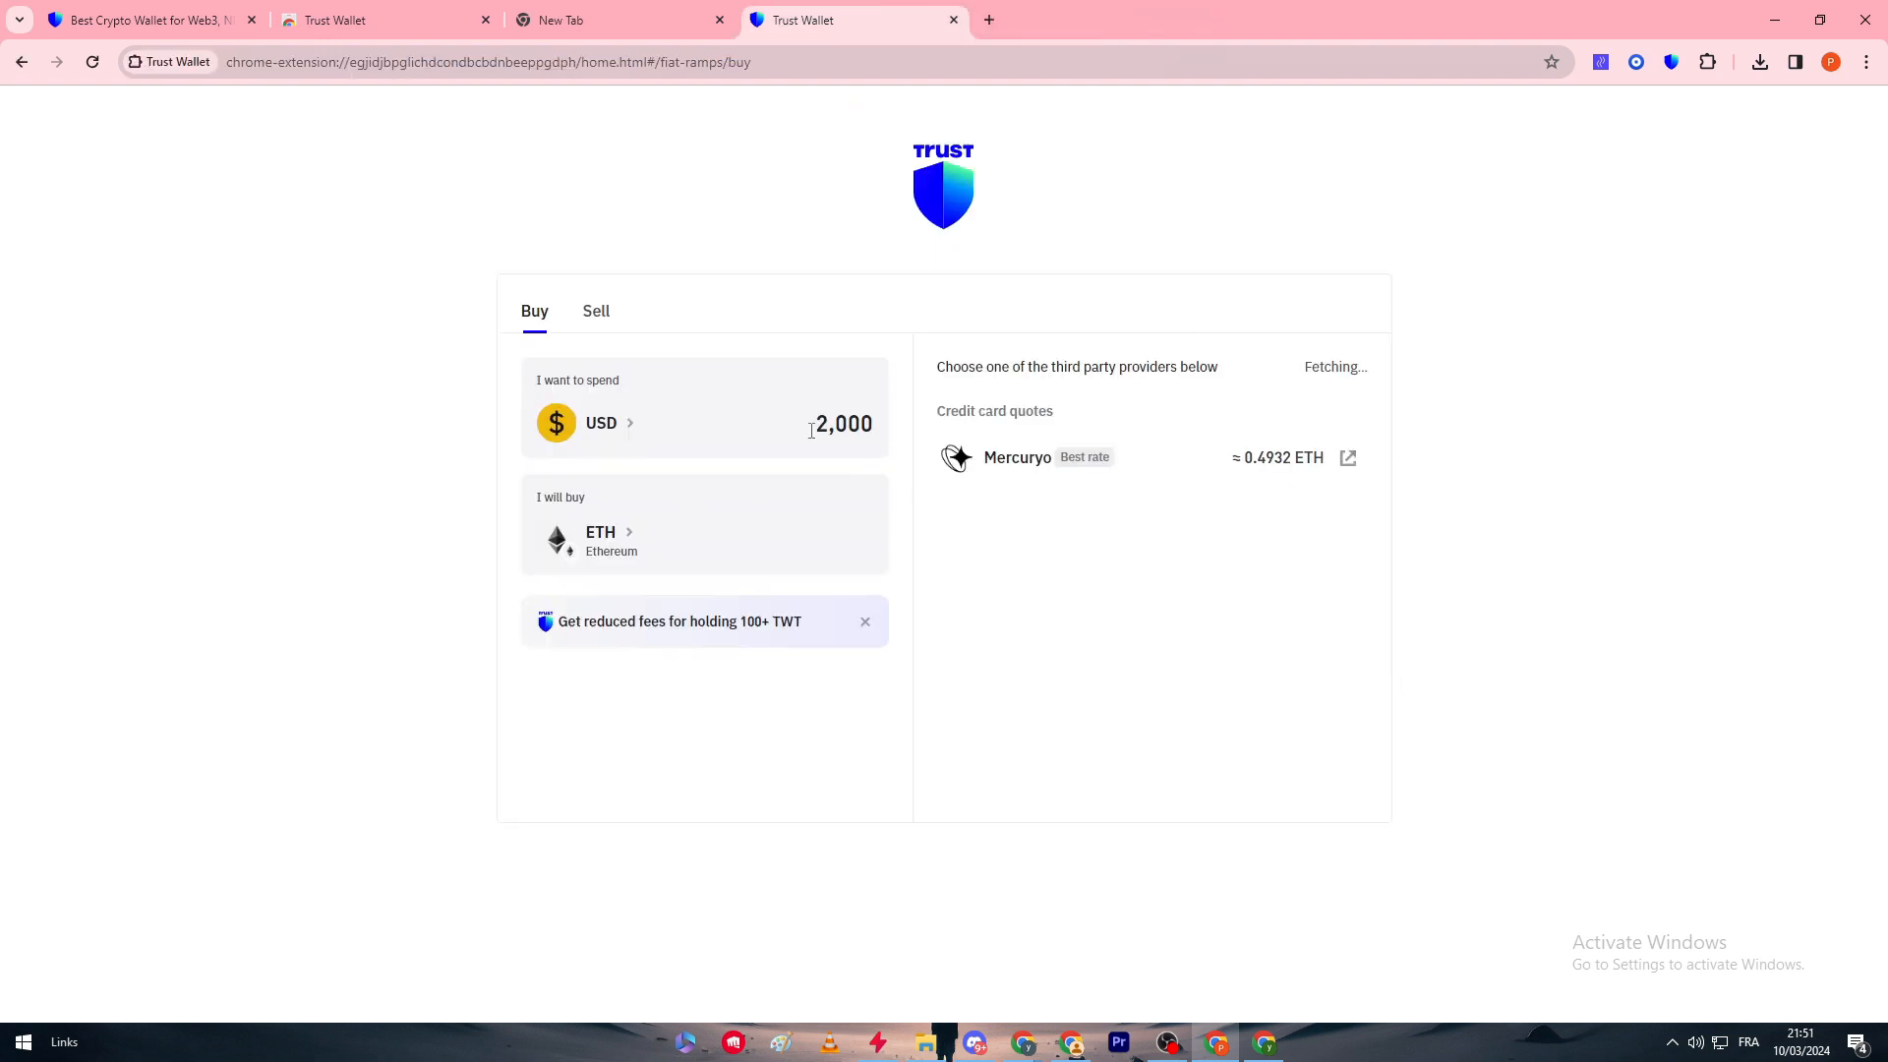
pyautogui.write('150')
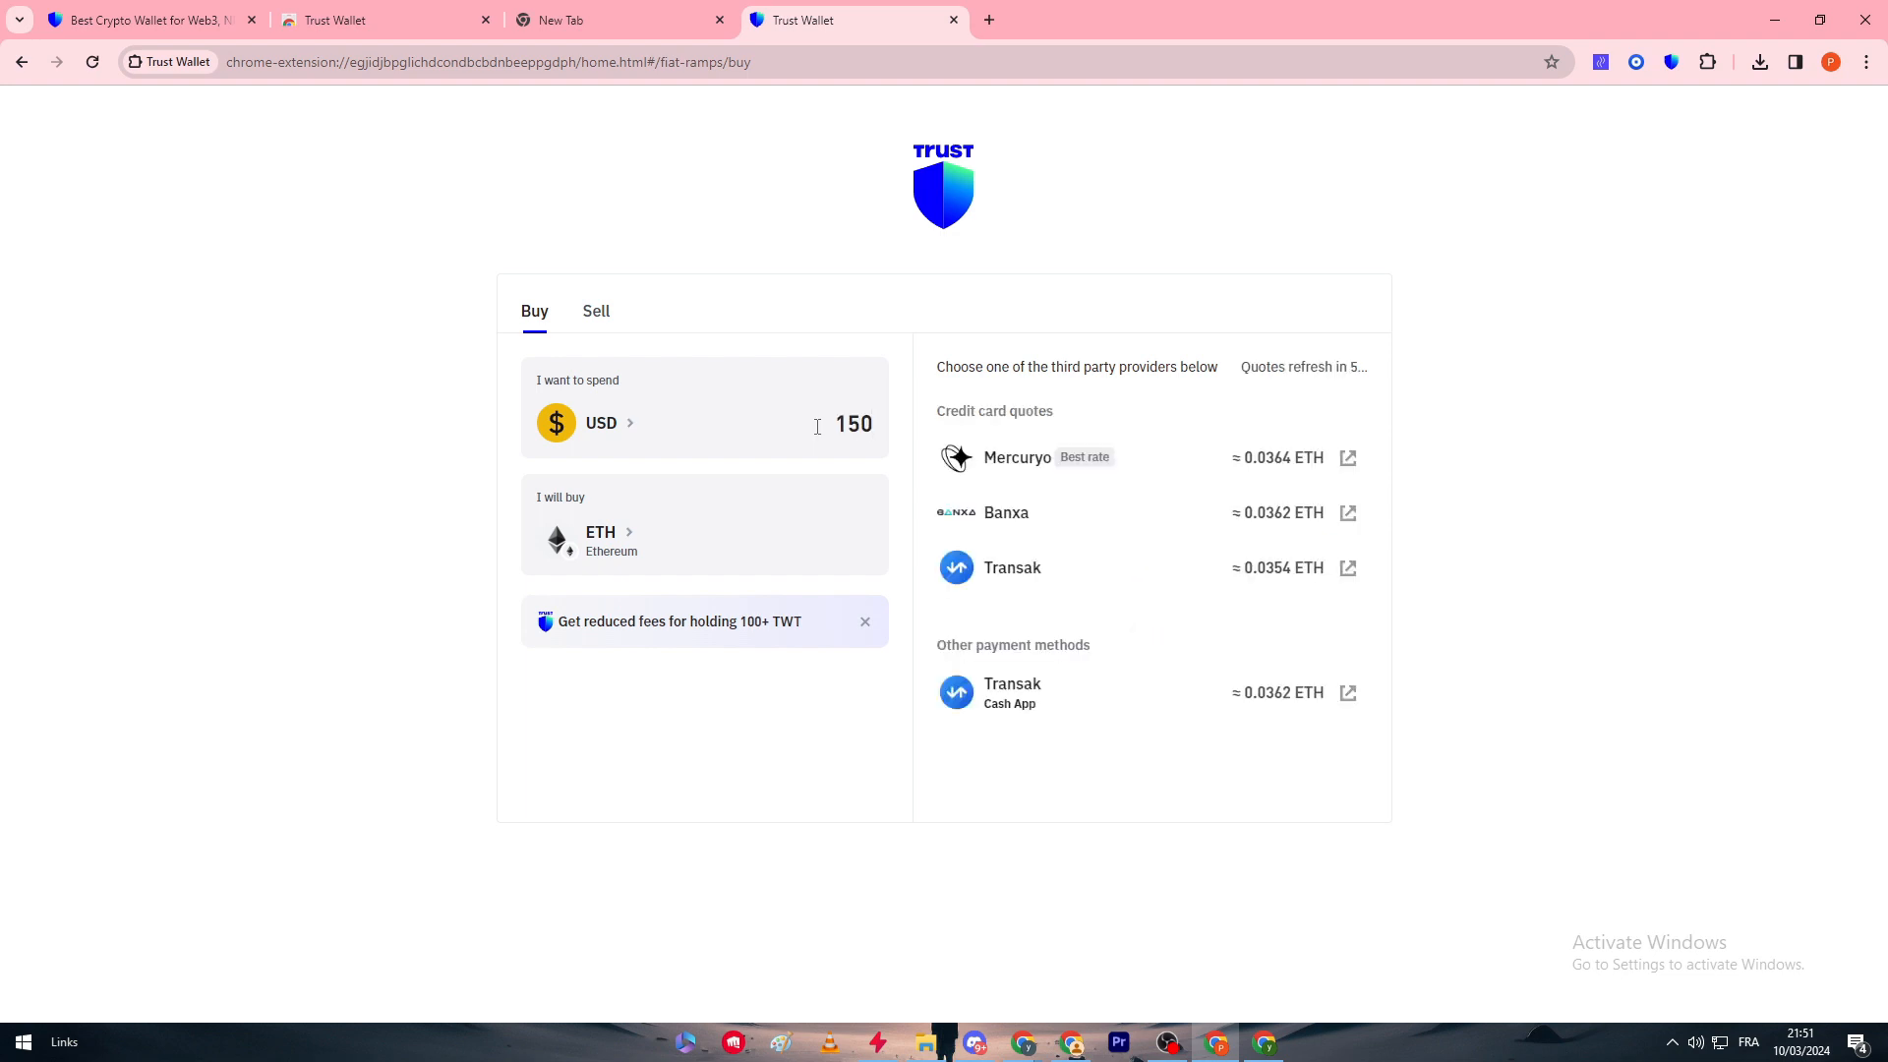
pyautogui.moveTo(885, 416)
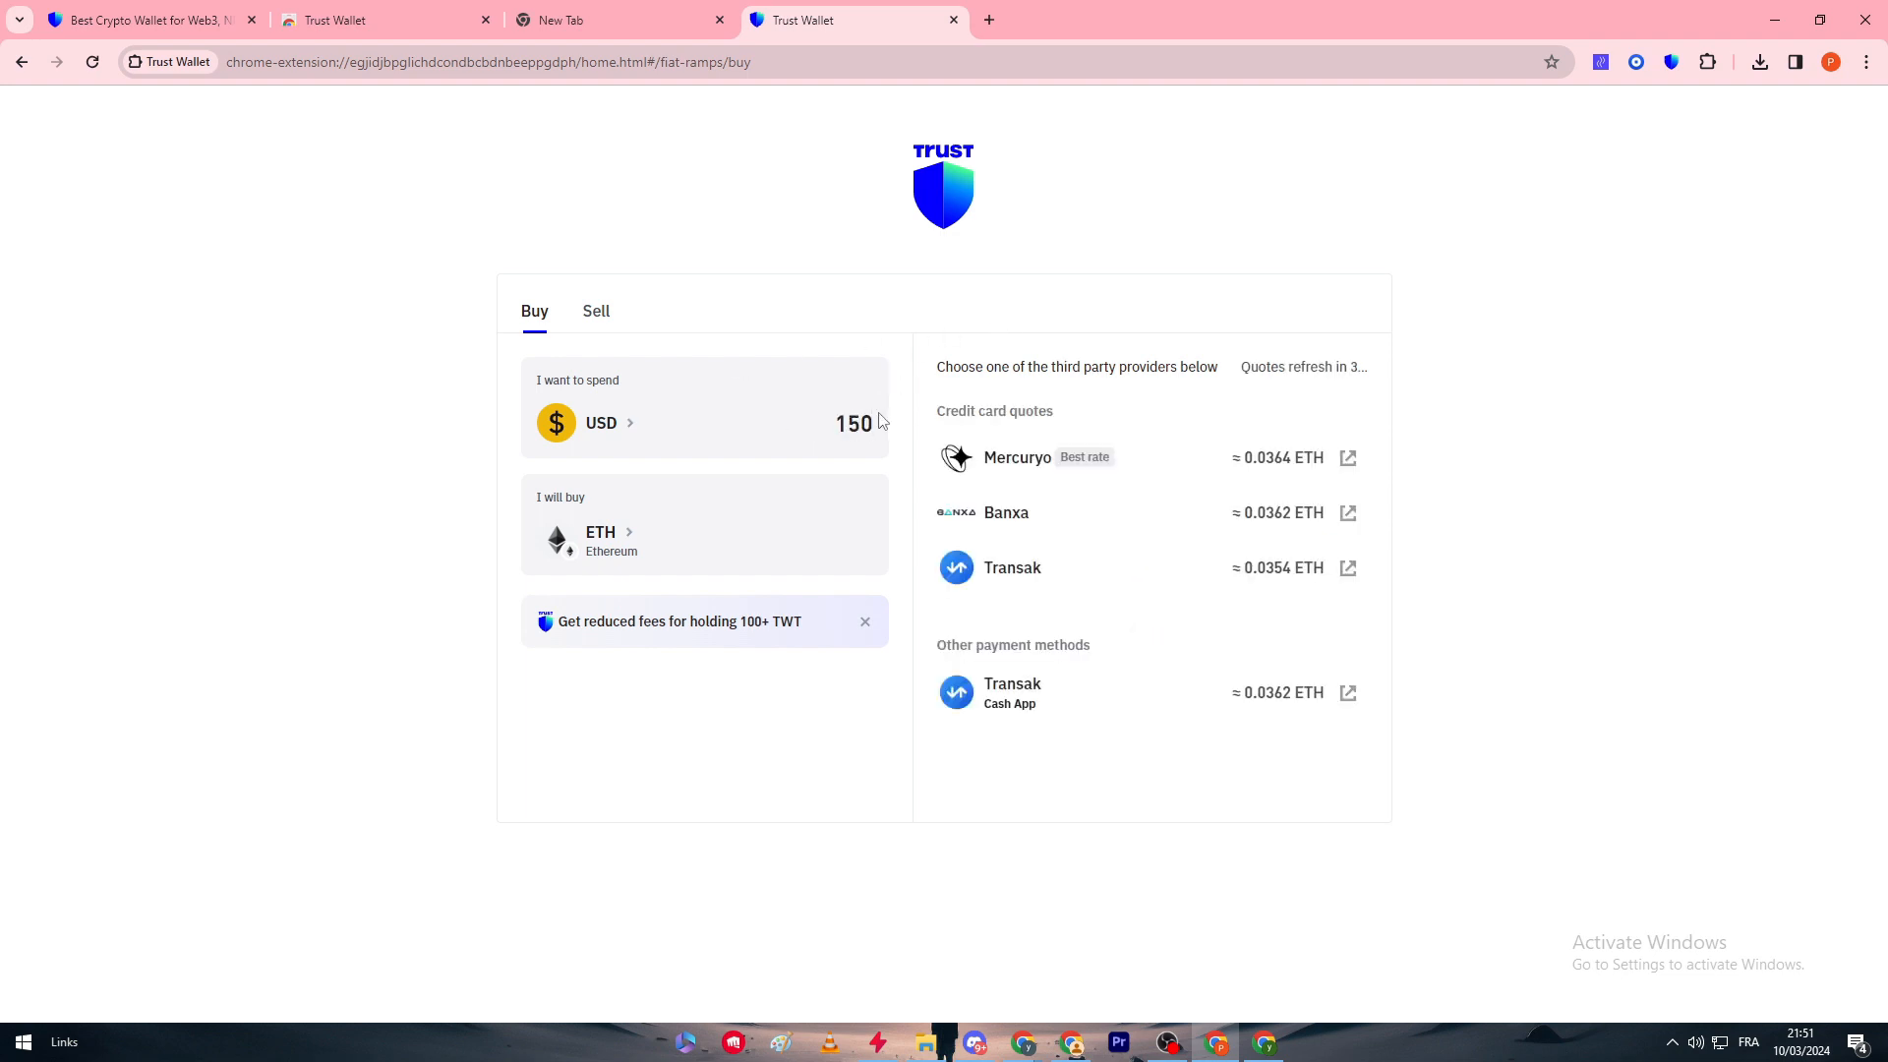
pyautogui.moveTo(1302, 649)
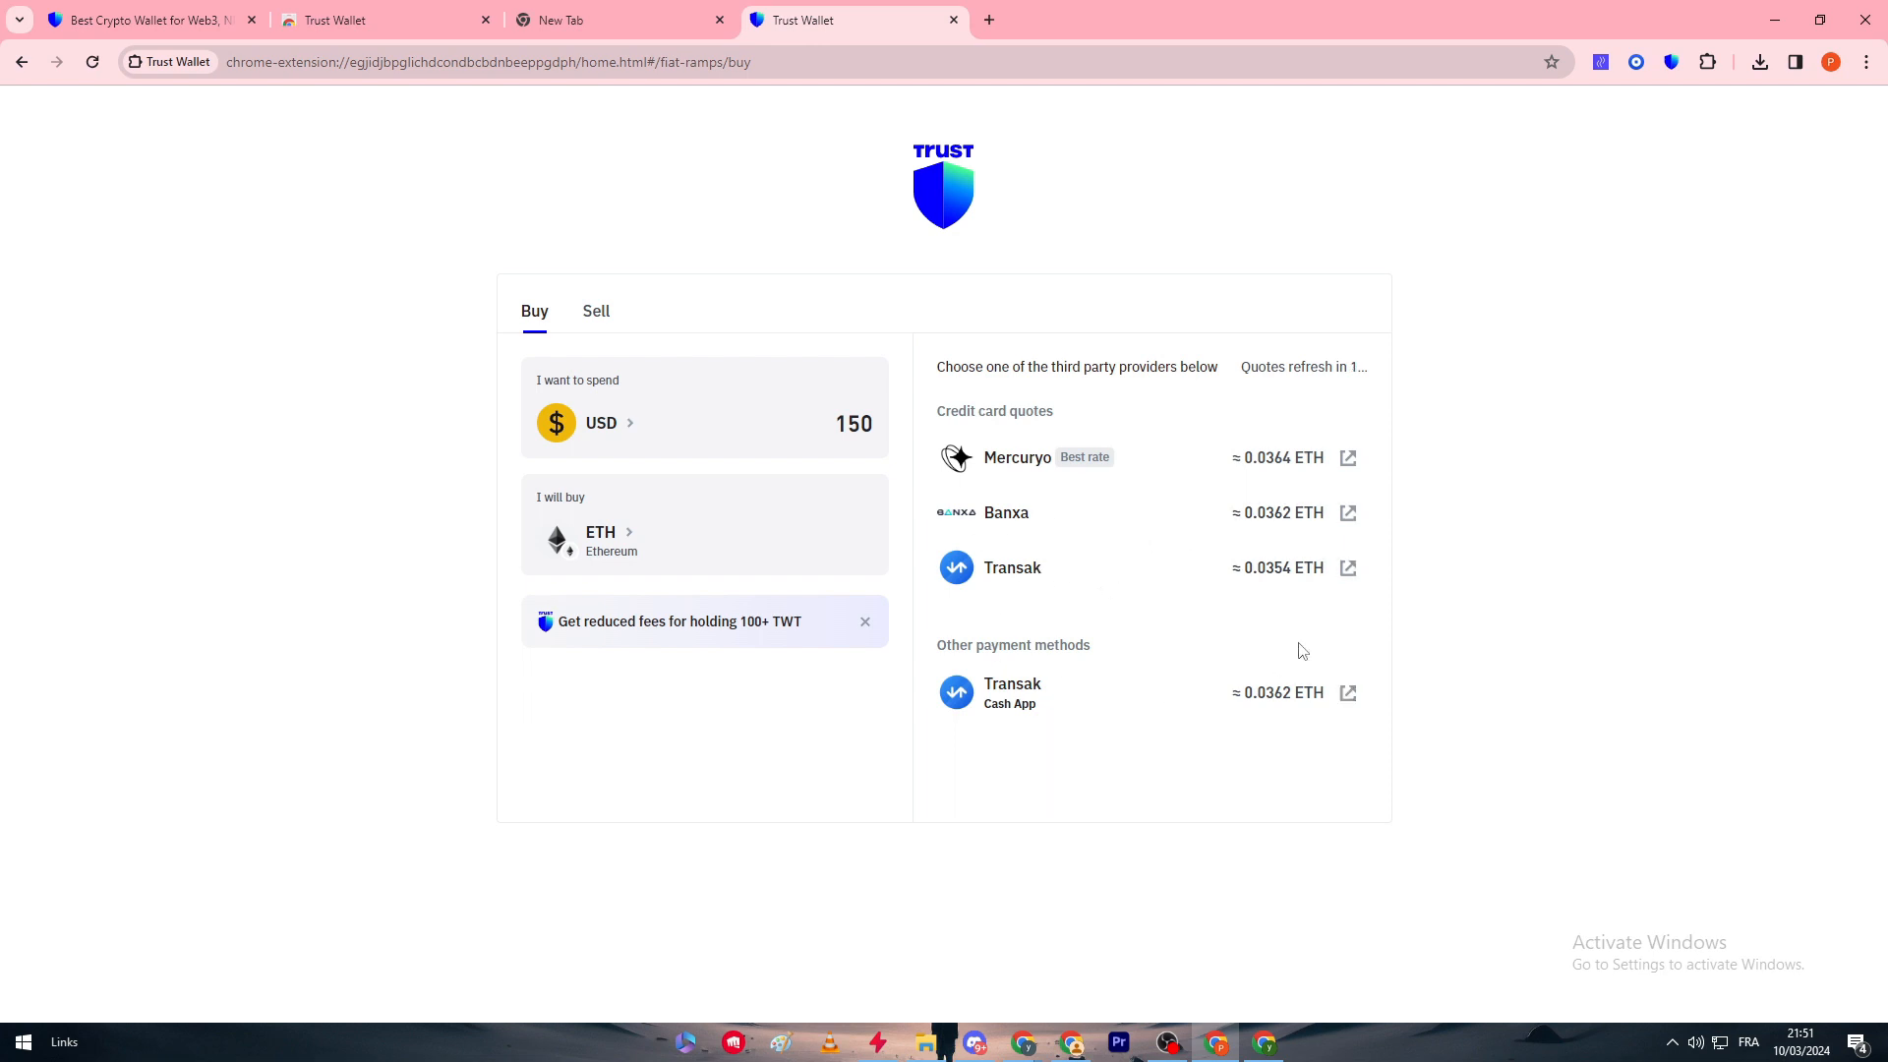
pyautogui.moveTo(1347, 566)
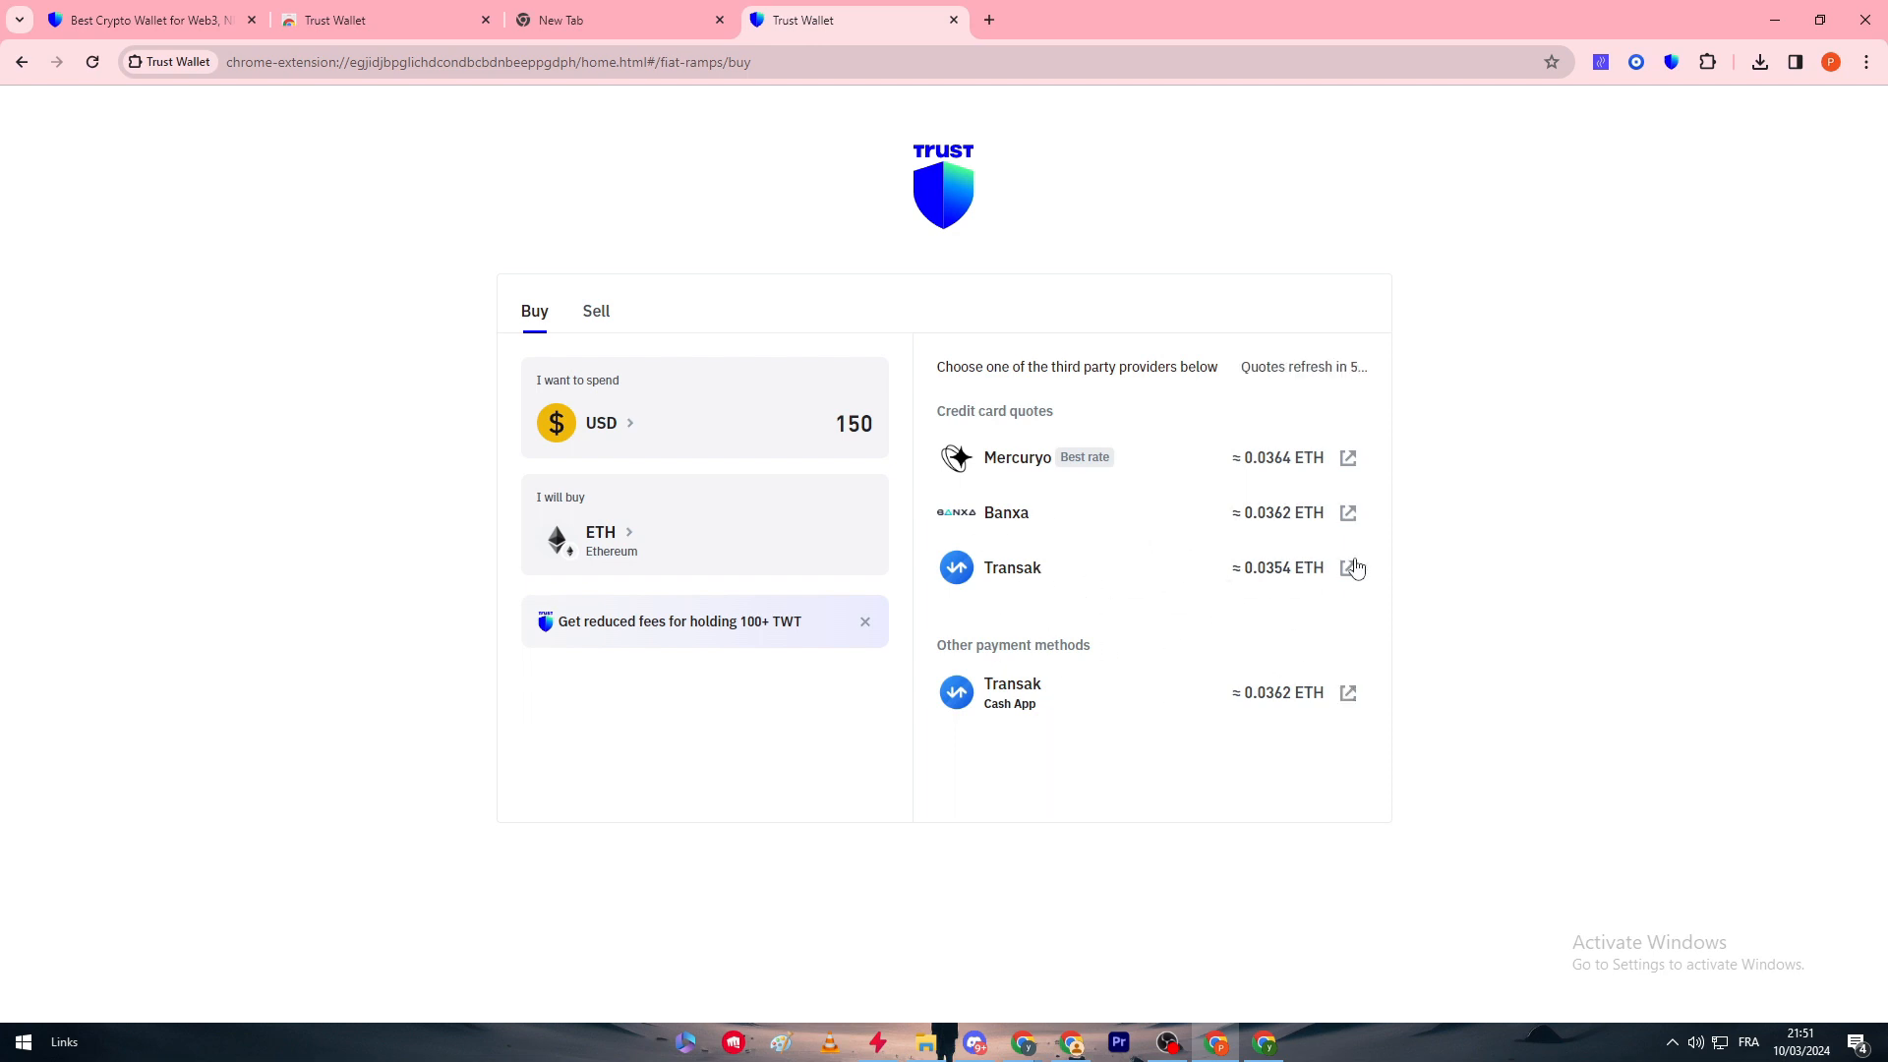
pyautogui.moveTo(1347, 516)
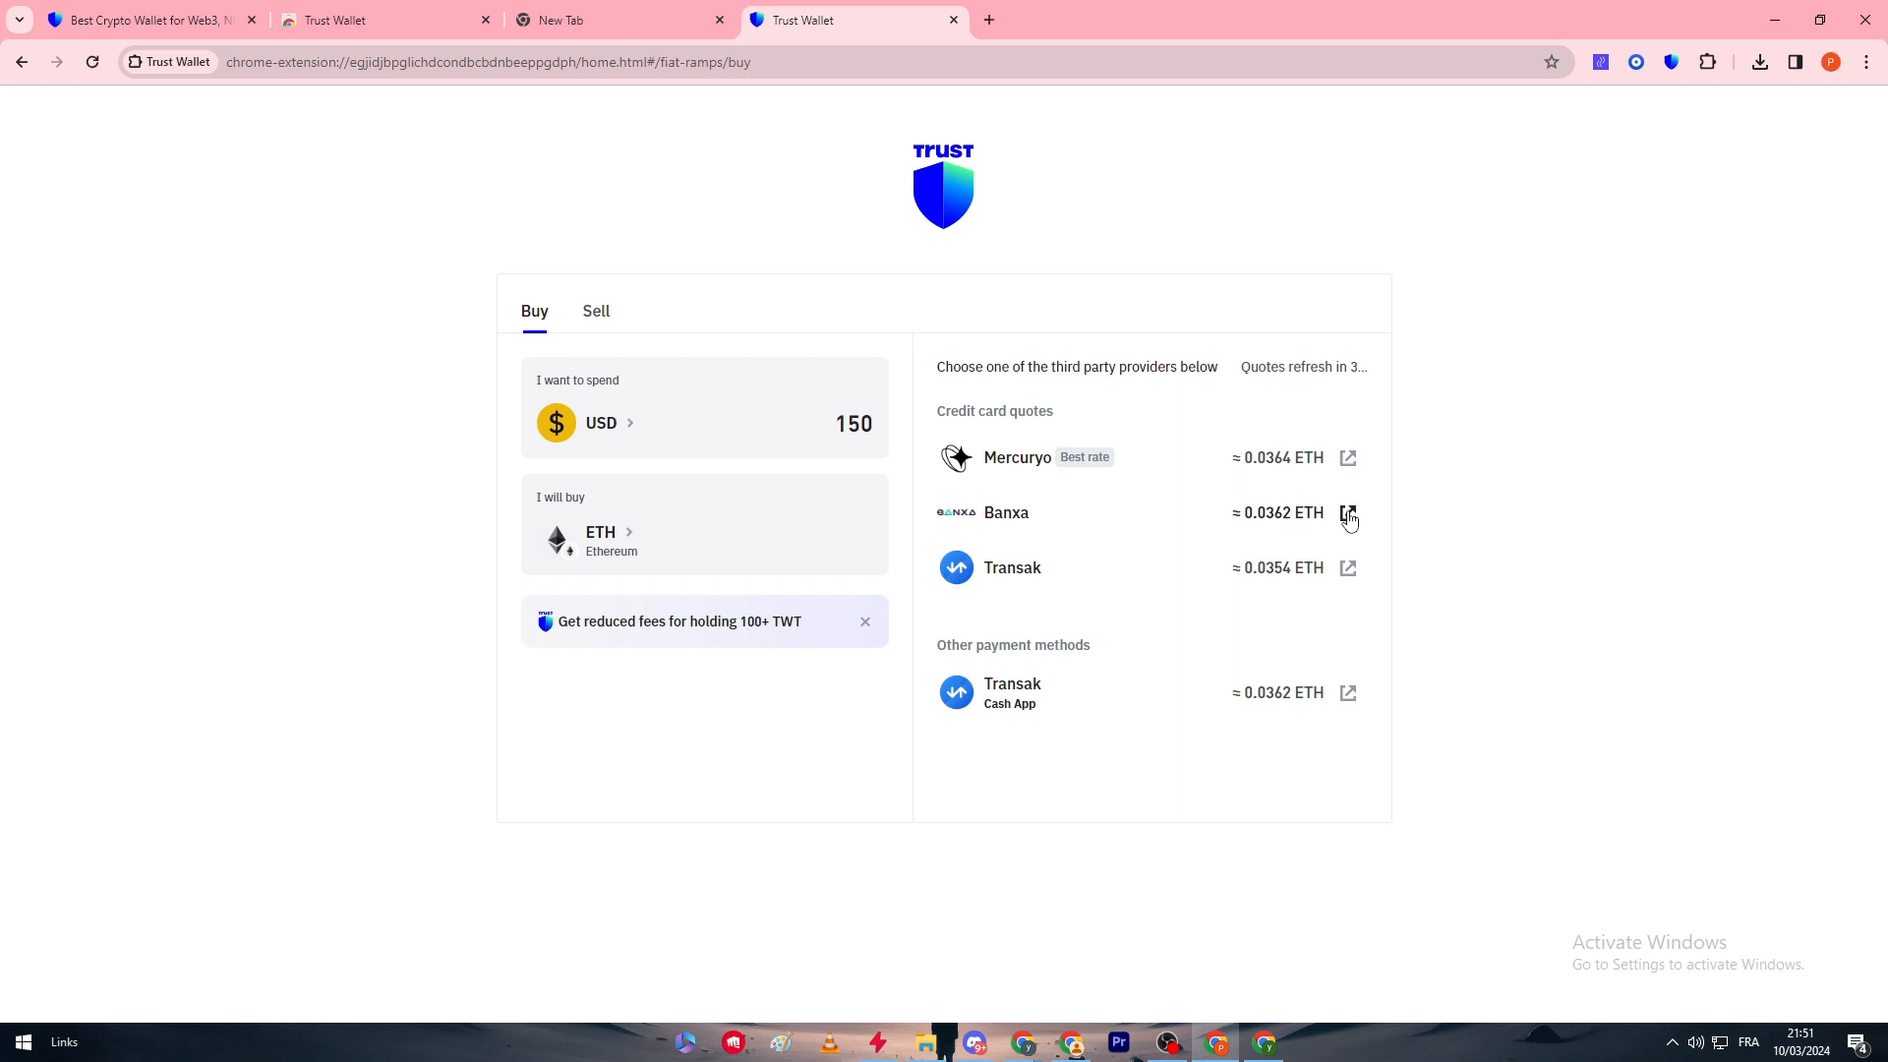
# Open the Transak purchase page for 150 USD of ETH and choose Card Payment.
pyautogui.click(1347, 515)
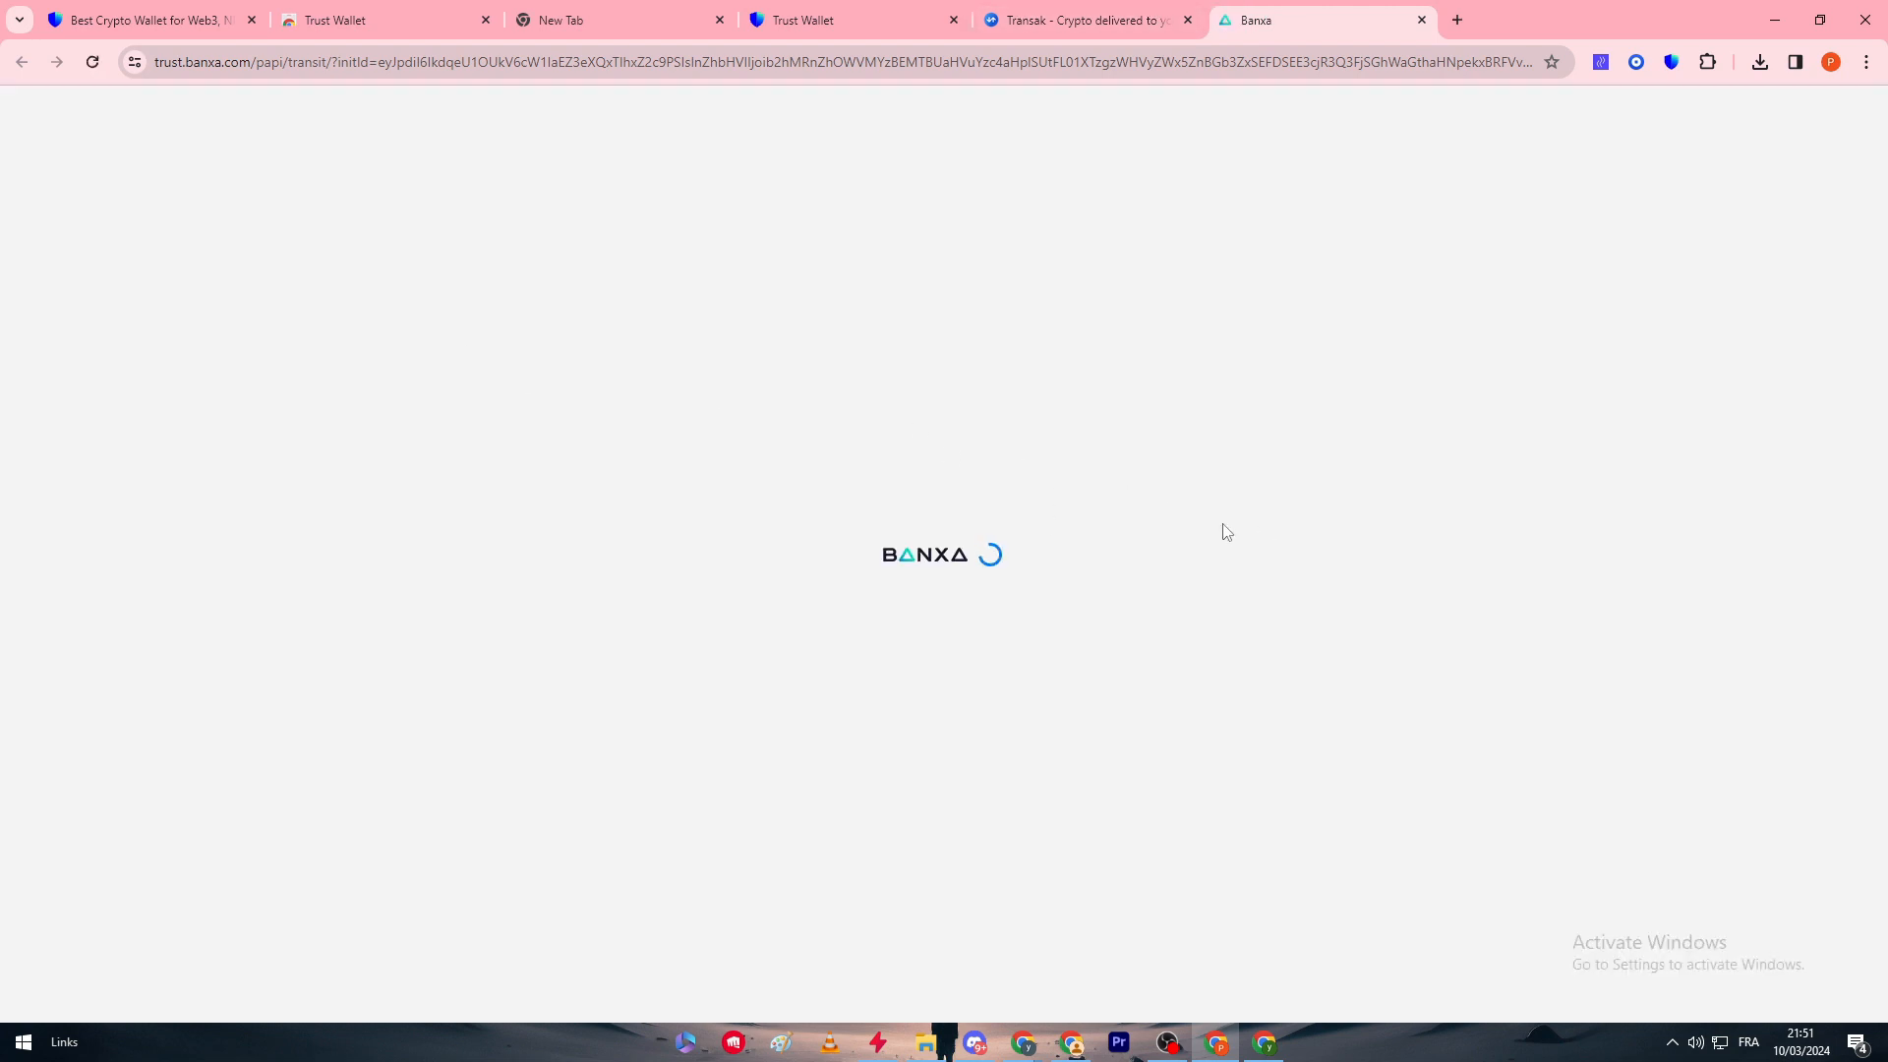
pyautogui.click(1084, 19)
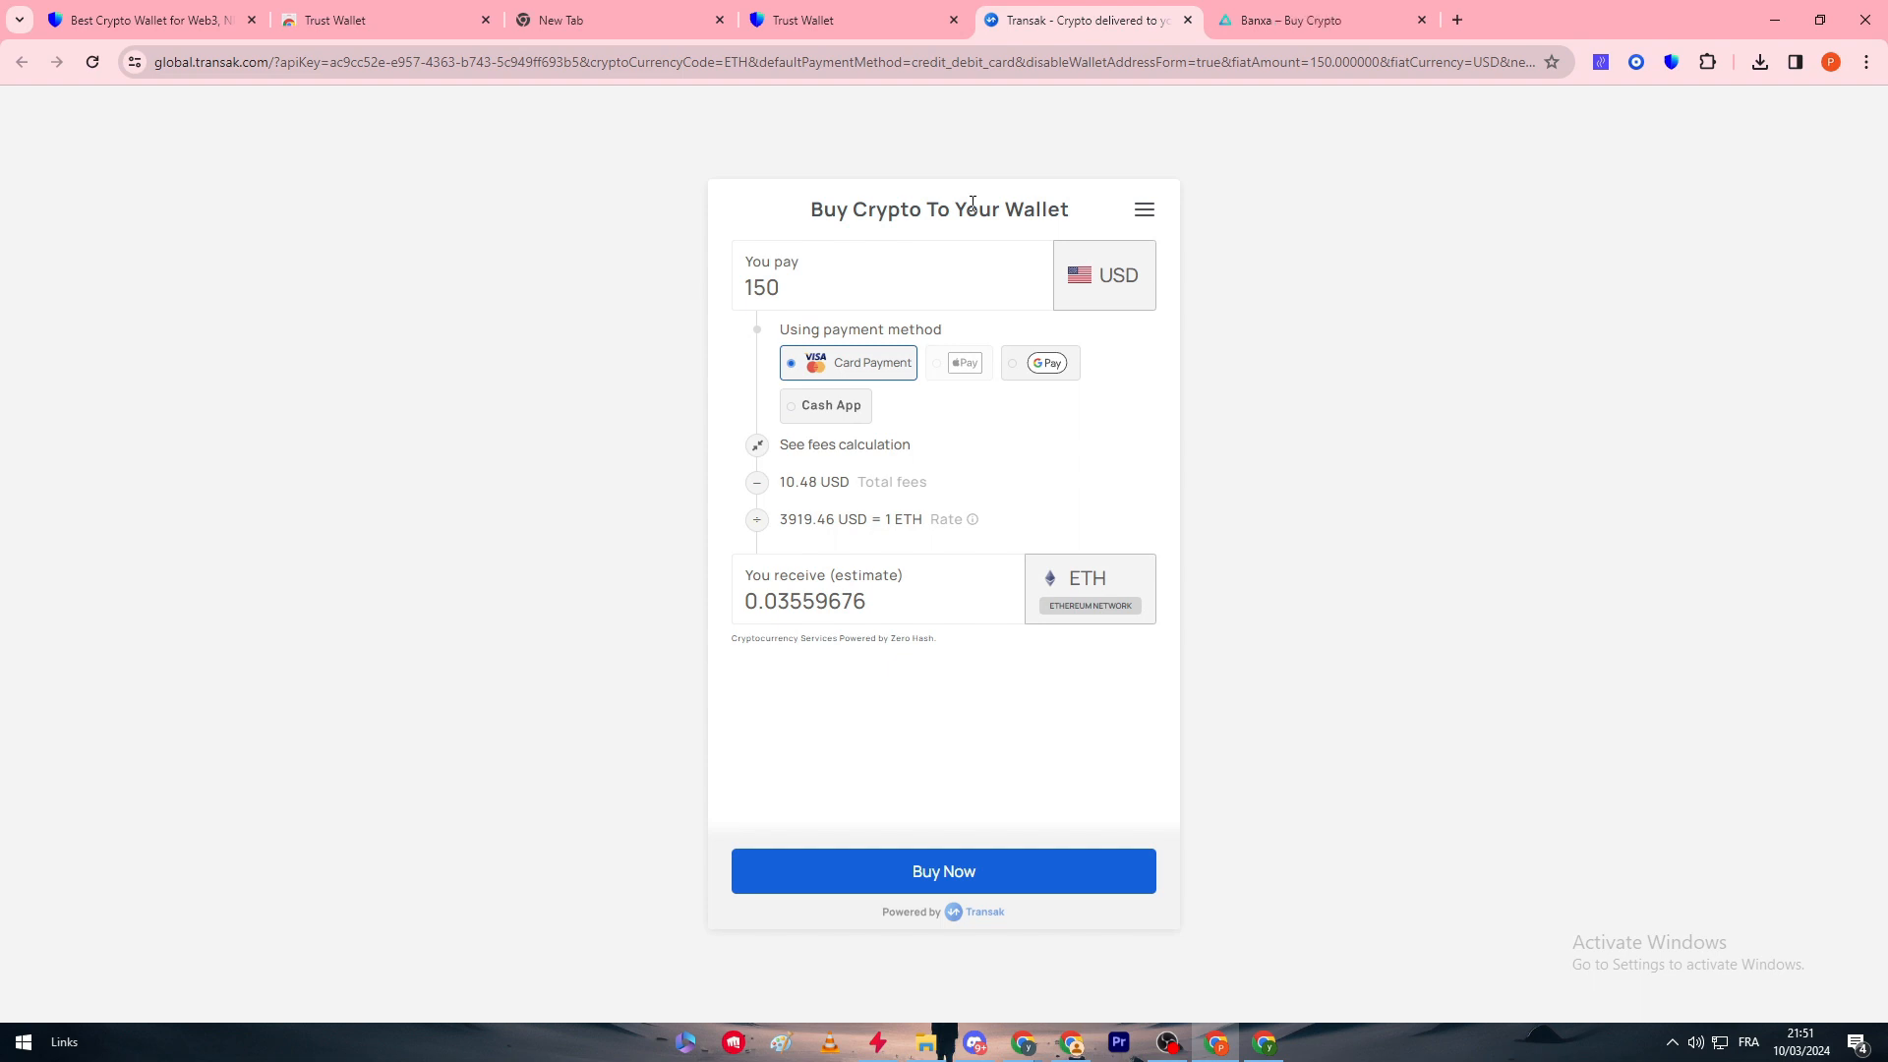
pyautogui.moveTo(937, 221)
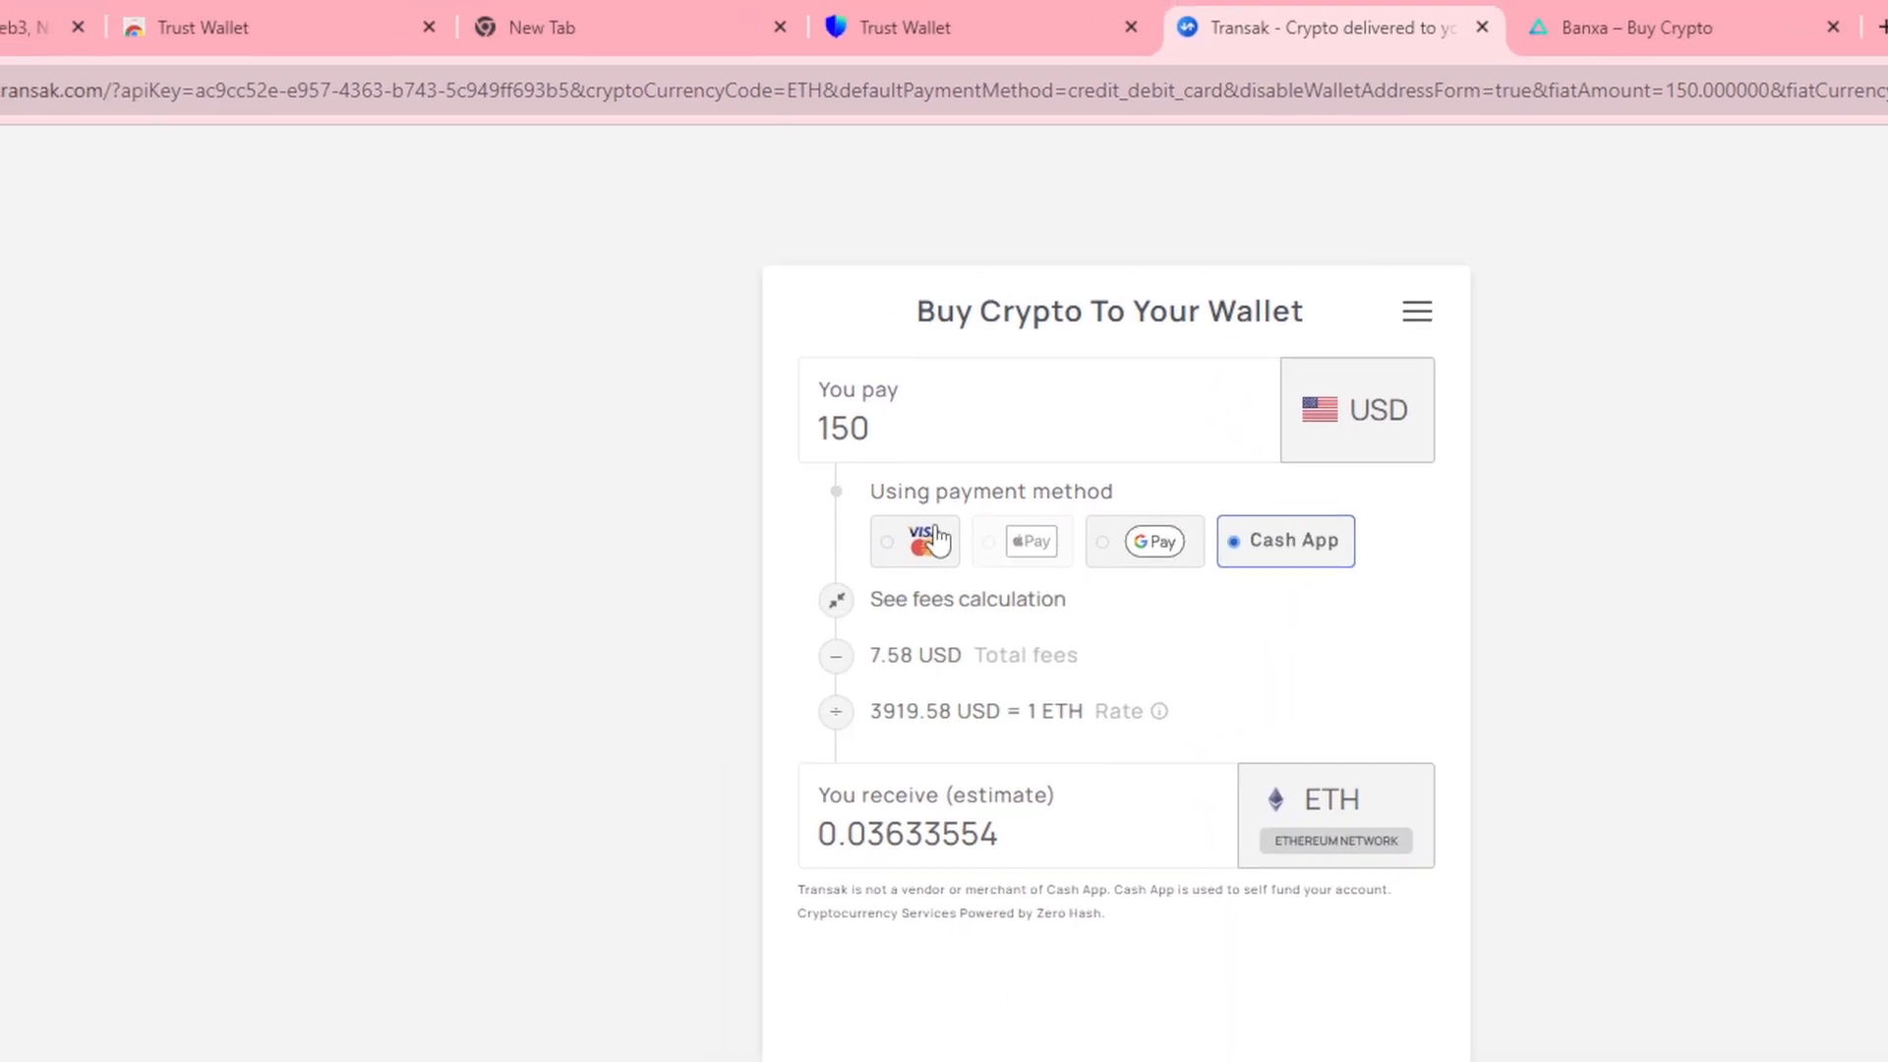
pyautogui.click(914, 541)
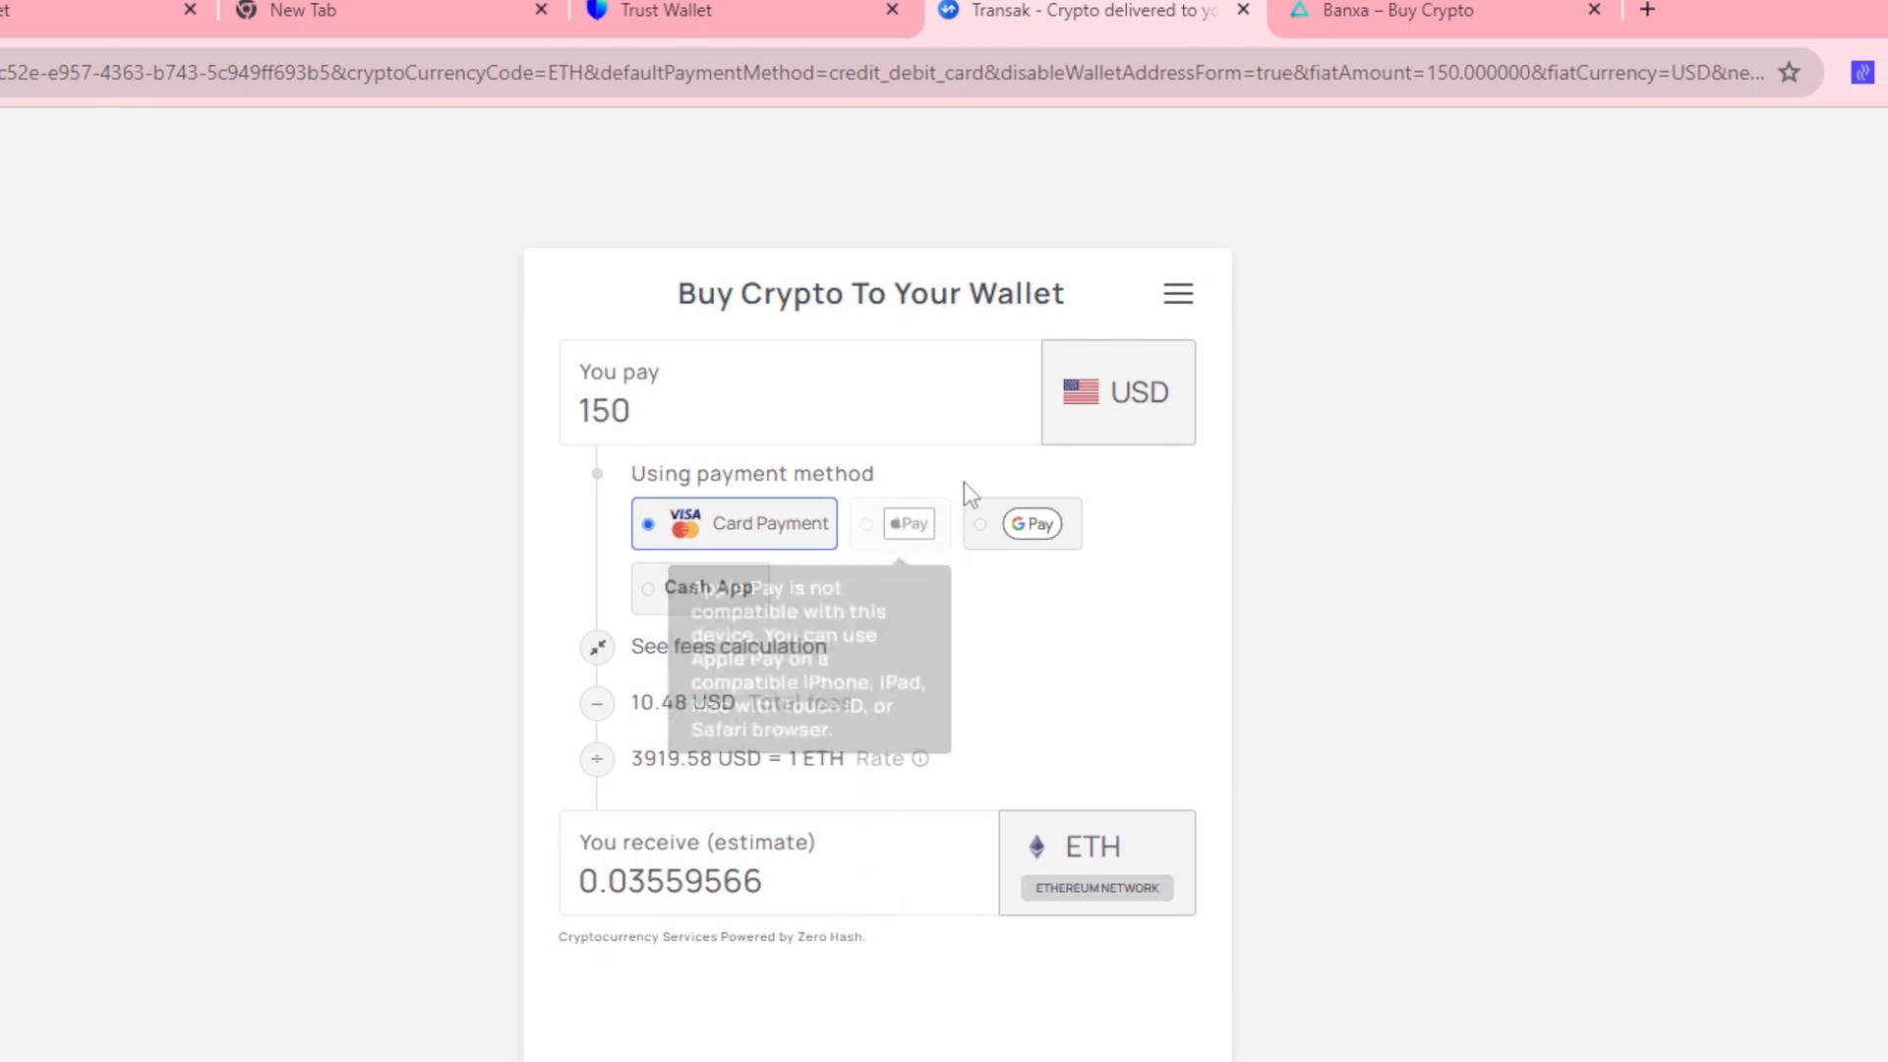
pyautogui.moveTo(909, 523)
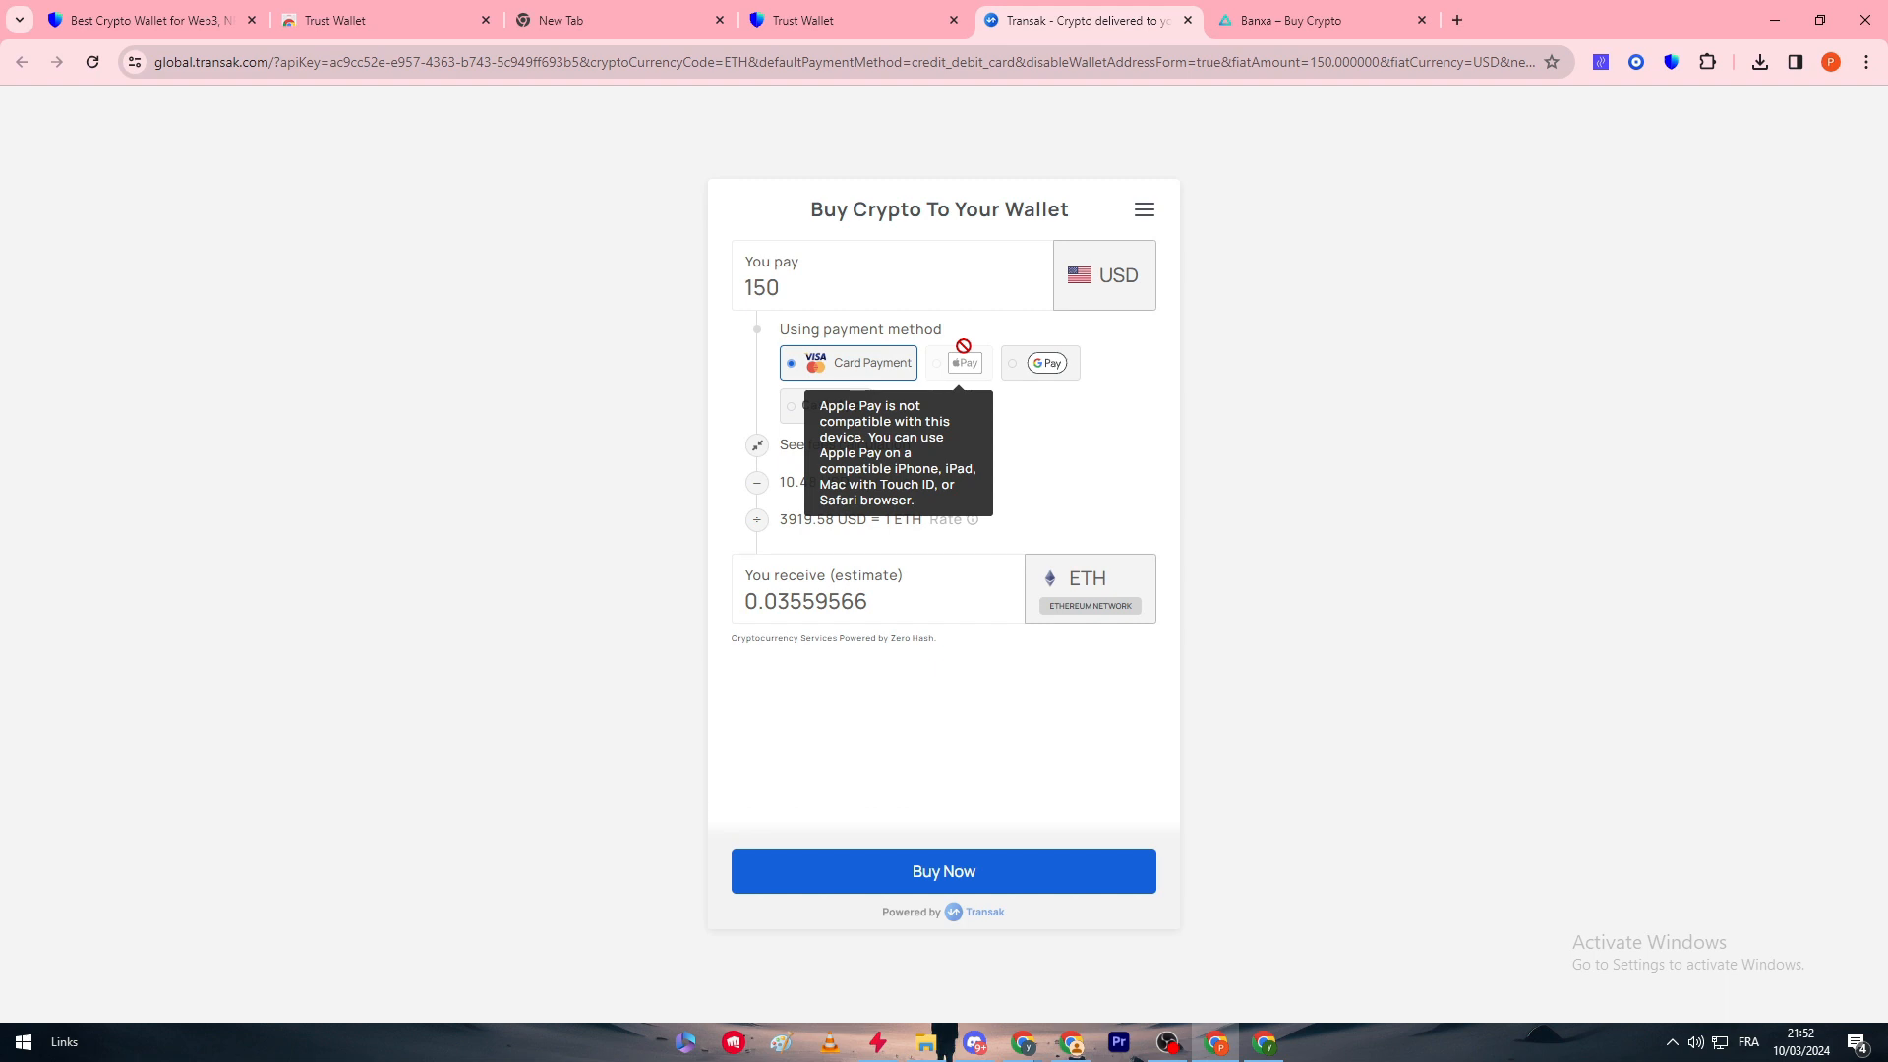
pyautogui.moveTo(916, 293)
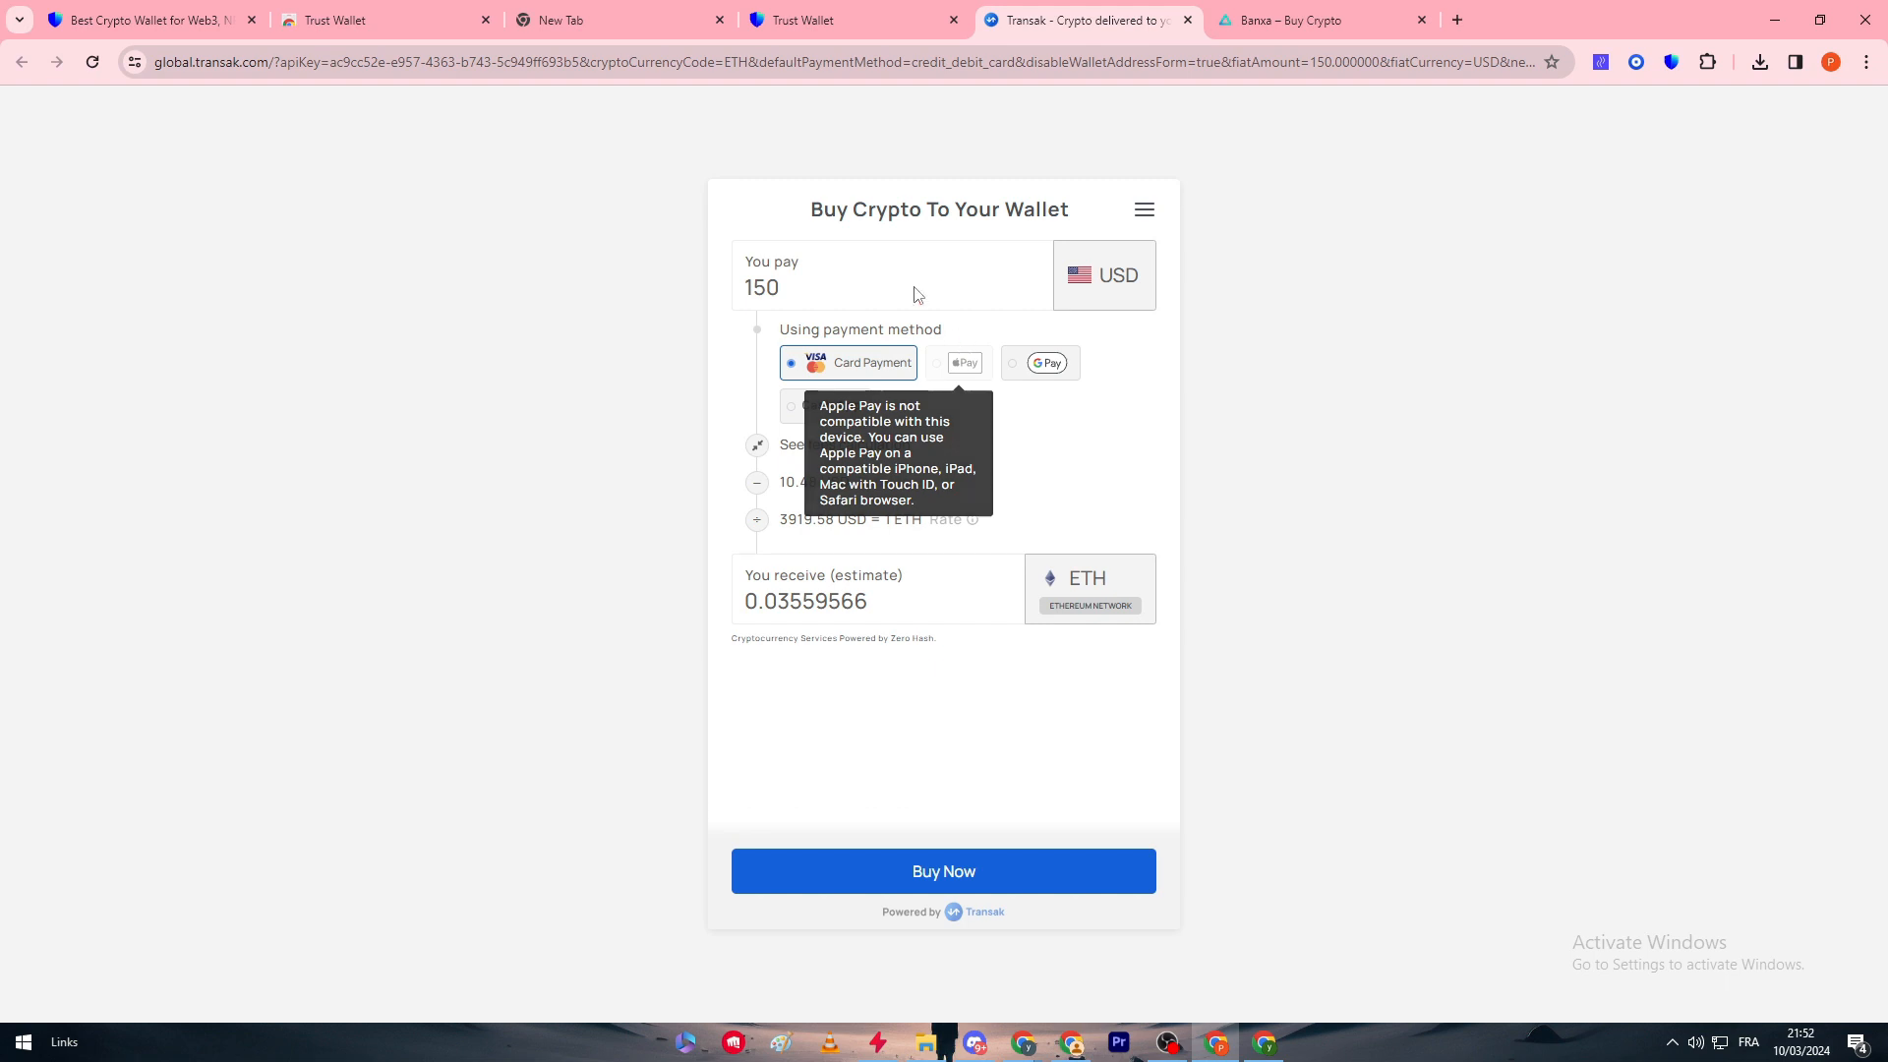
pyautogui.moveTo(1025, 594)
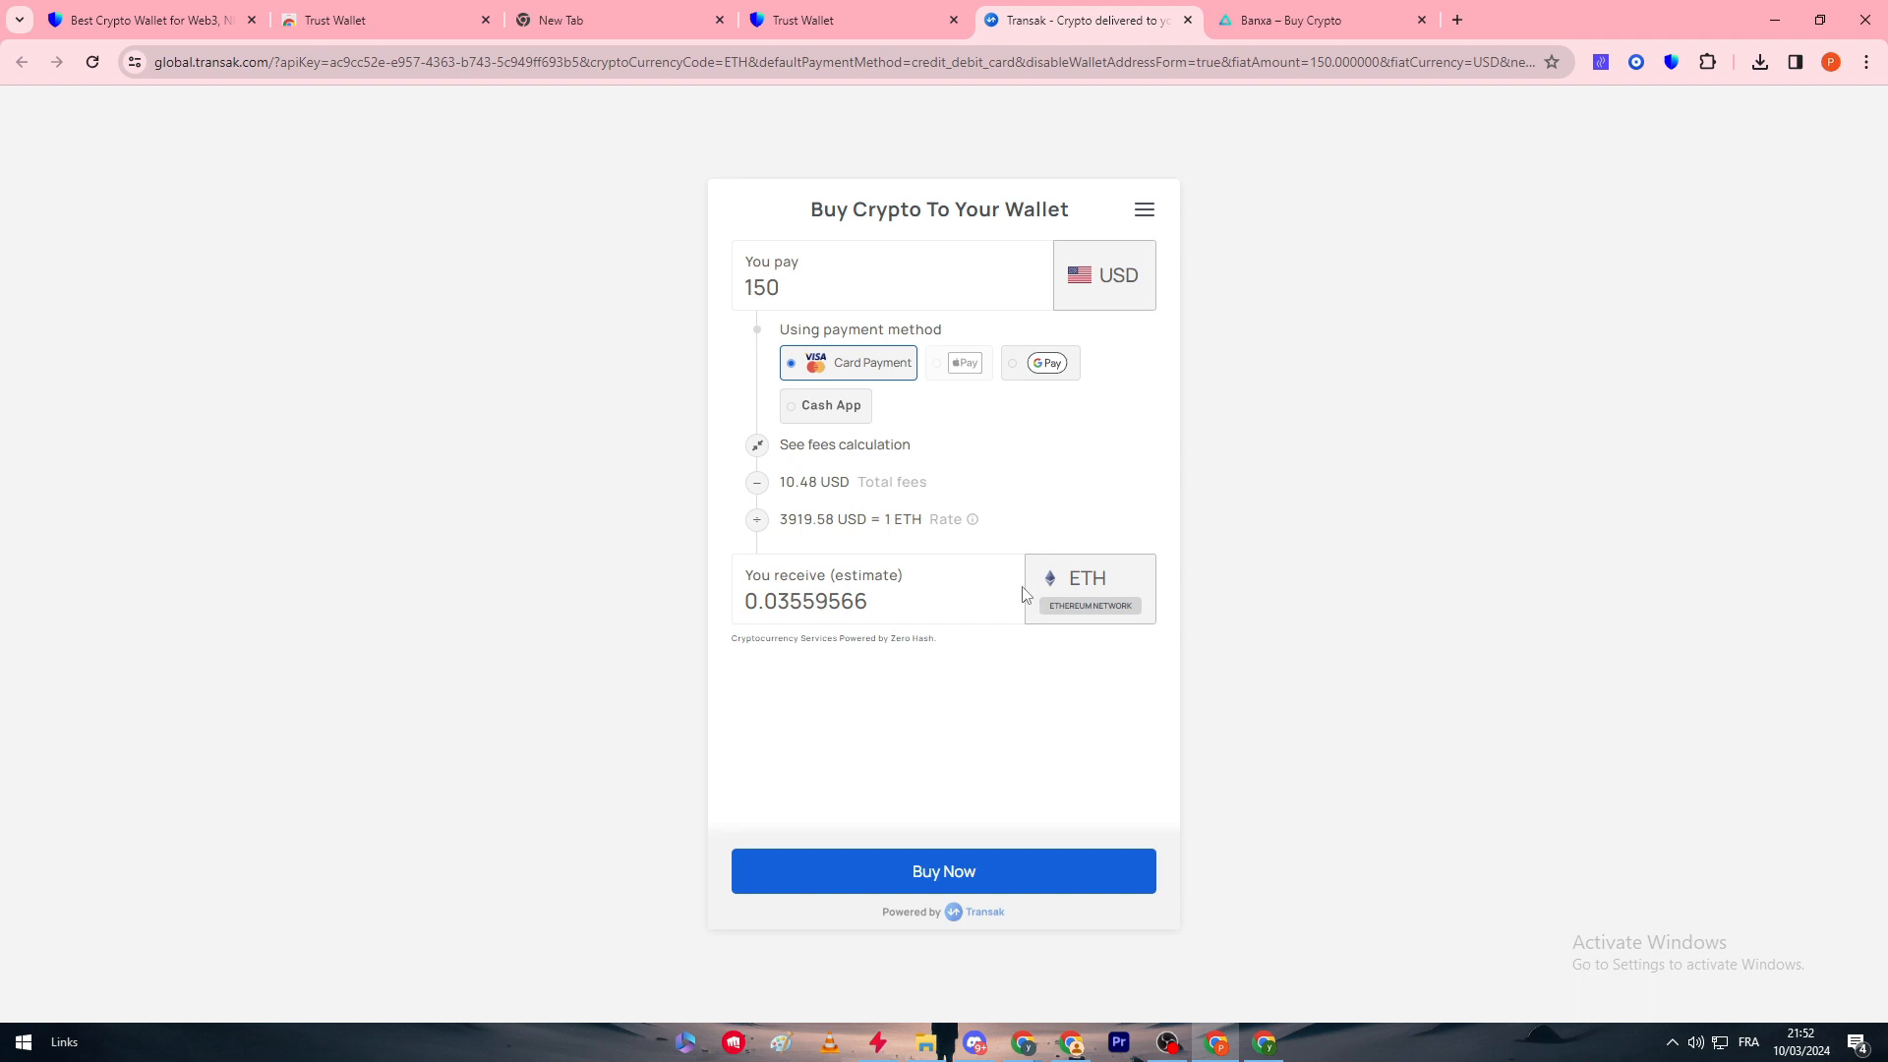
pyautogui.moveTo(944, 630)
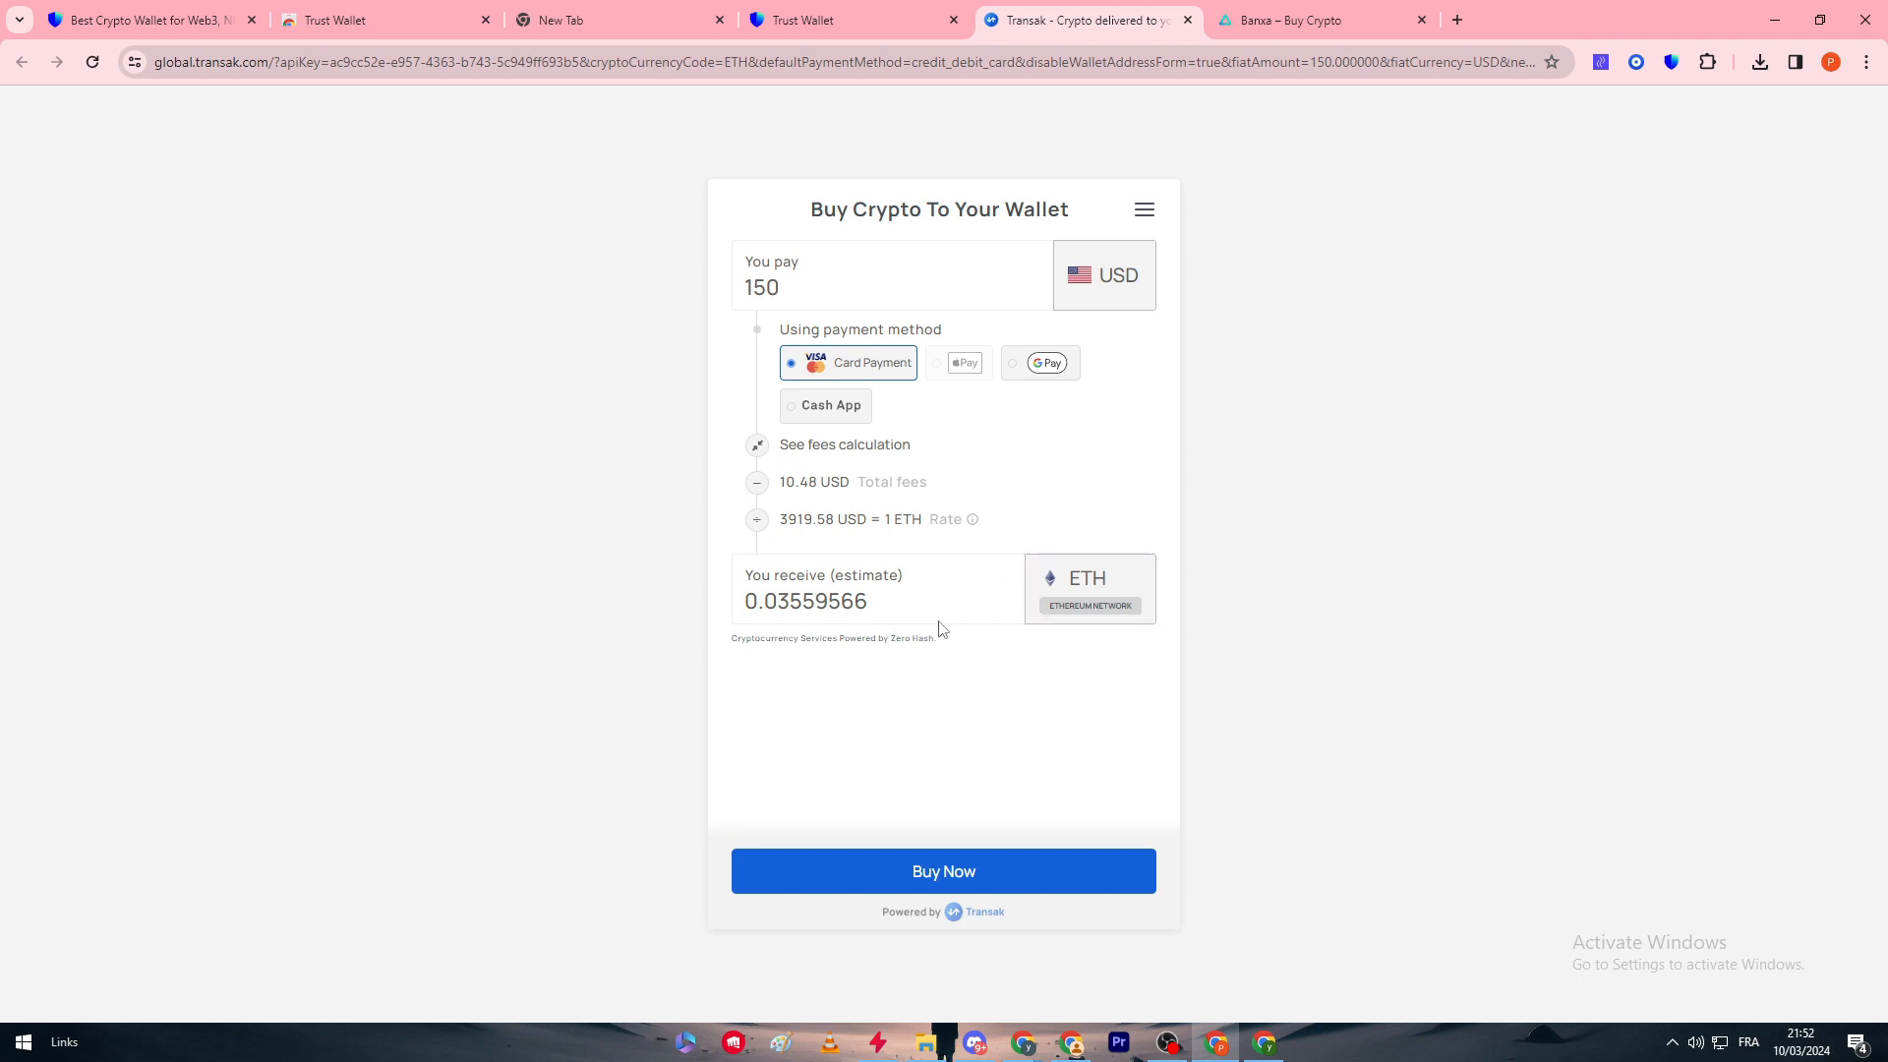
# Place the order via Buy Now and continue past Personal Details, Address and Purpose of Transak.
pyautogui.click(944, 871)
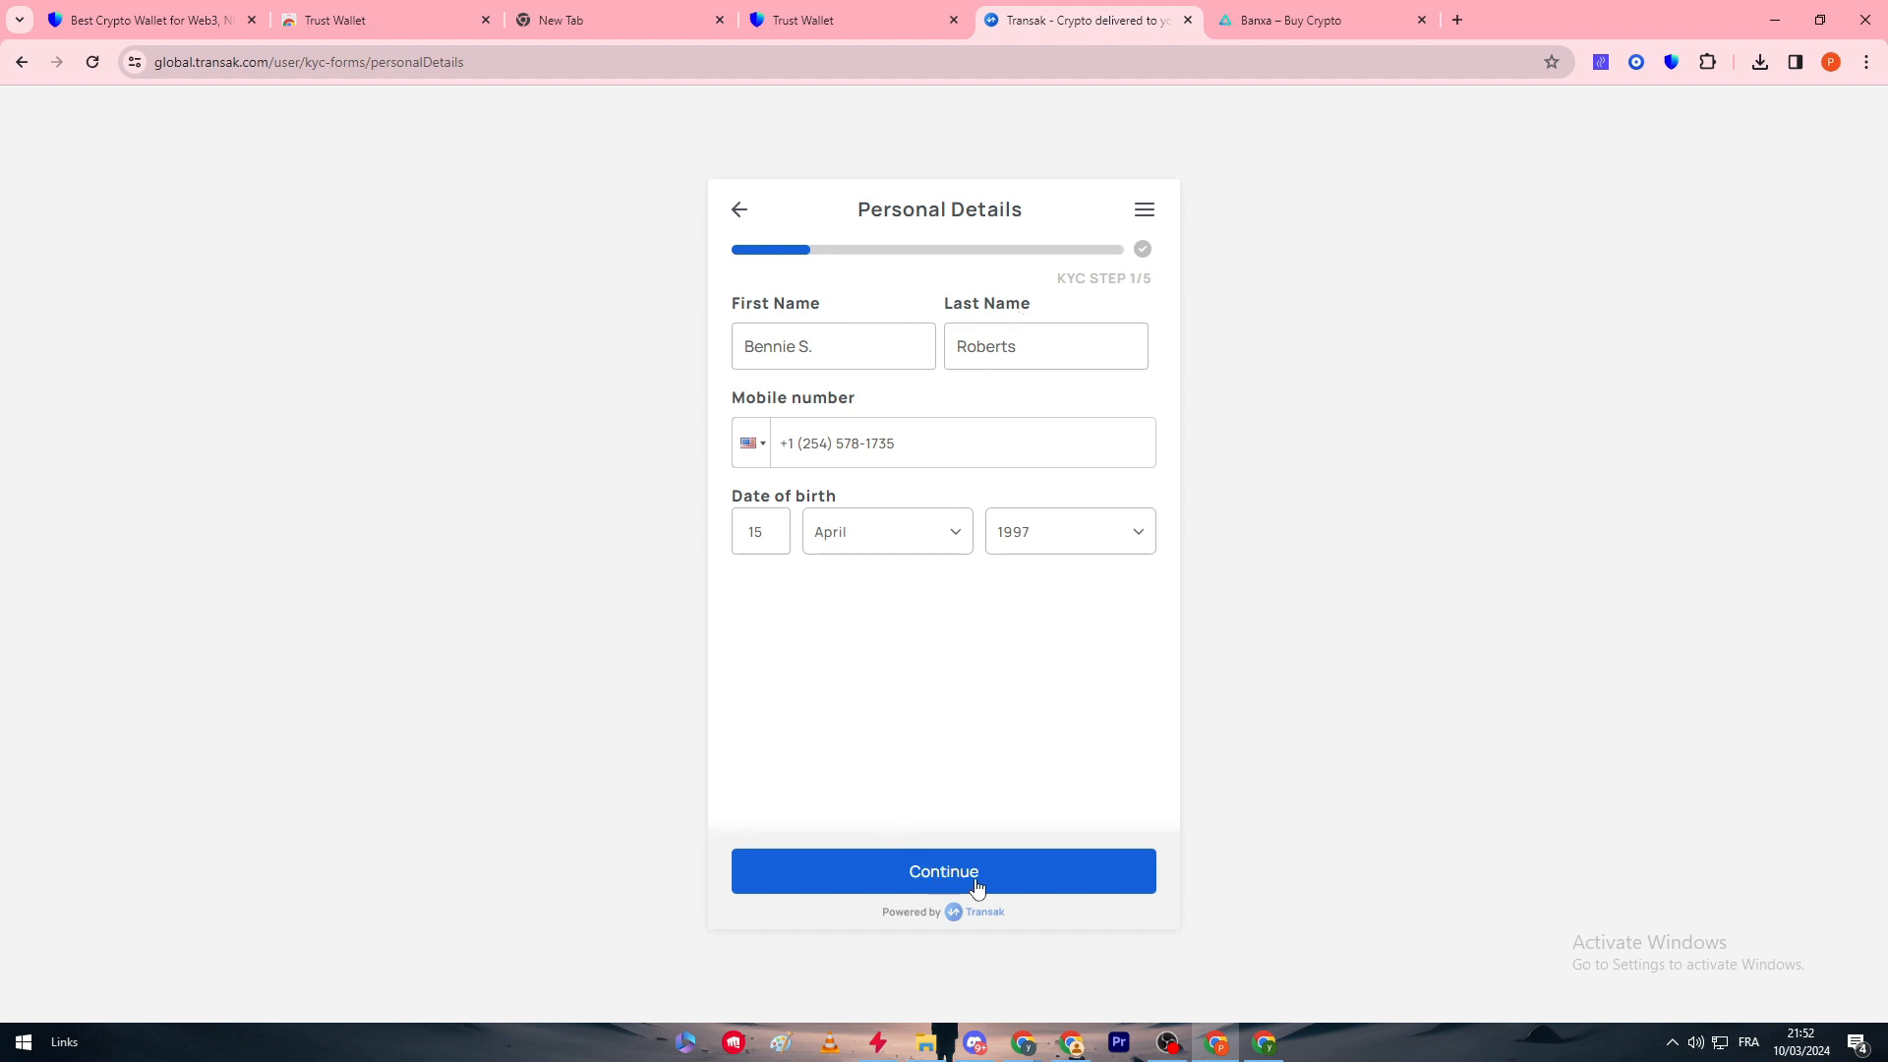
pyautogui.click(944, 871)
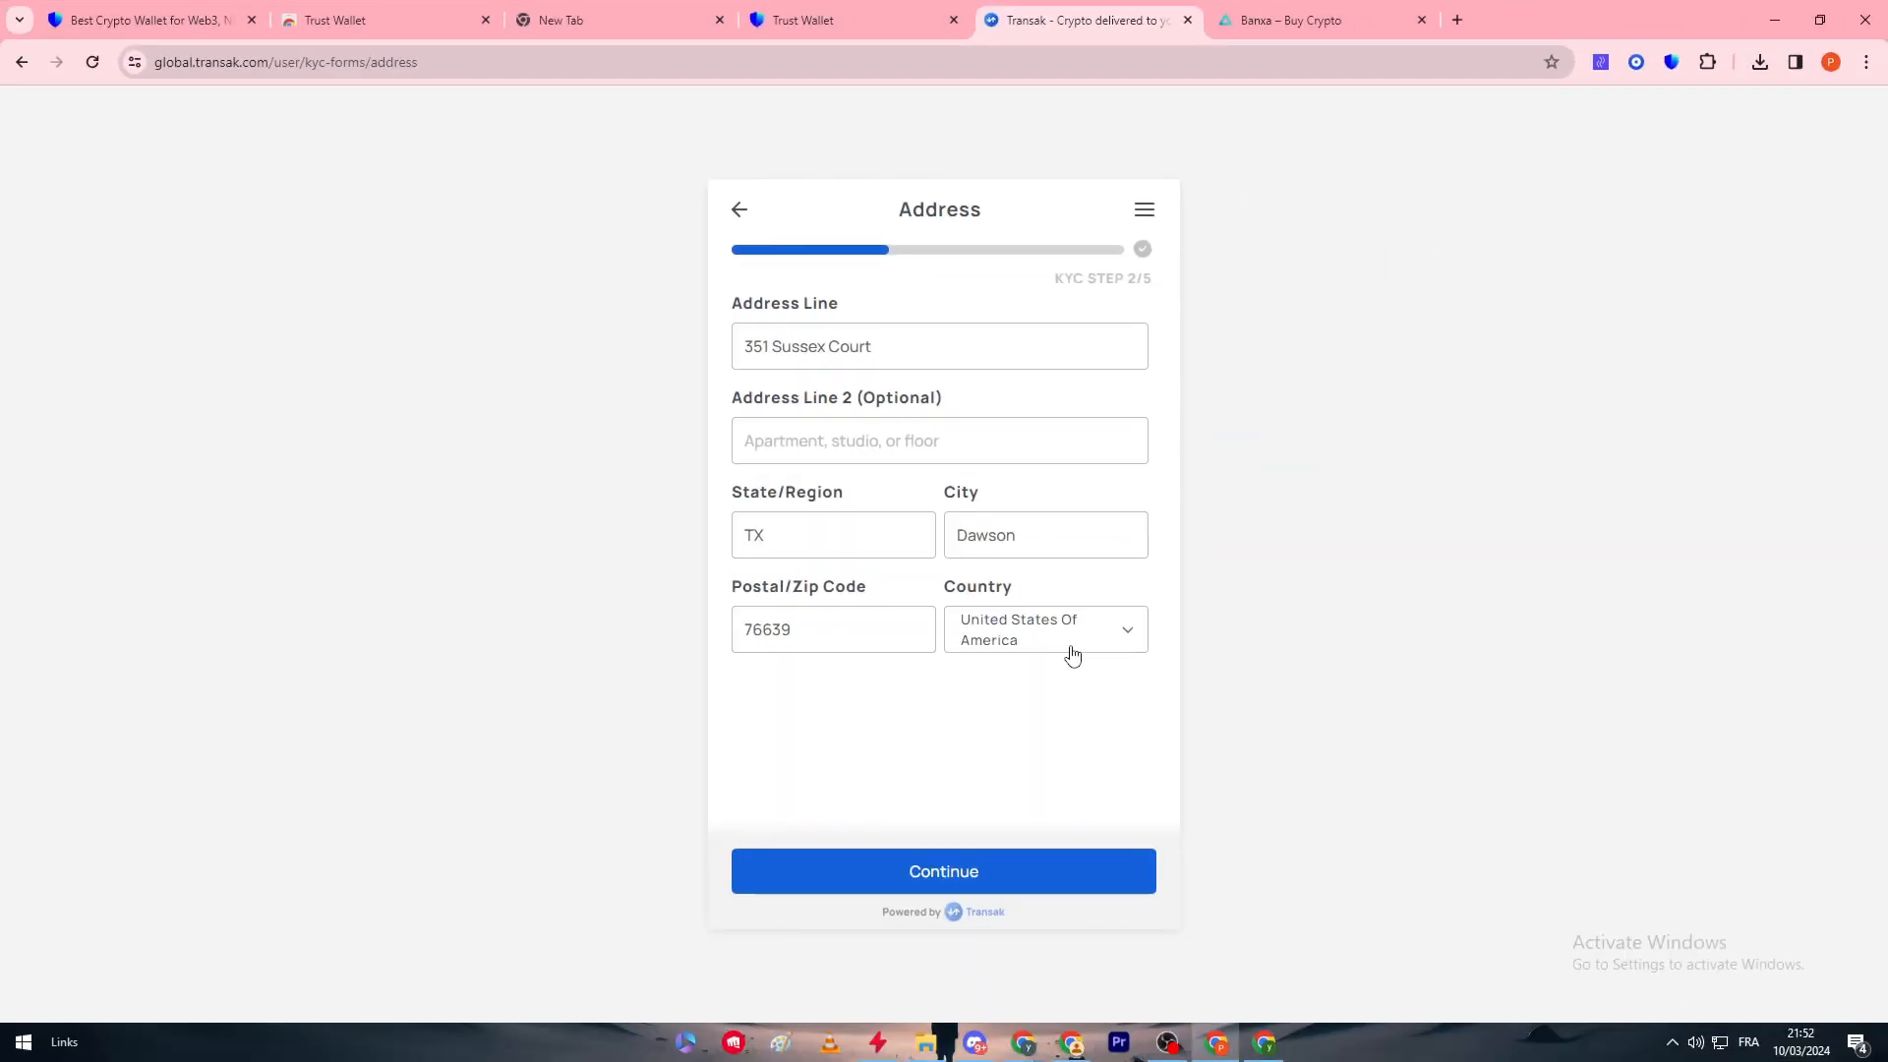
pyautogui.moveTo(971, 877)
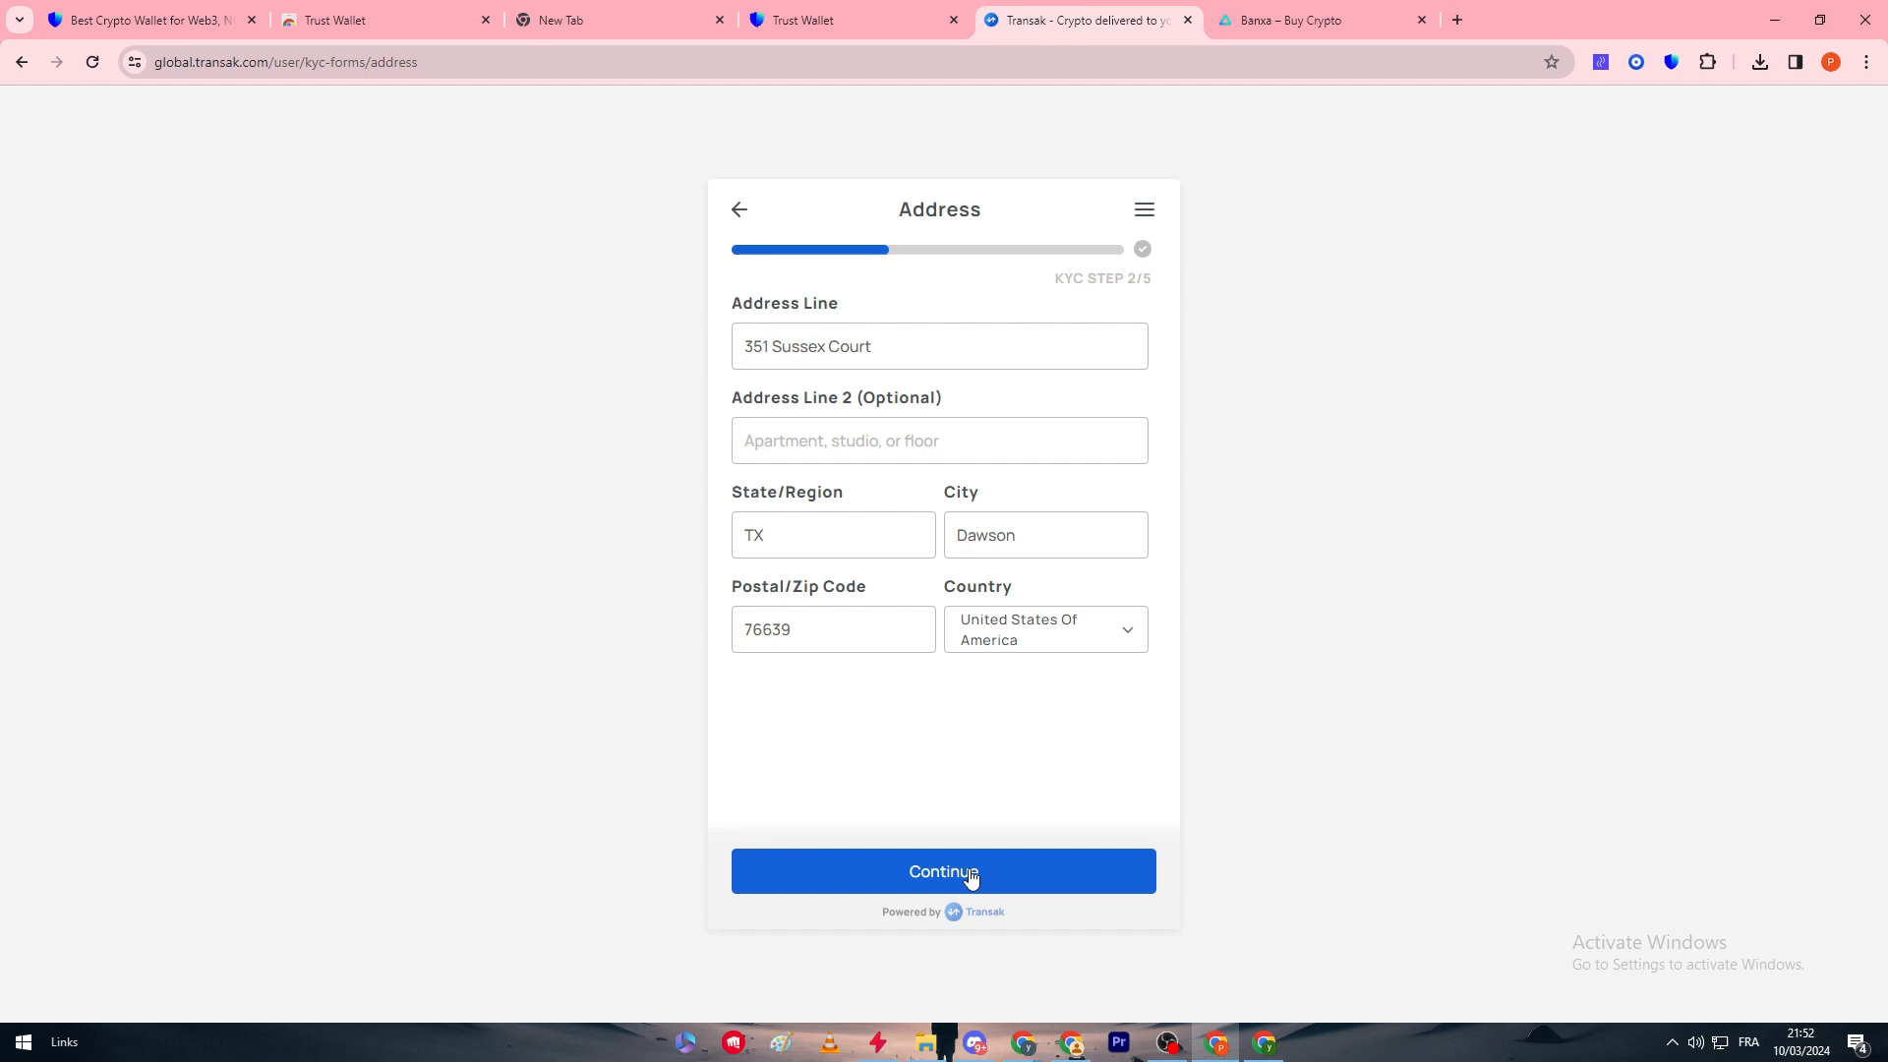
pyautogui.click(944, 871)
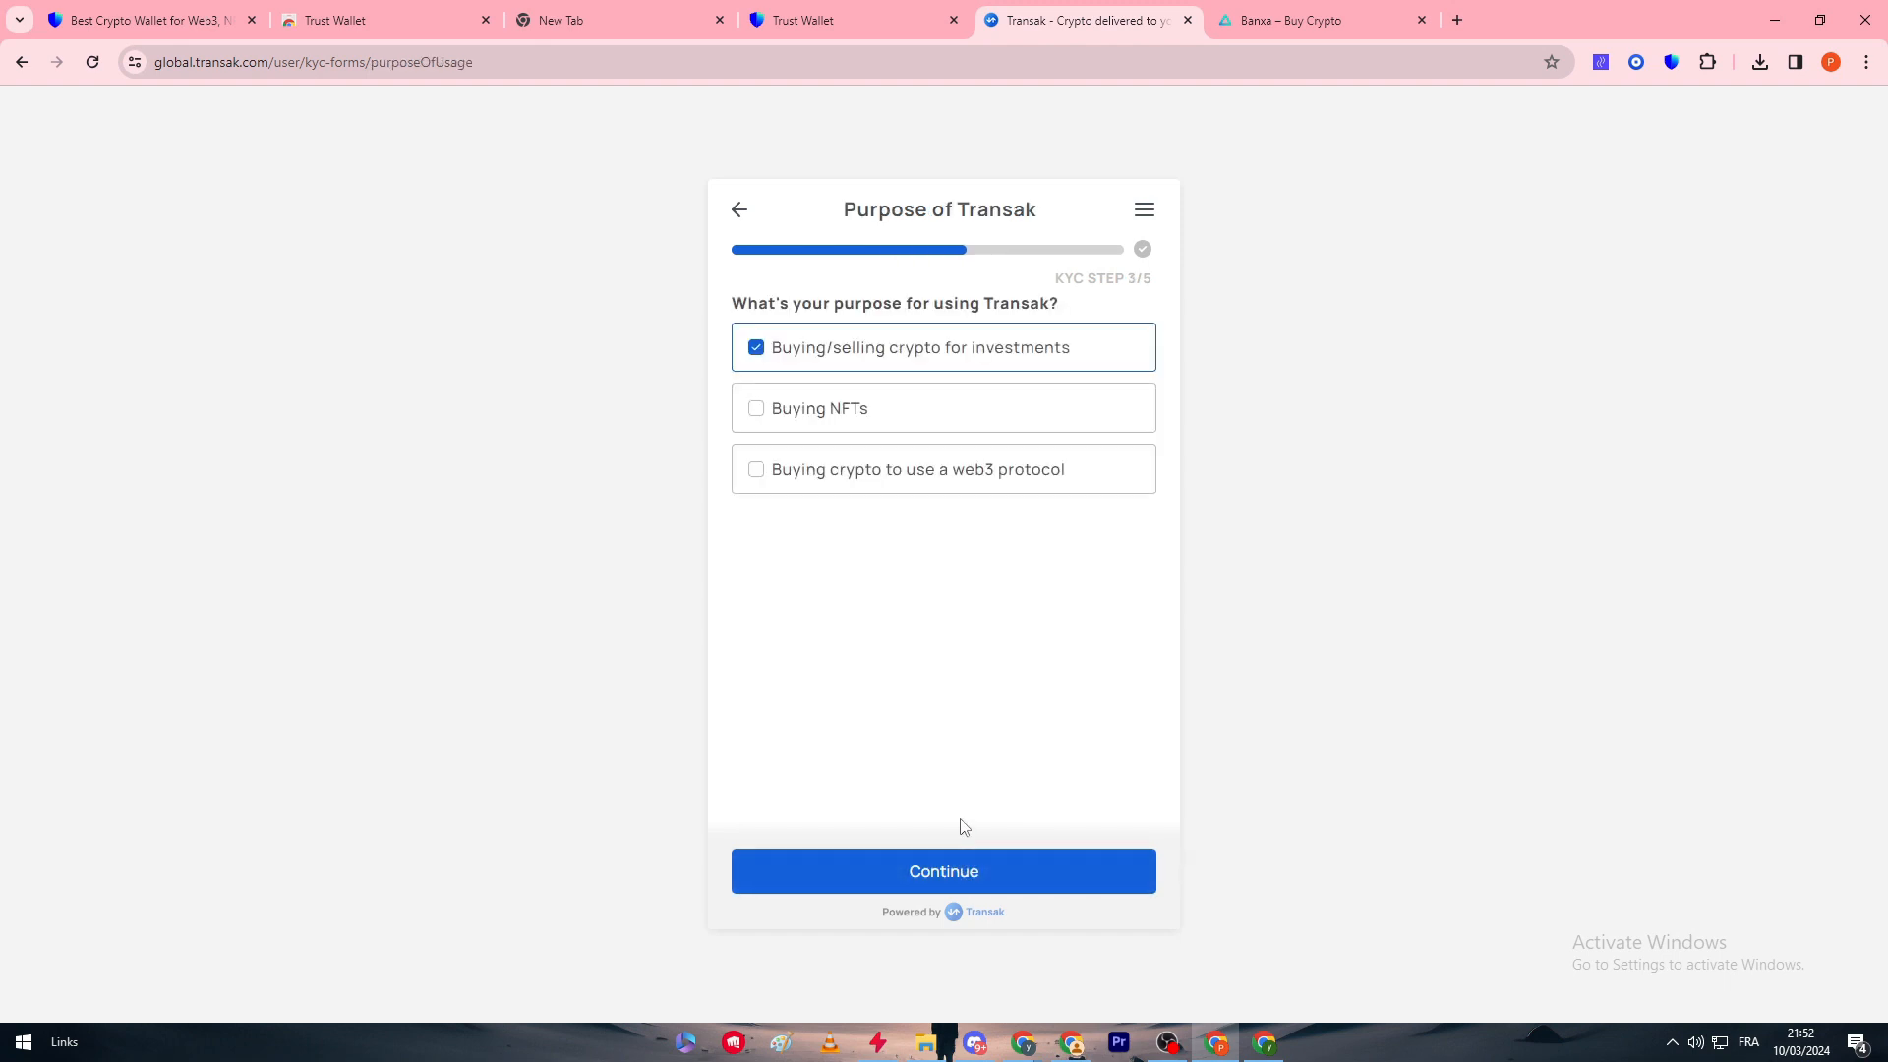
pyautogui.click(944, 871)
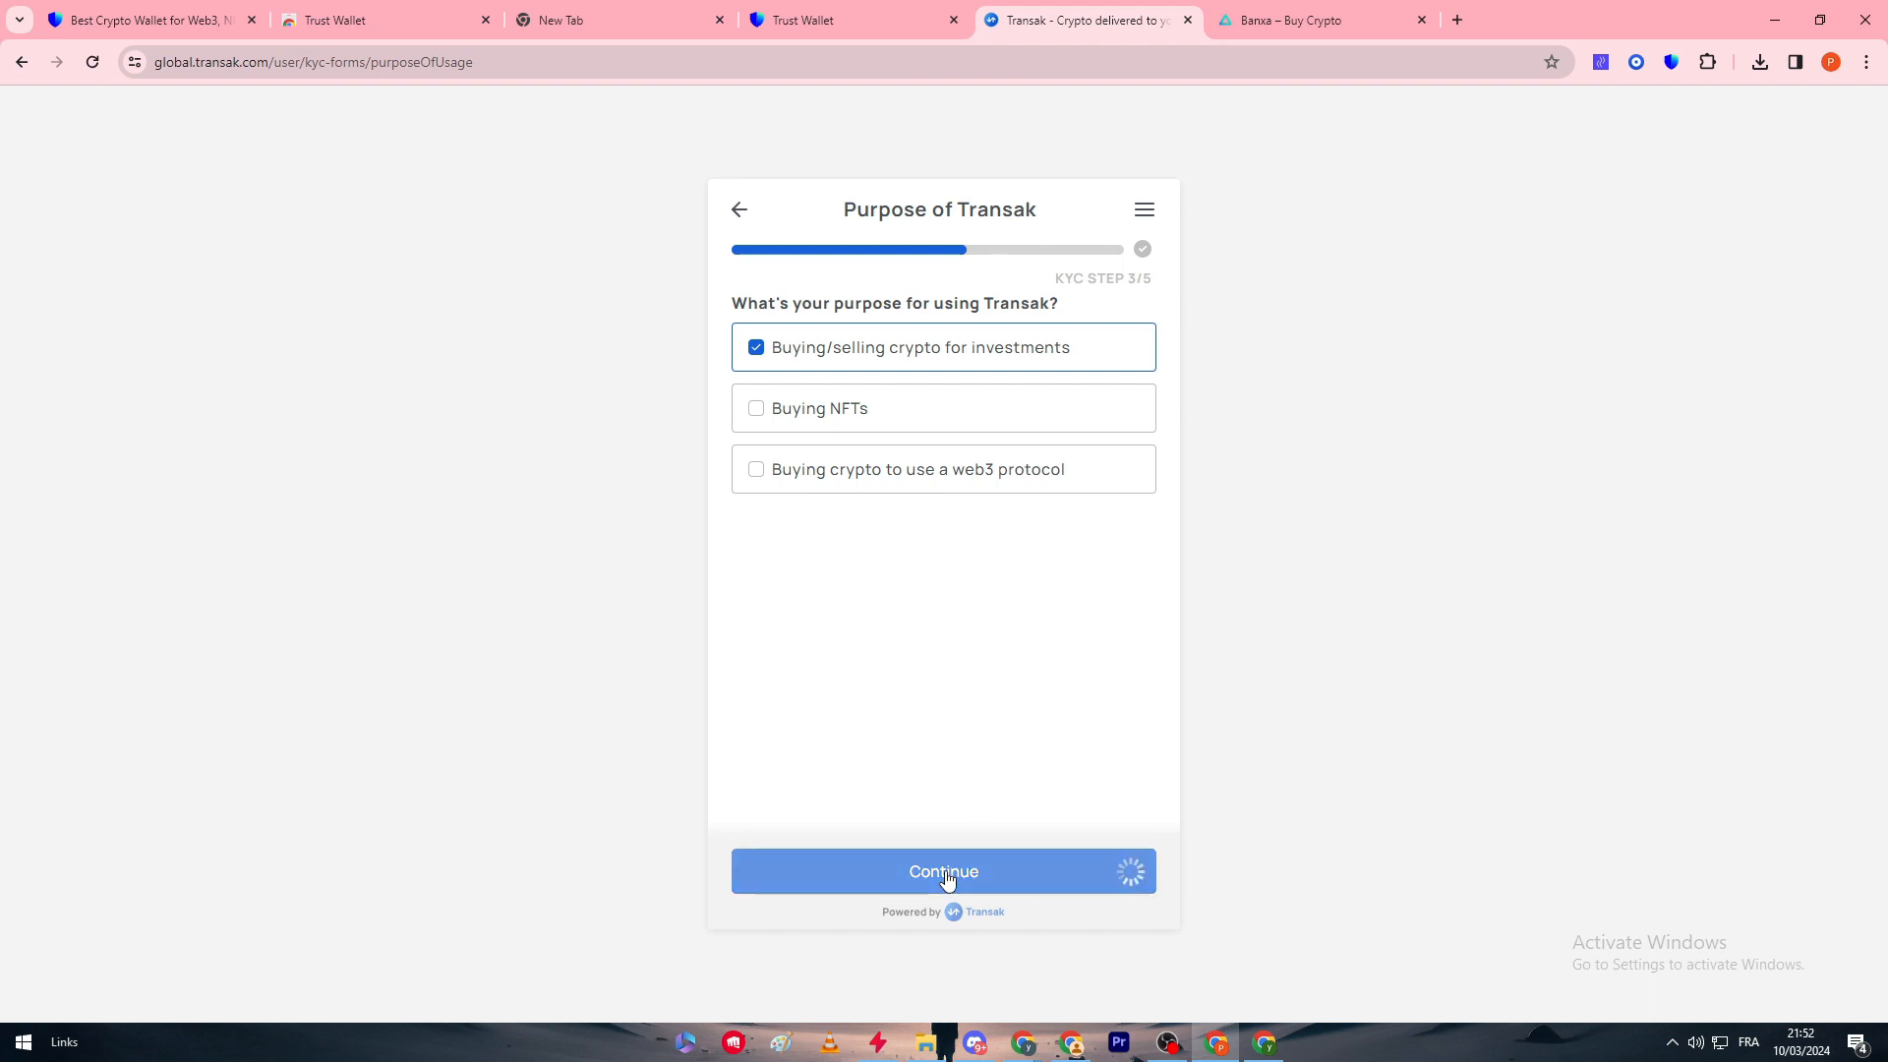
pyautogui.click(944, 871)
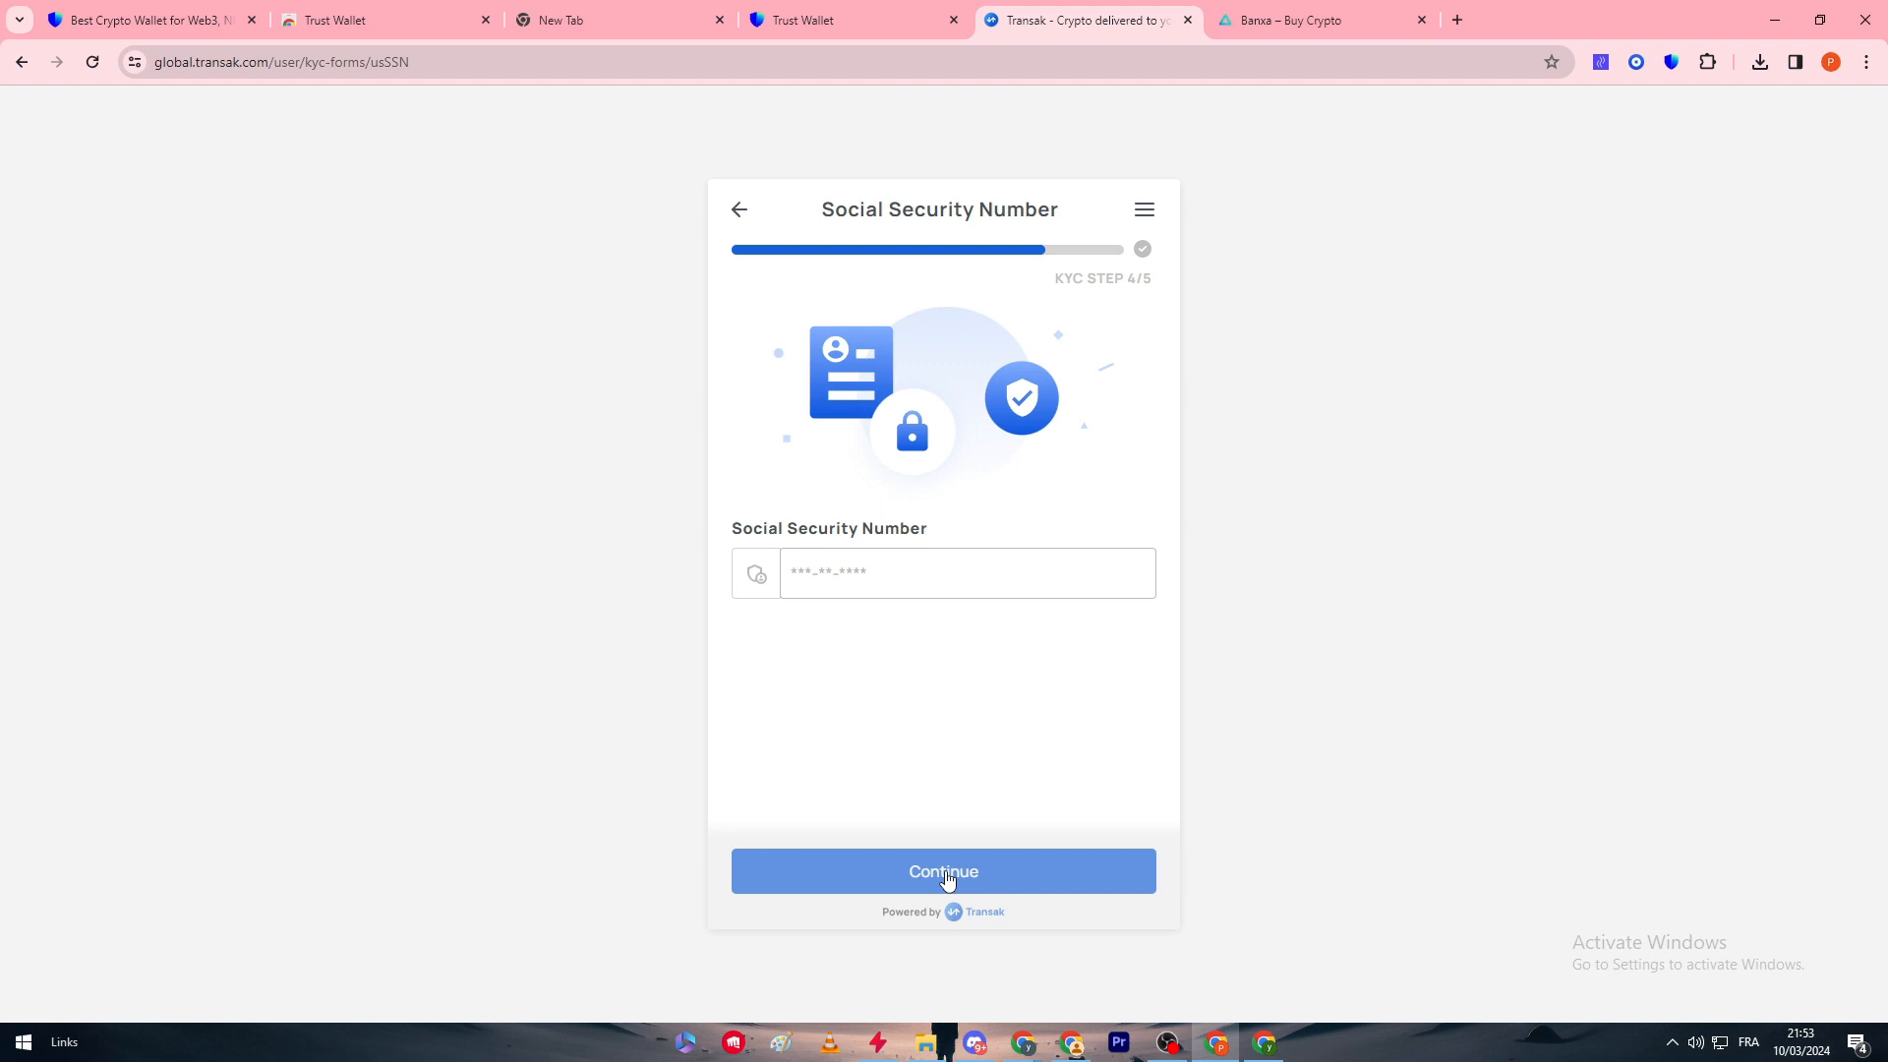
pyautogui.moveTo(944, 873)
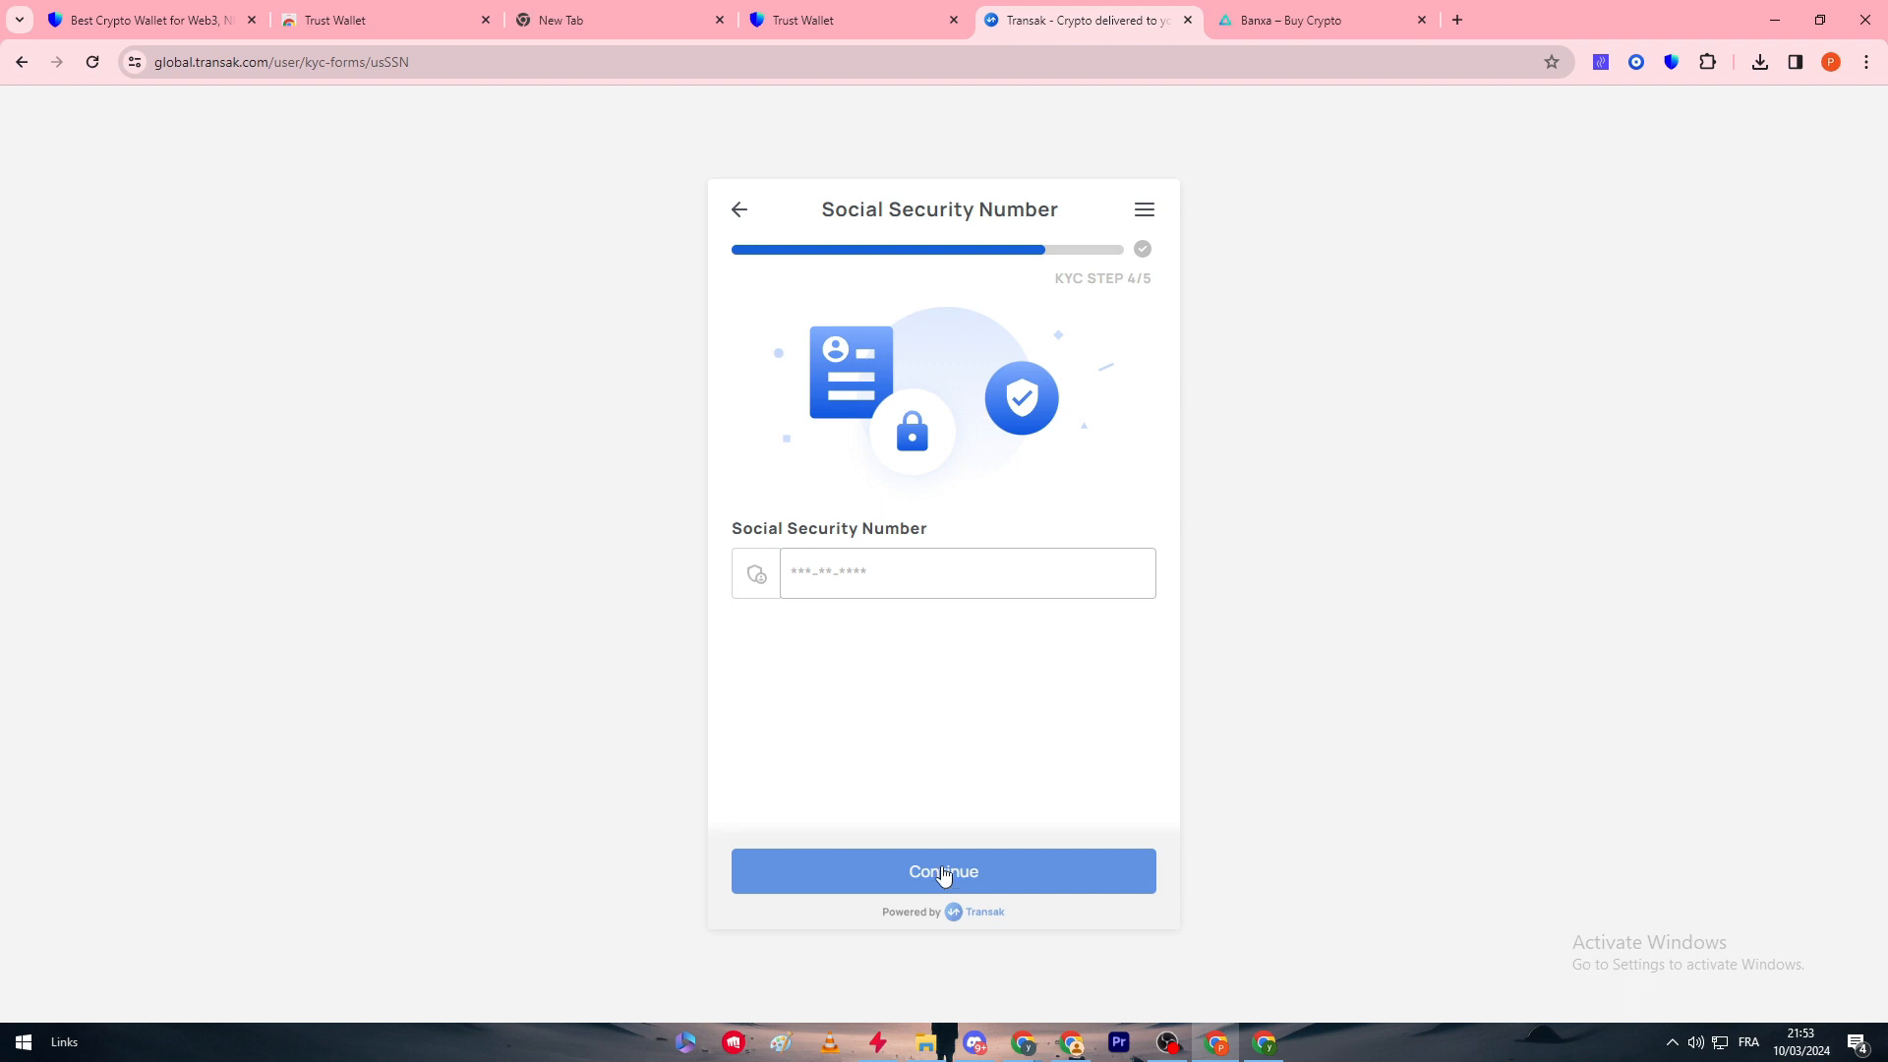
# Switch to the Trust Wallet tab to show the wallet home with $0.00 balance.
pyautogui.click(810, 20)
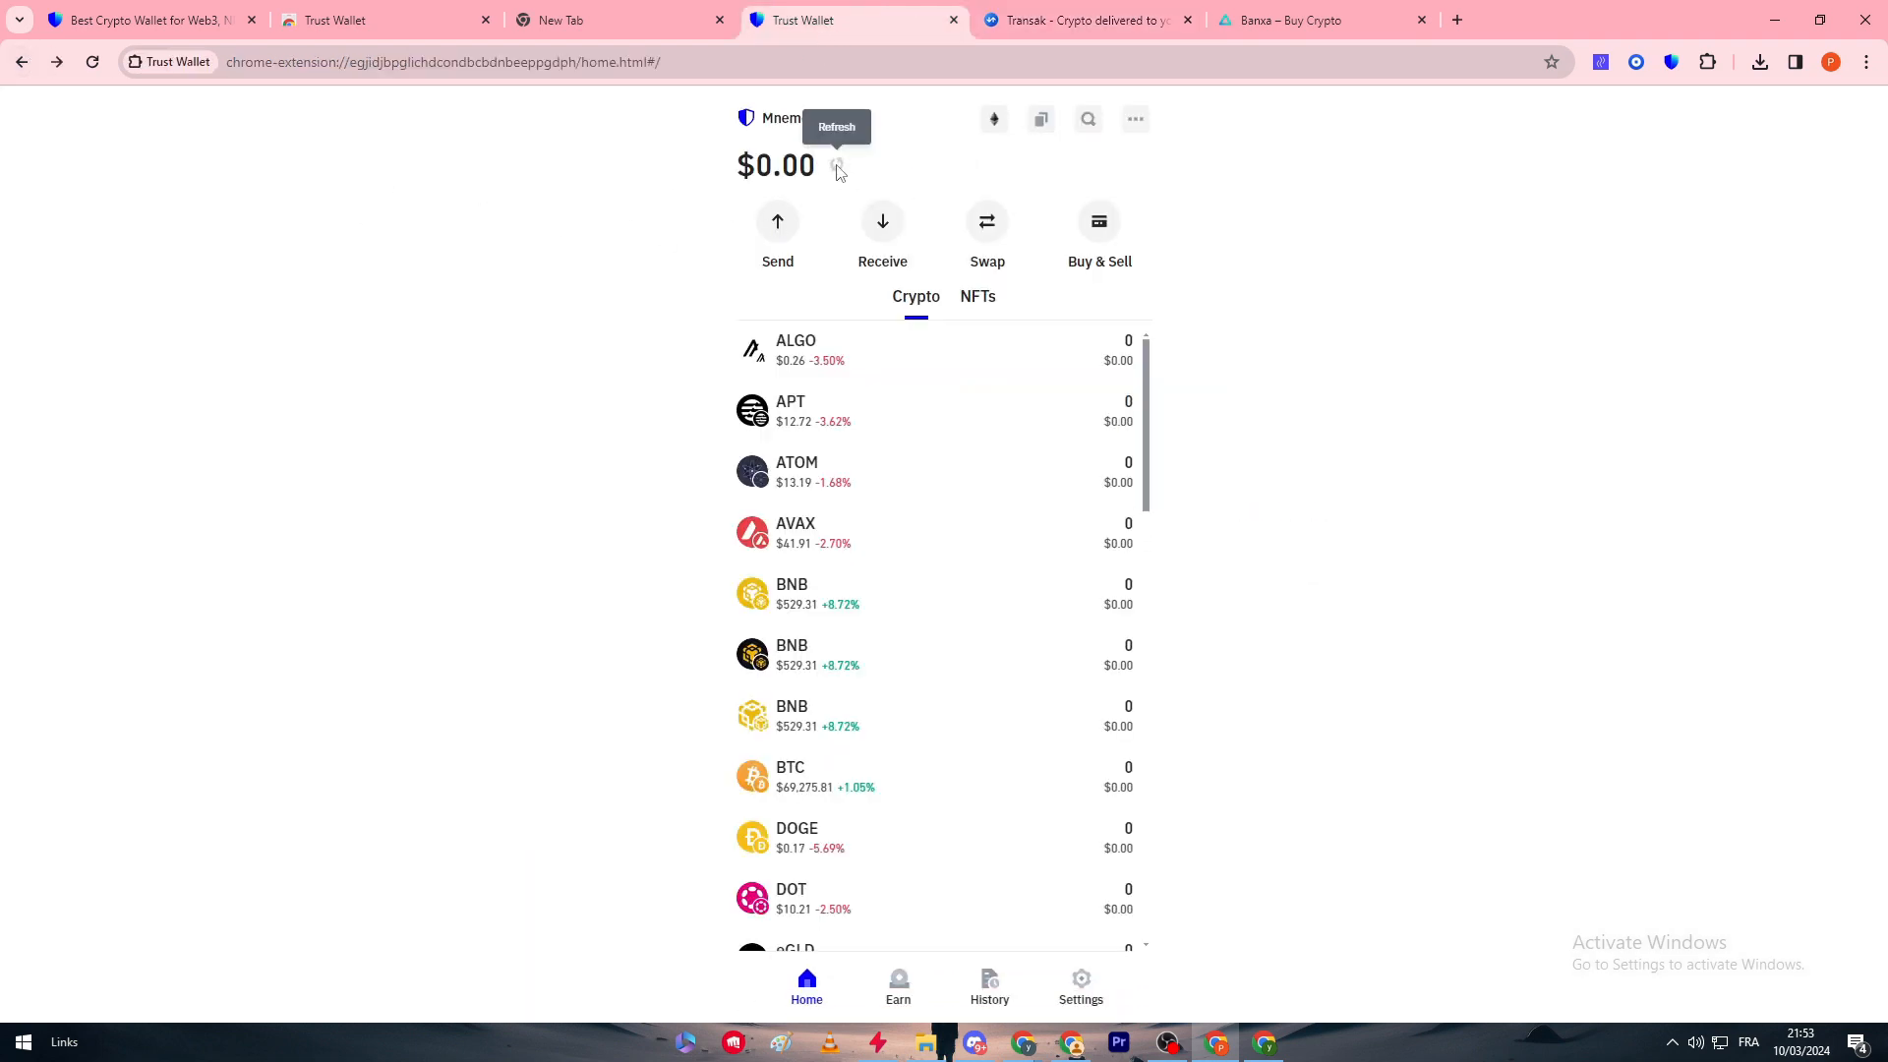
pyautogui.moveTo(134, 74)
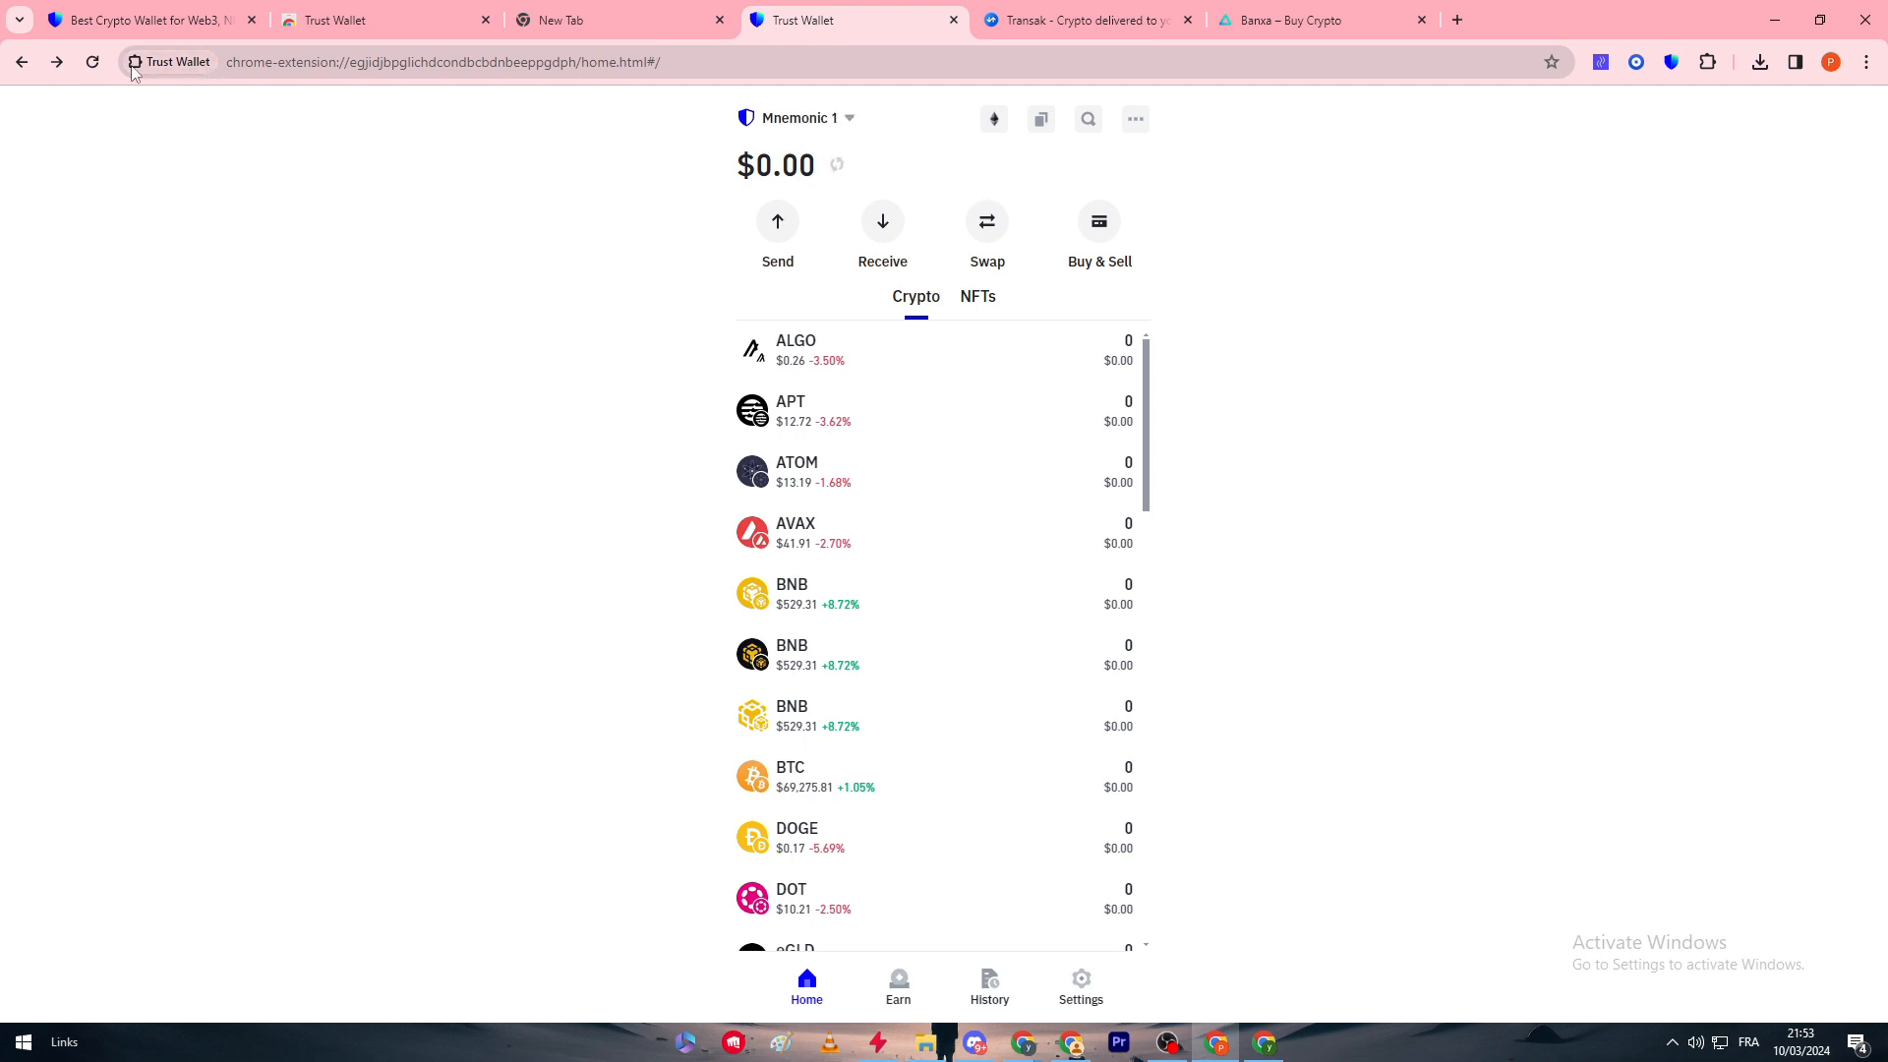